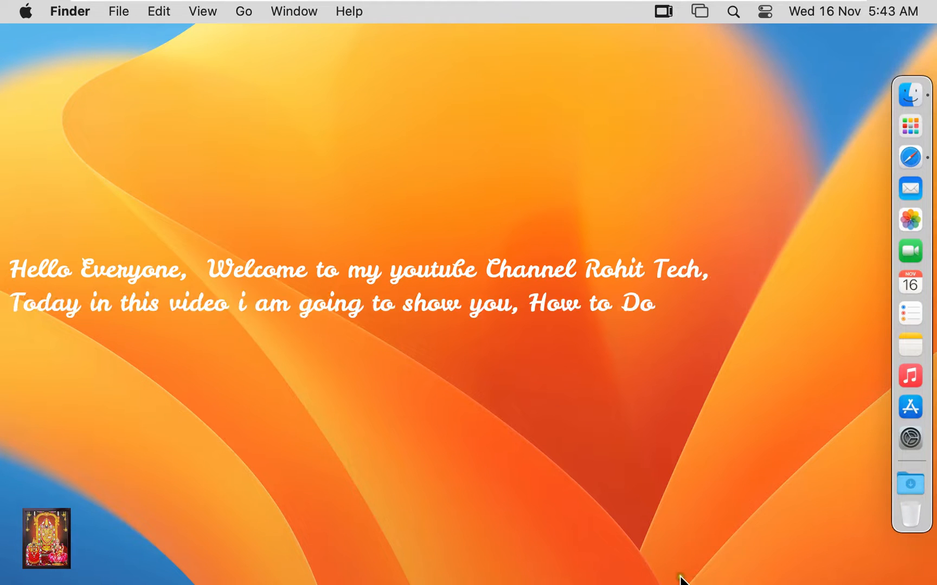
- View this Mac's system details, then close the details window
type("Download & Install My SQL Server Latest Version 8.0.31 on macOS 13 Ventura.")
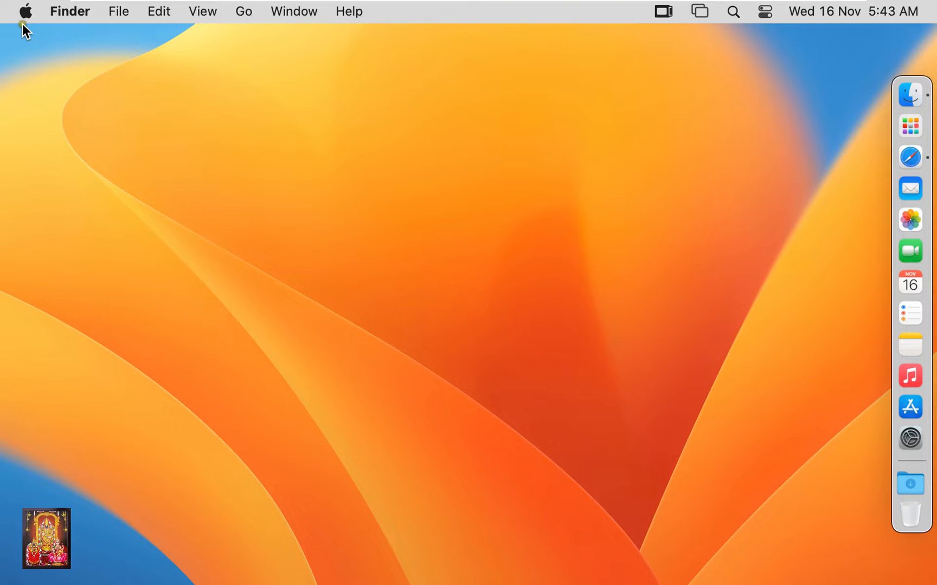
mouse_move(267, 168)
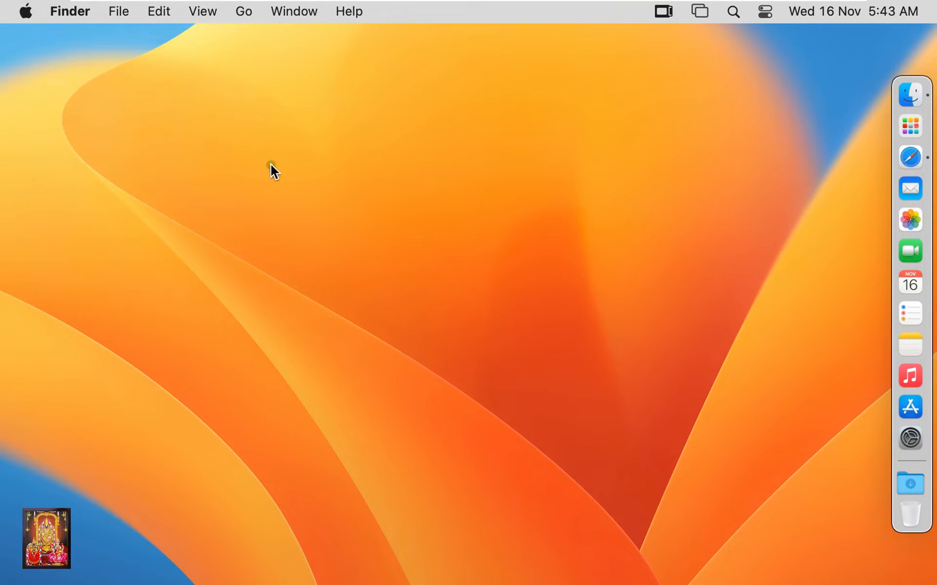
left_click(24, 11)
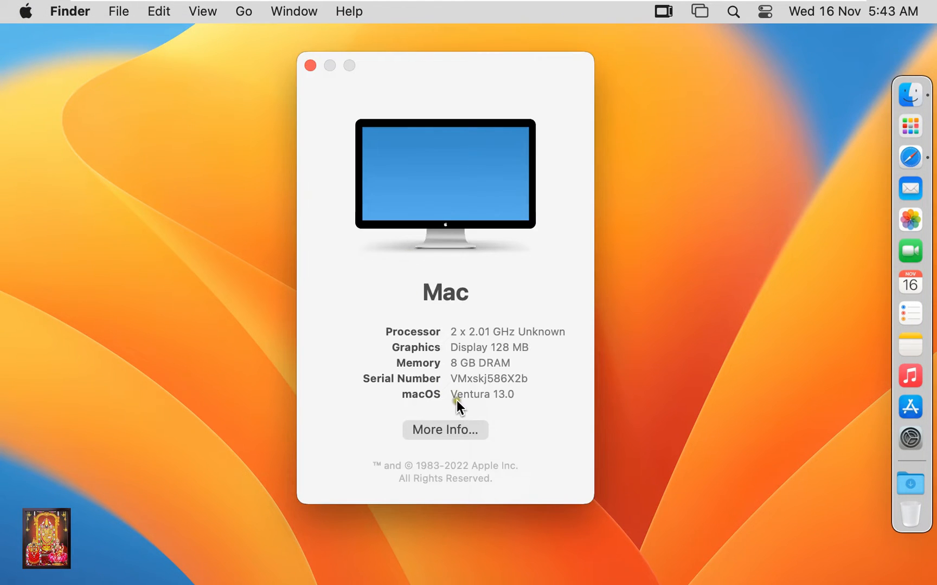
mouse_move(456, 402)
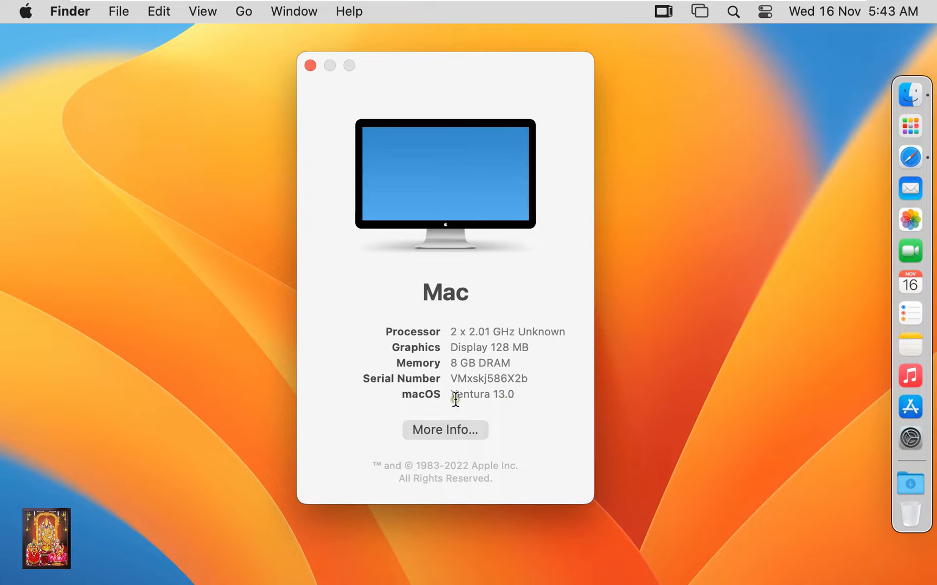
mouse_move(284, 32)
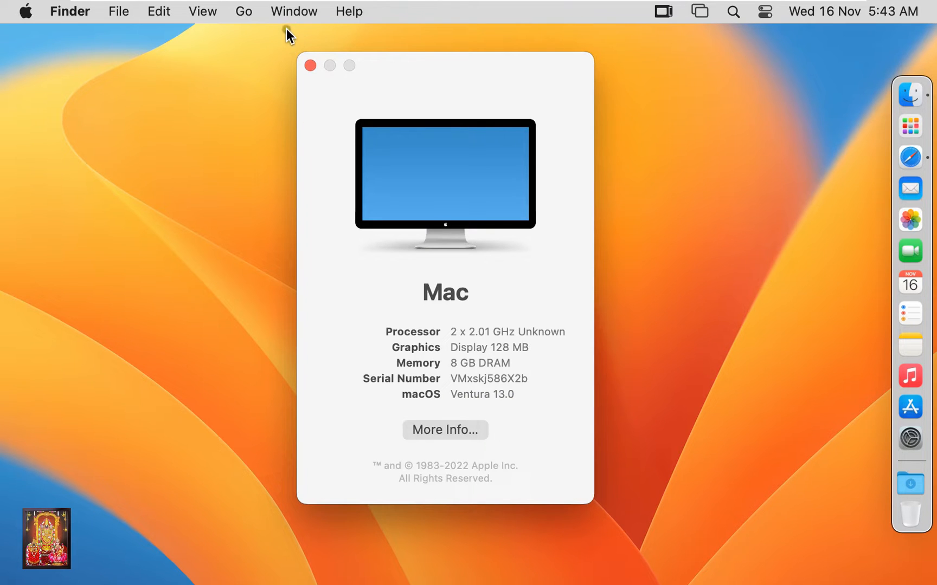
left_click(311, 65)
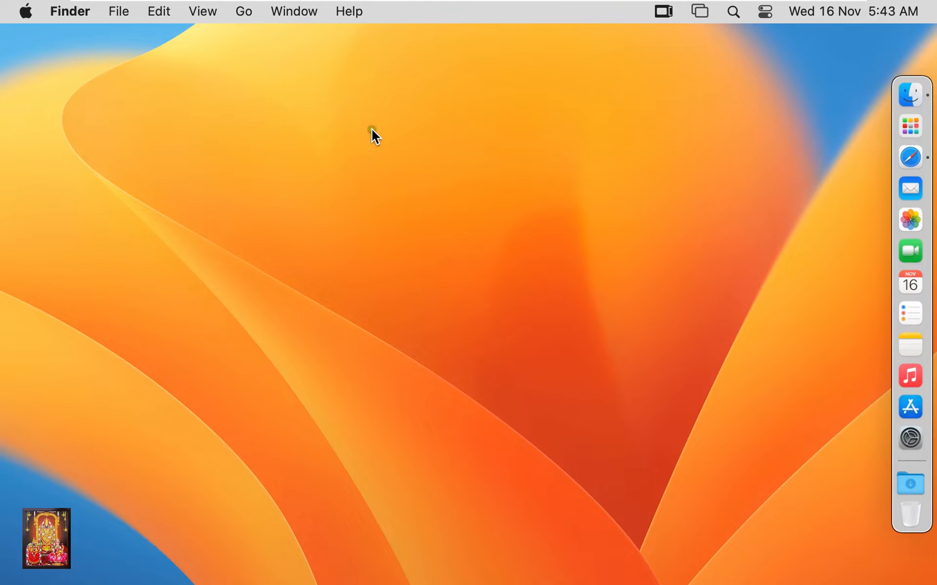
mouse_move(378, 147)
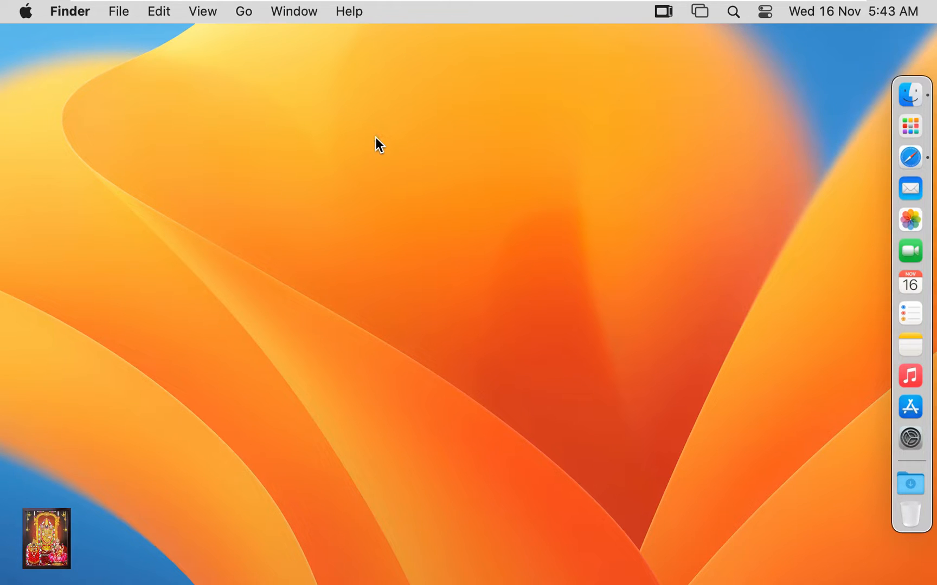
- Open google.com in Safari, decline switching to Chrome, and search 'download mysql'
left_click(912, 156)
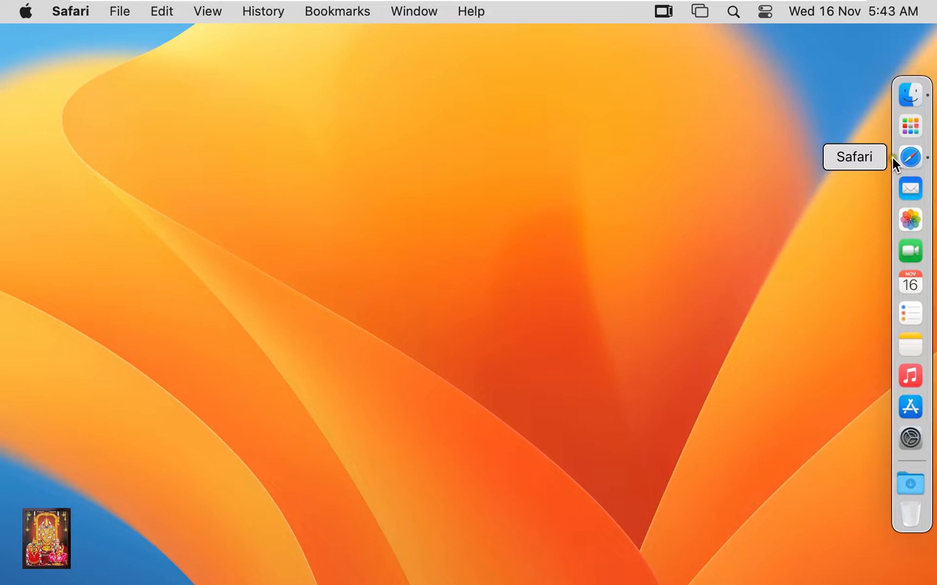
left_click(913, 155)
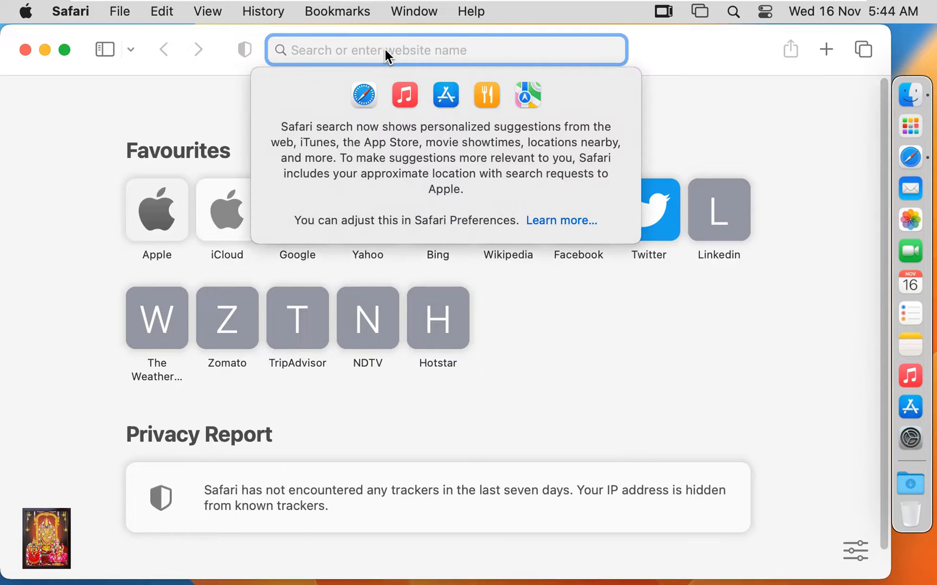
type("googl")
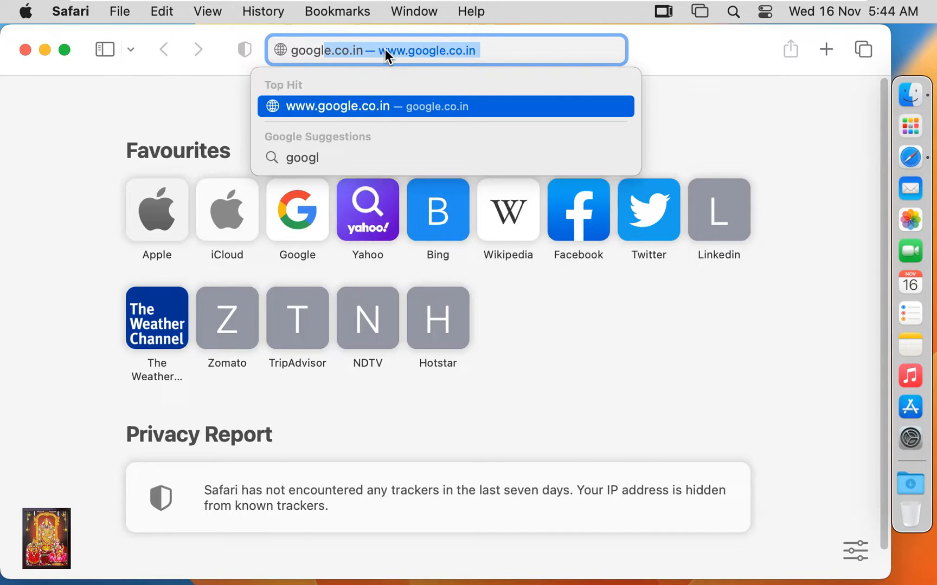
type("google.com")
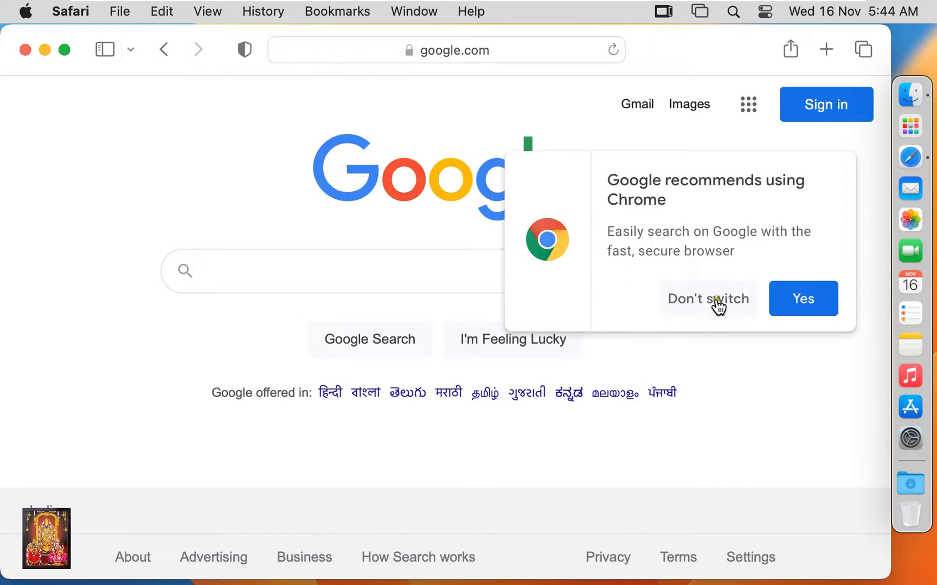
left_click(708, 299)
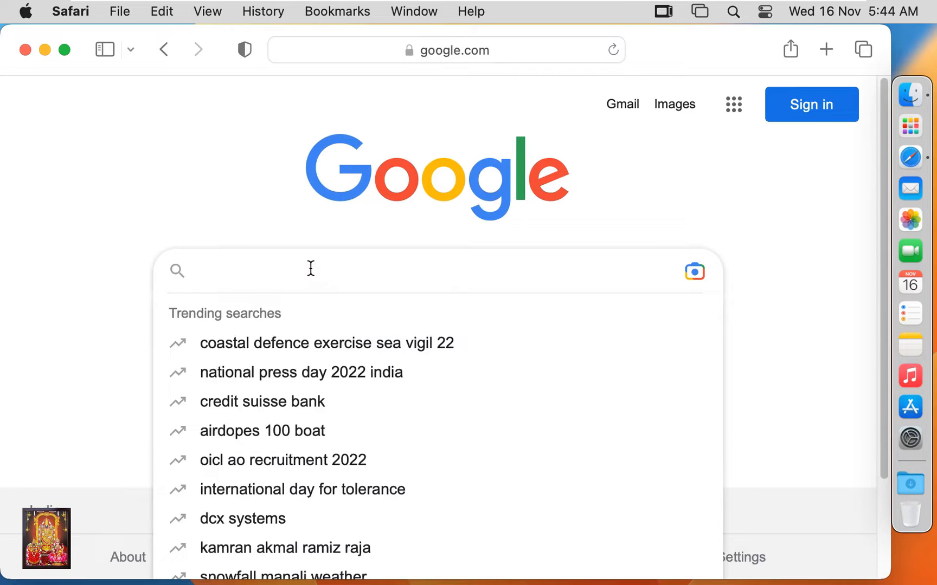
type("download my")
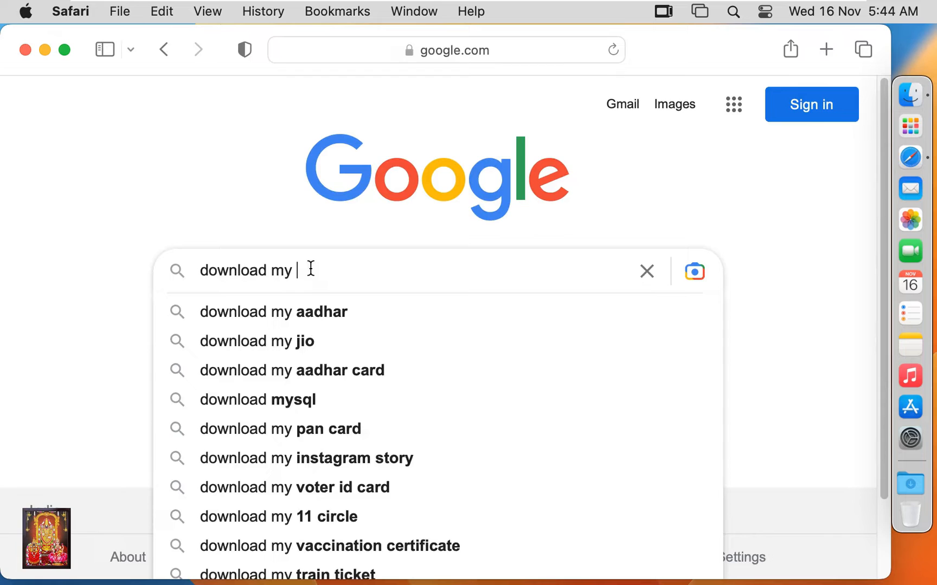
type("sql")
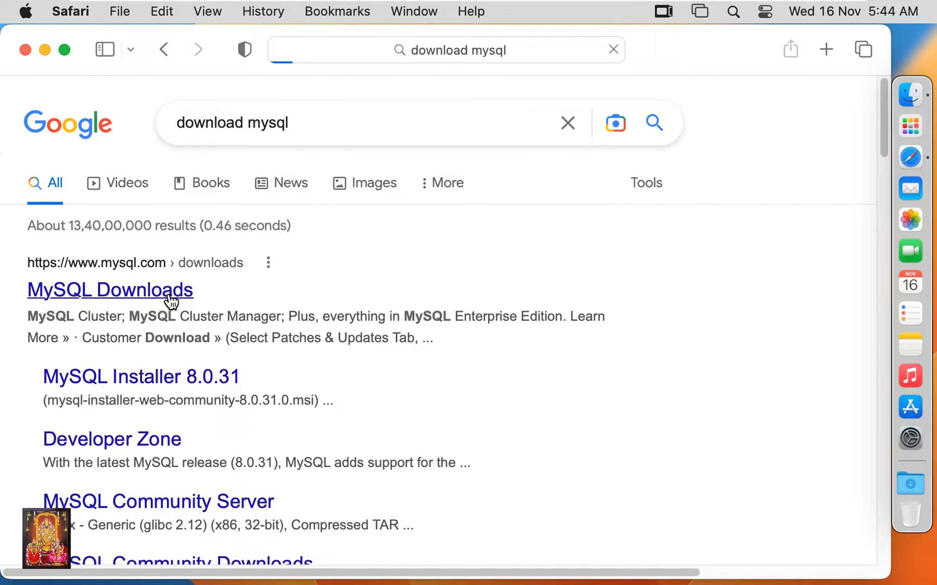
- Open the MySQL Downloads result and scroll to the MySQL Community (GPL) Downloads link
left_click(110, 290)
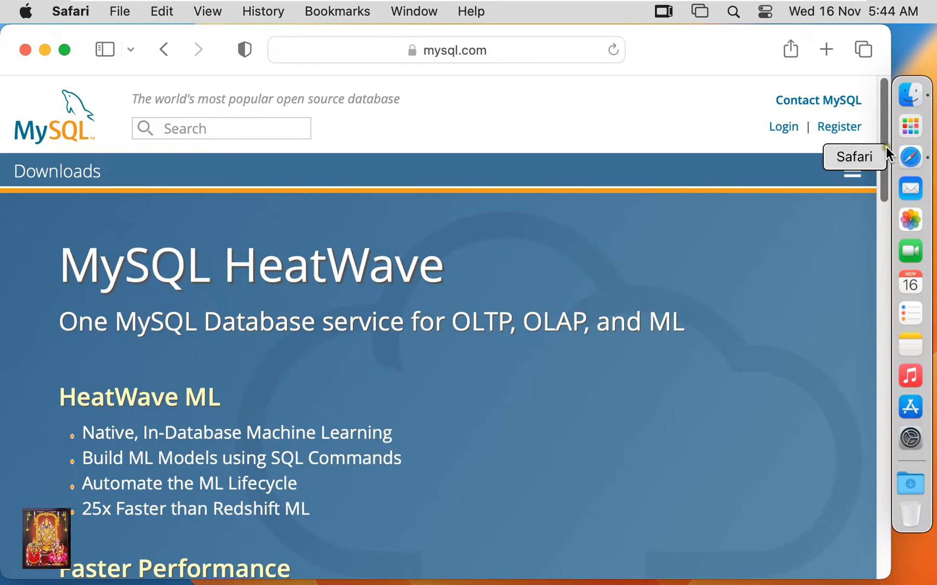
scroll("down", 3)
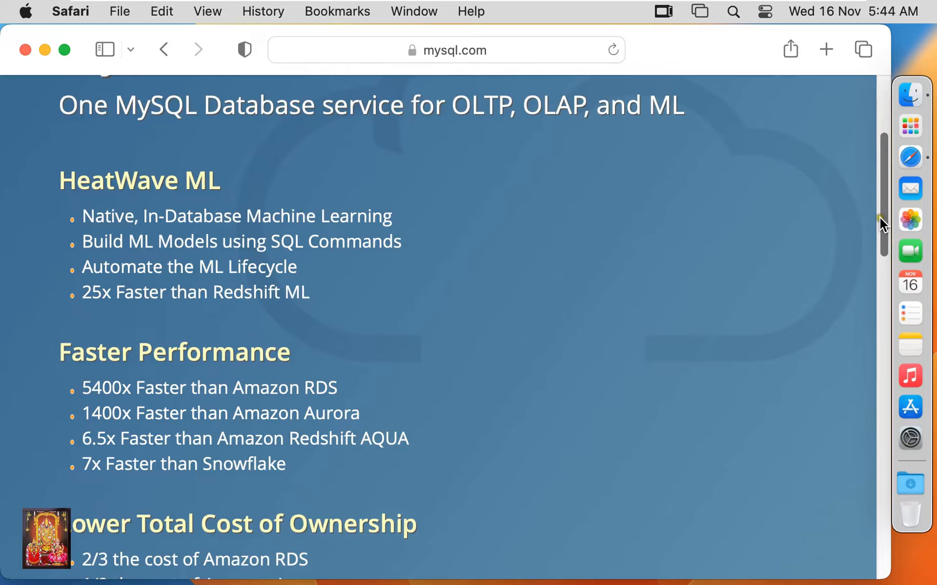
scroll("down", 3)
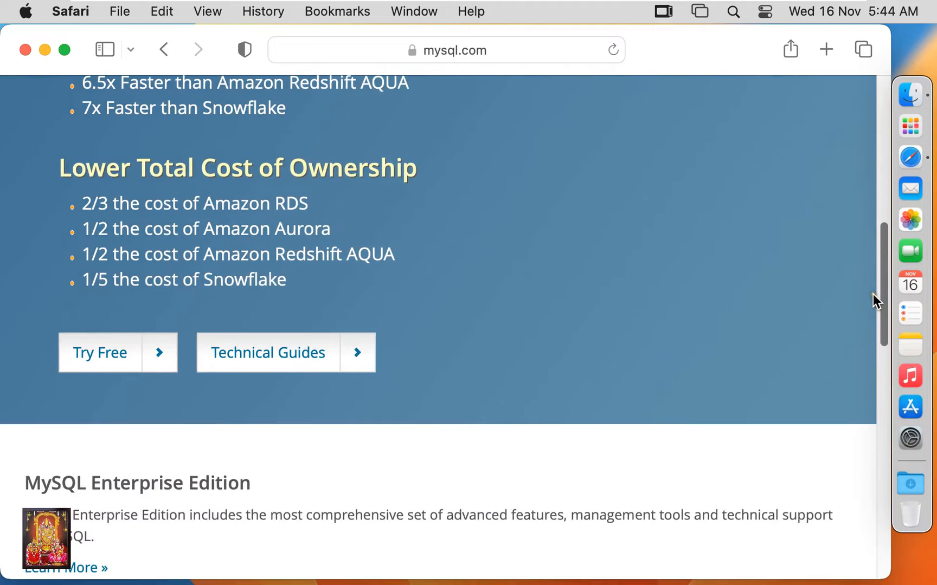
scroll("down", 3)
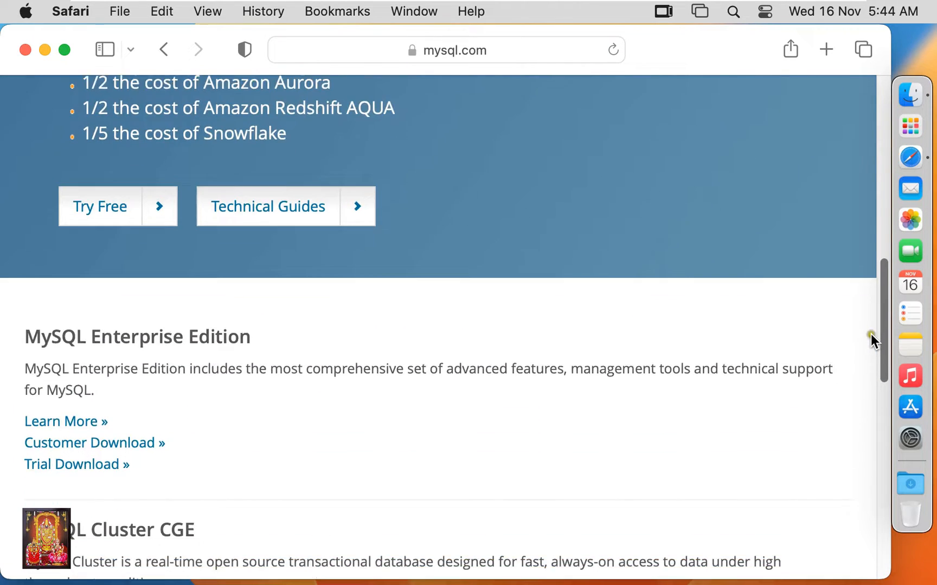
scroll("down", 3)
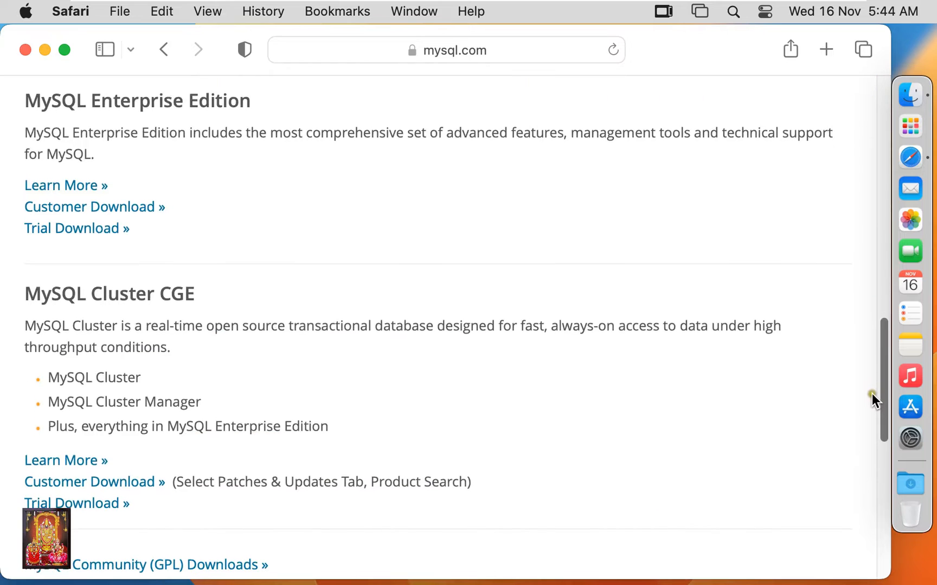
scroll("down", 3)
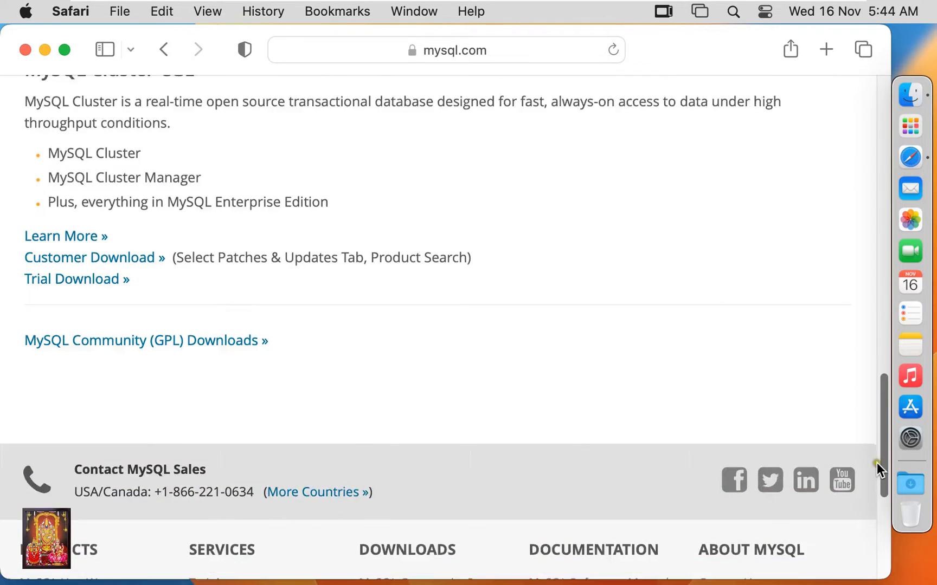
scroll("down", 3)
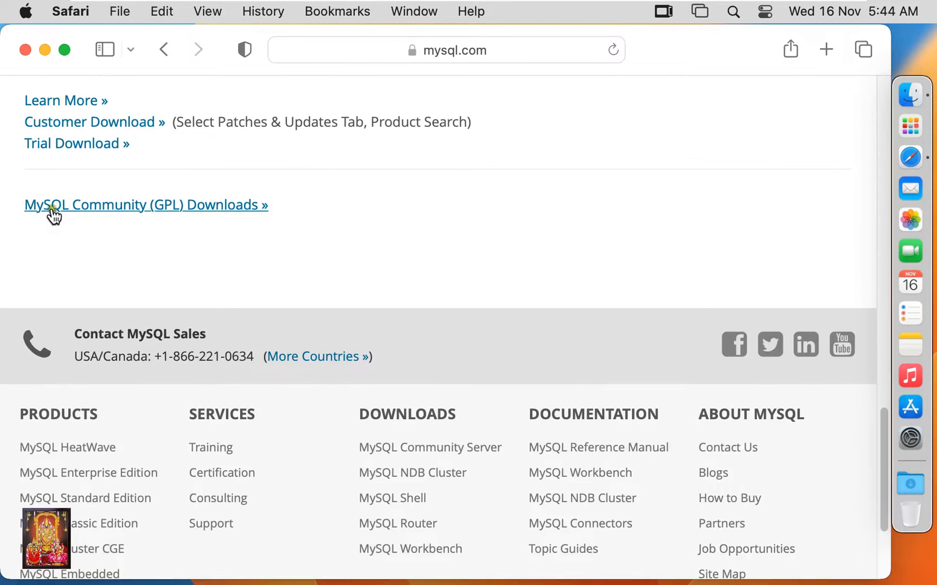
mouse_move(147, 222)
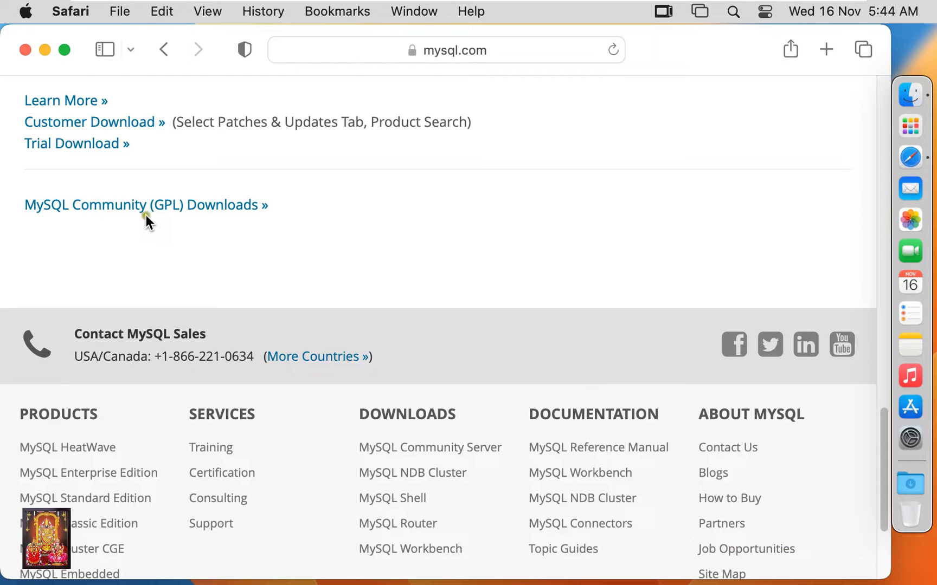
mouse_move(187, 219)
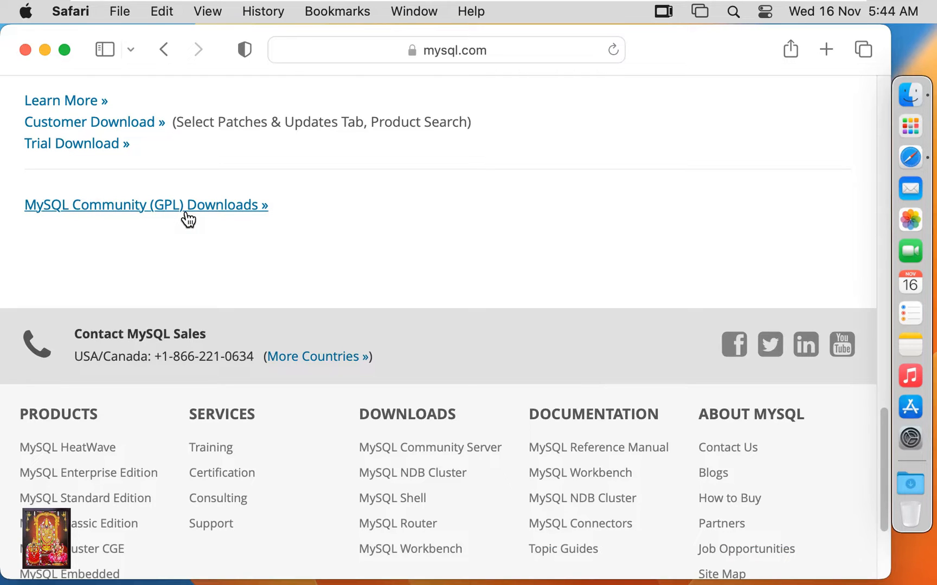
- Follow MySQL Community (GPL) Downloads, then the MySQL Community Server link
left_click(145, 204)
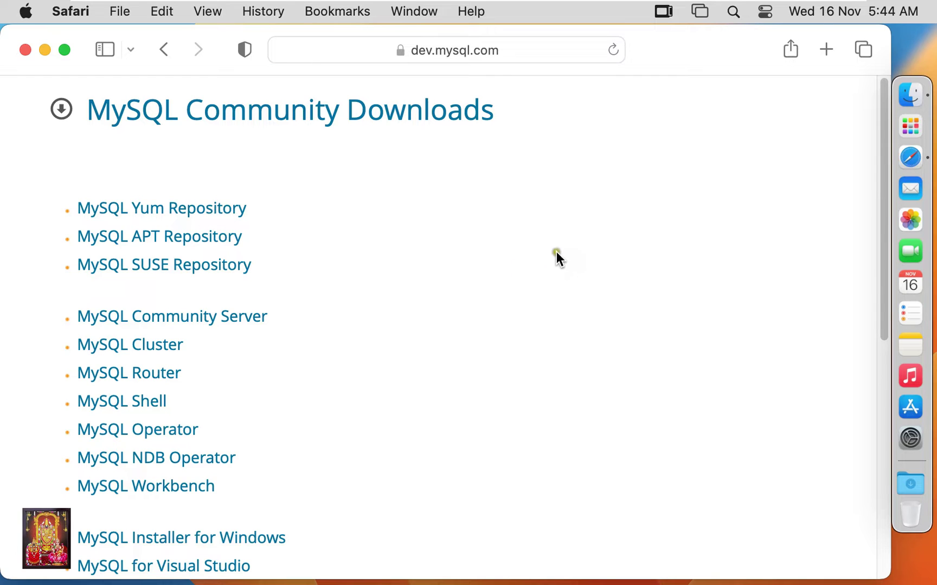
mouse_move(150, 319)
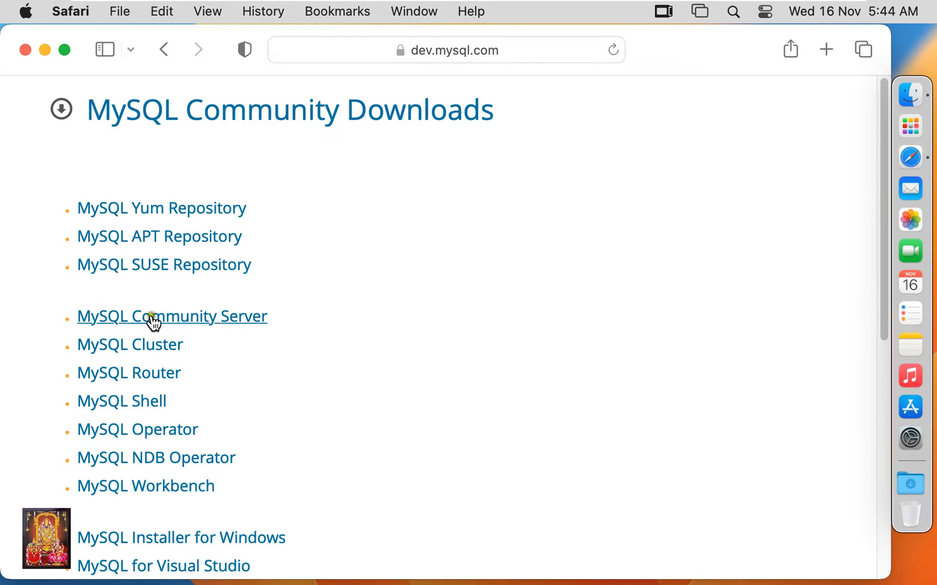
mouse_move(227, 326)
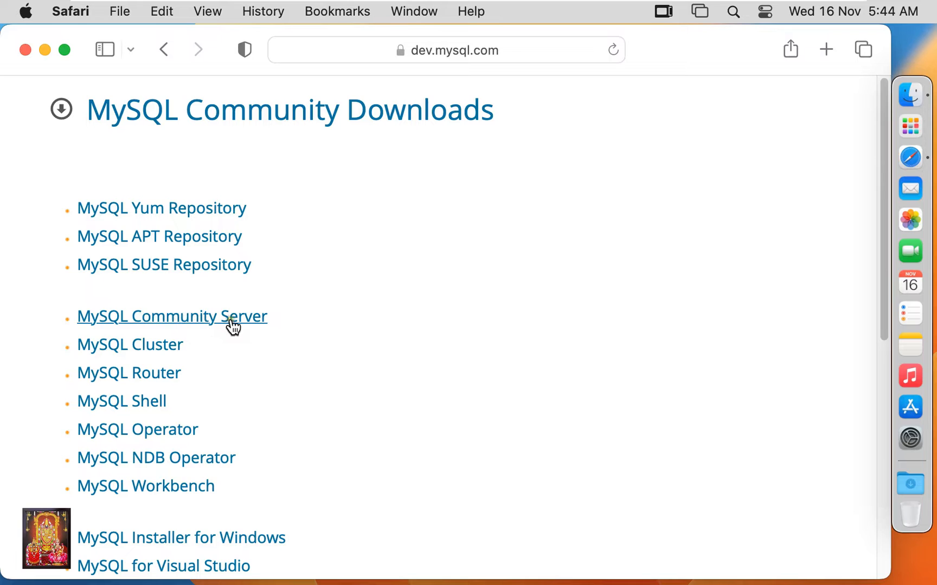
left_click(171, 316)
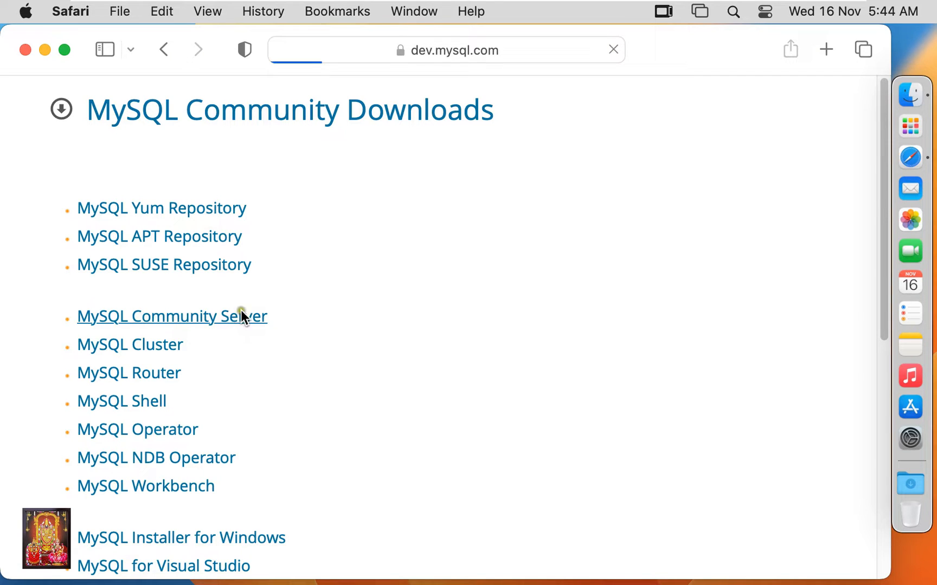
- Set the download OS to macOS, version macOS 12 (x86, 64-bit)
left_click(171, 316)
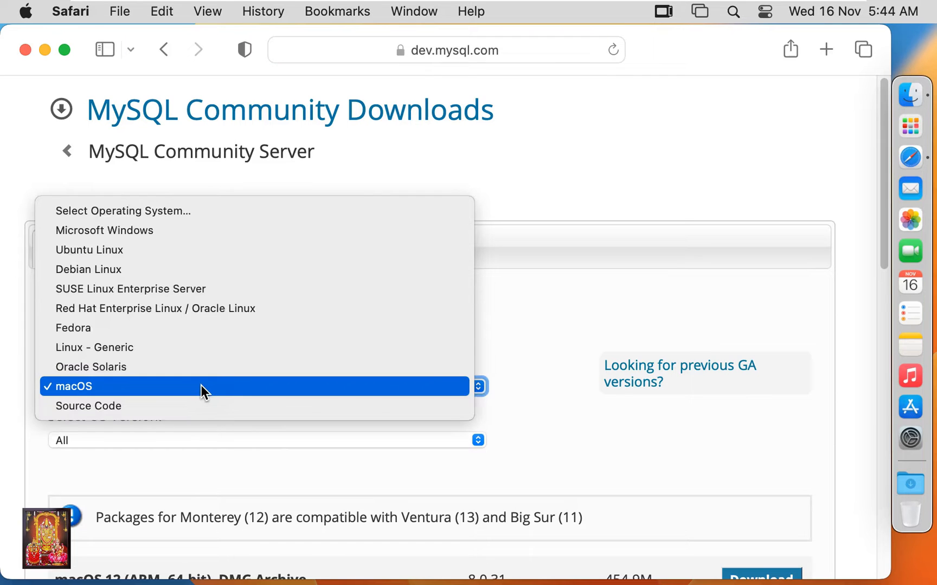
mouse_move(106, 388)
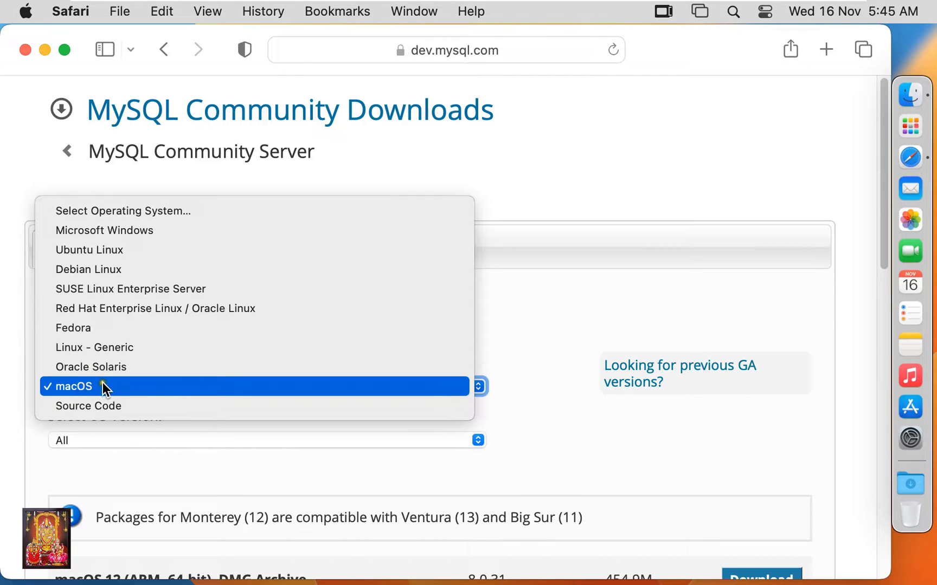
mouse_move(102, 391)
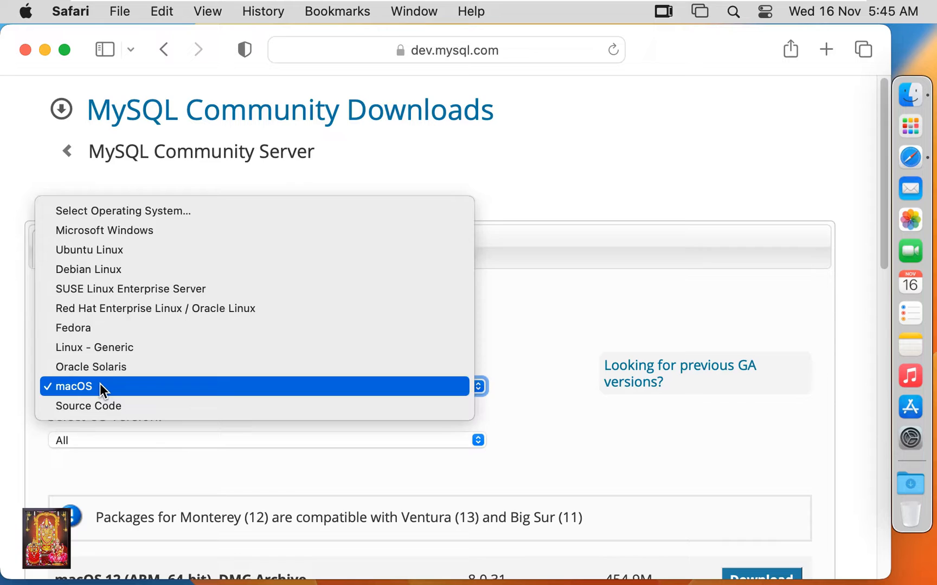
left_click(73, 387)
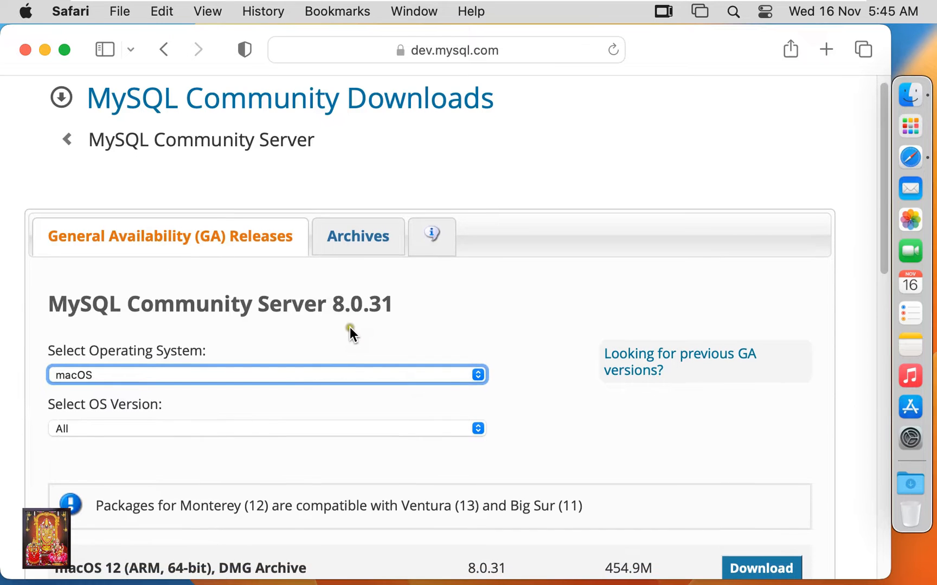
left_click(266, 428)
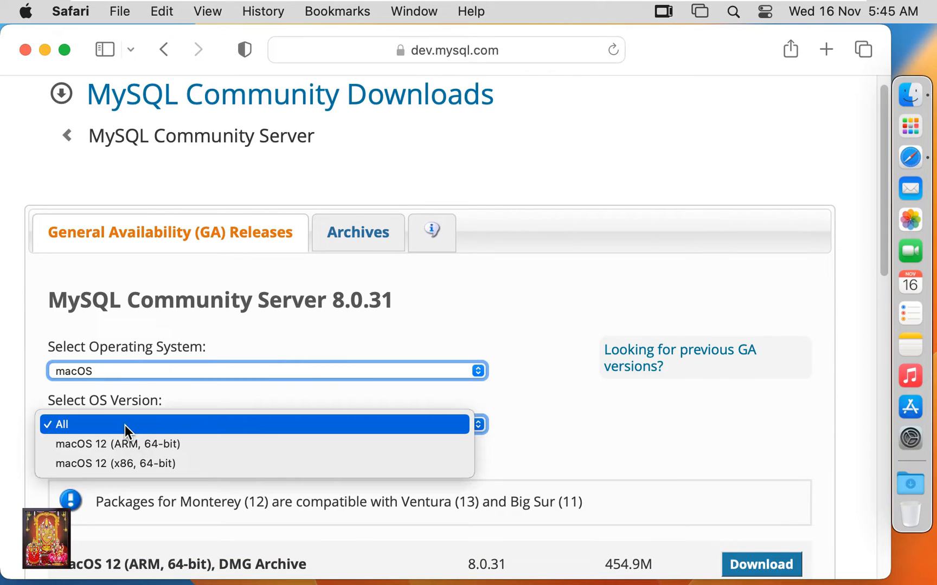
mouse_move(187, 436)
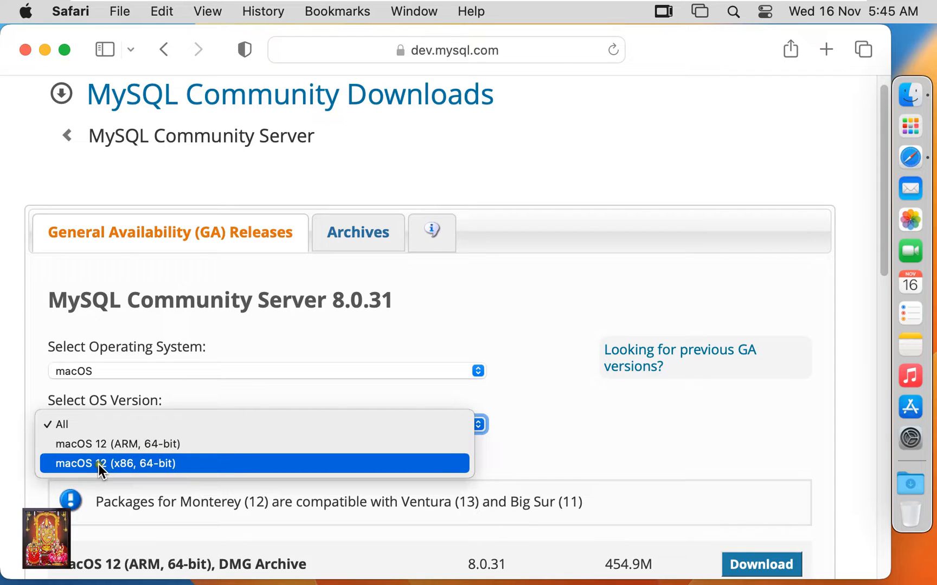
mouse_move(152, 485)
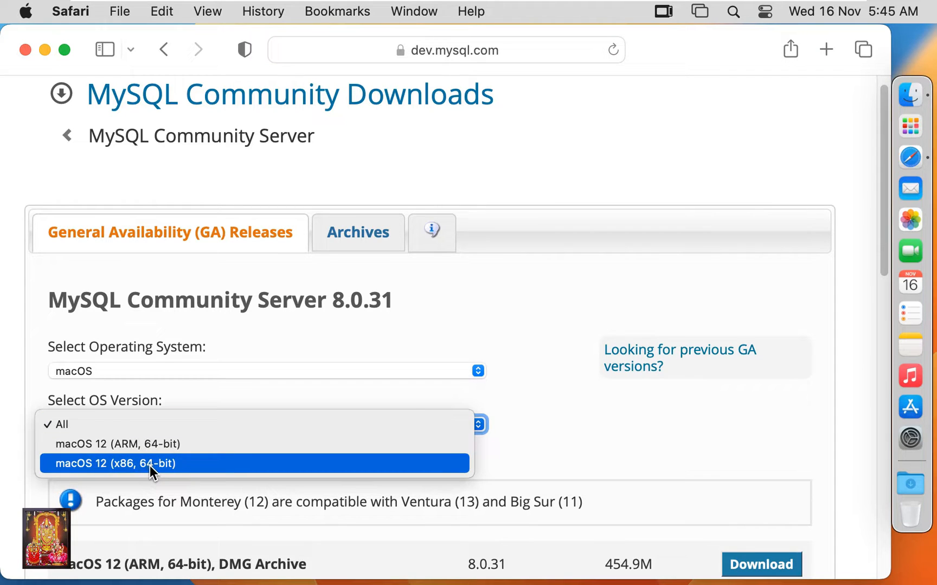
left_click(135, 463)
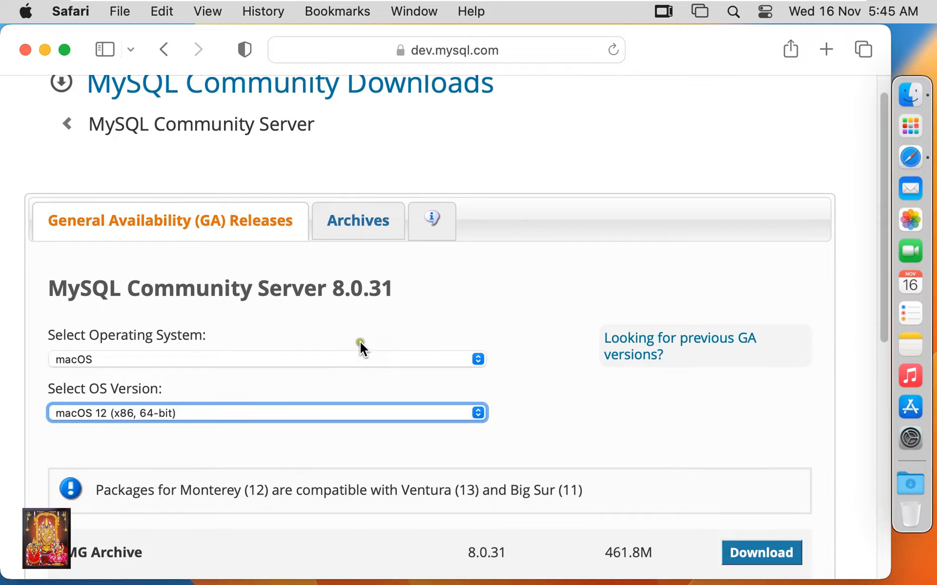
- Download the DMG Archive without logging in, allowing downloads from dev.mysql.com
scroll("down", 3)
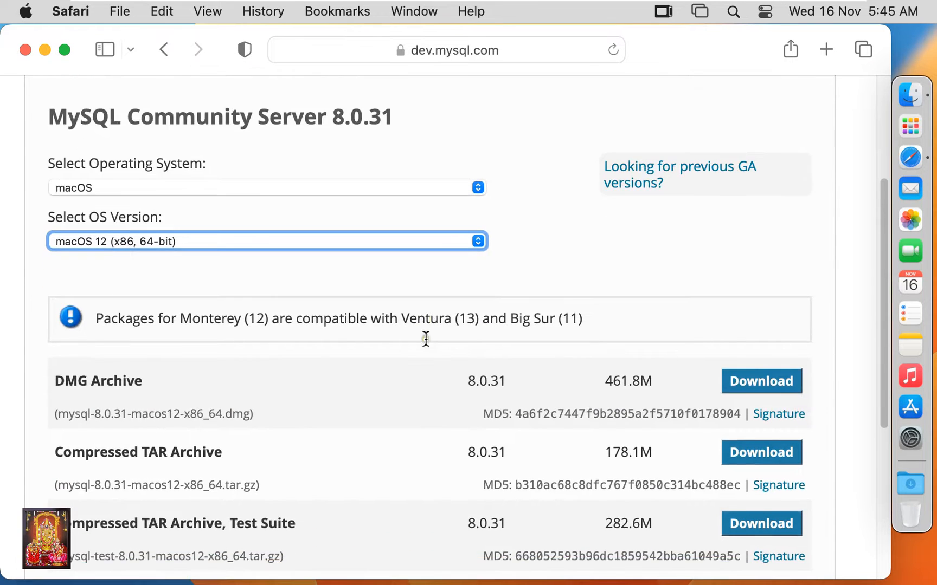
scroll("down", 3)
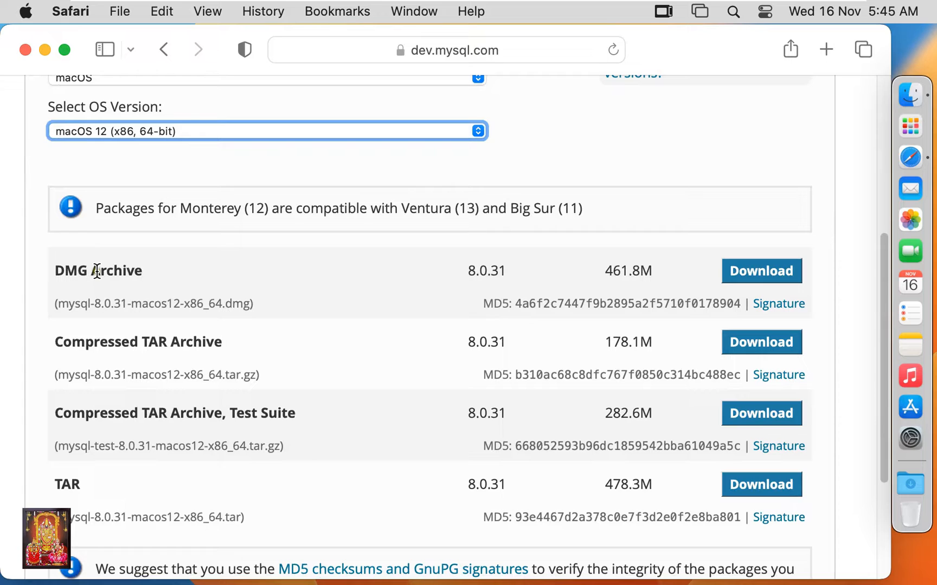
mouse_move(106, 322)
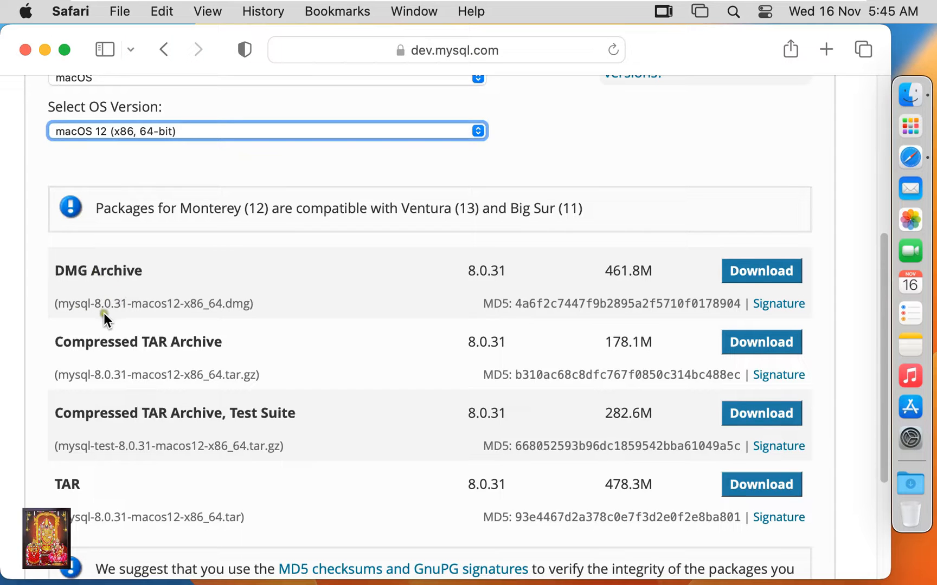
mouse_move(523, 307)
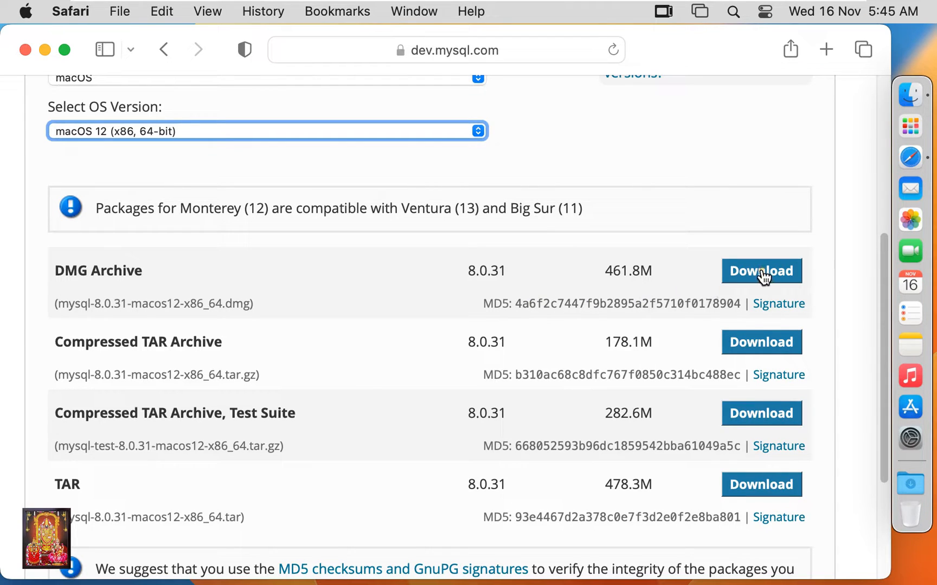
left_click(761, 271)
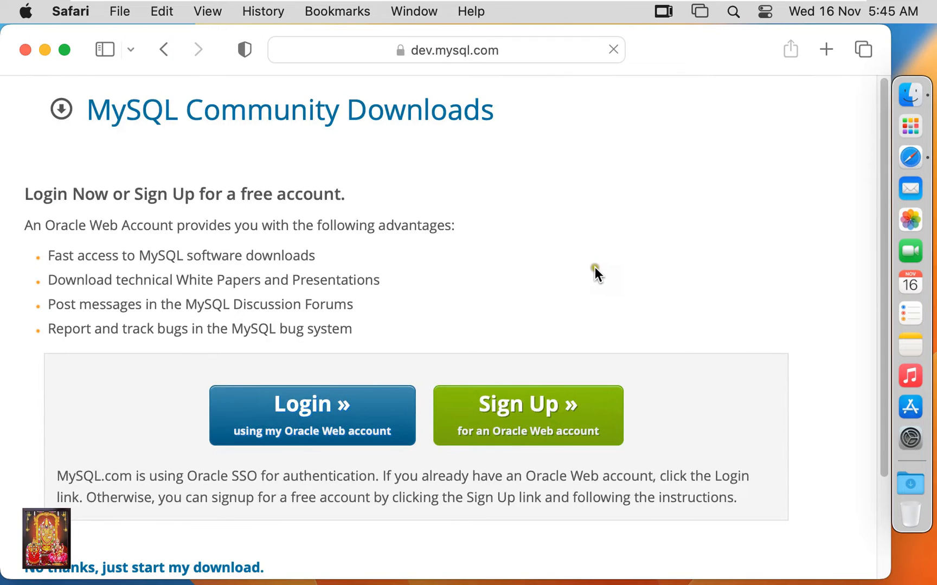
scroll("down", 3)
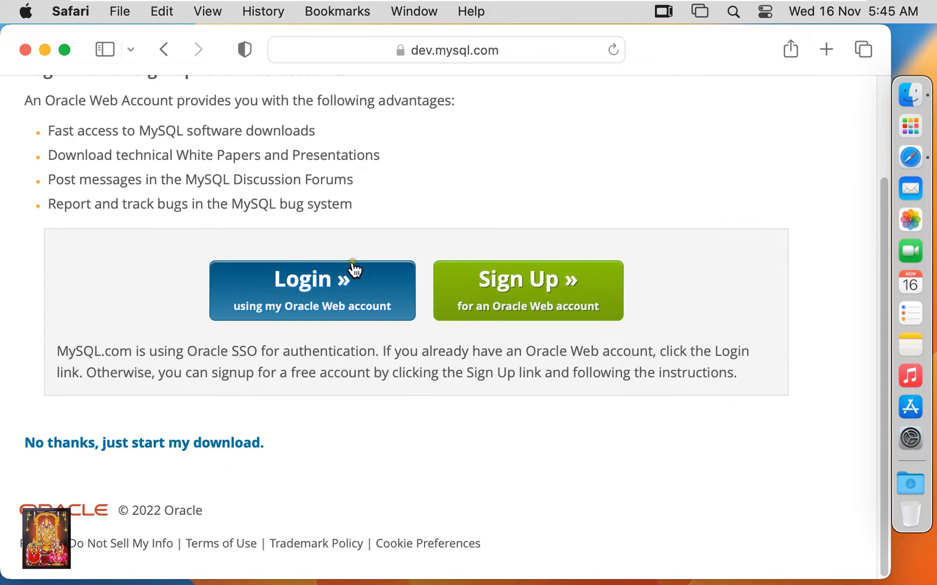
mouse_move(99, 448)
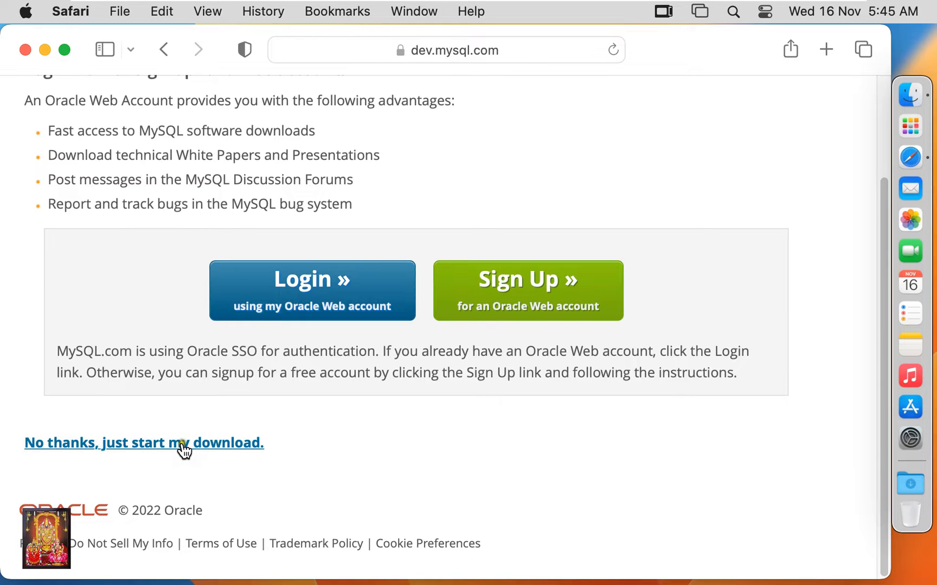
left_click(145, 443)
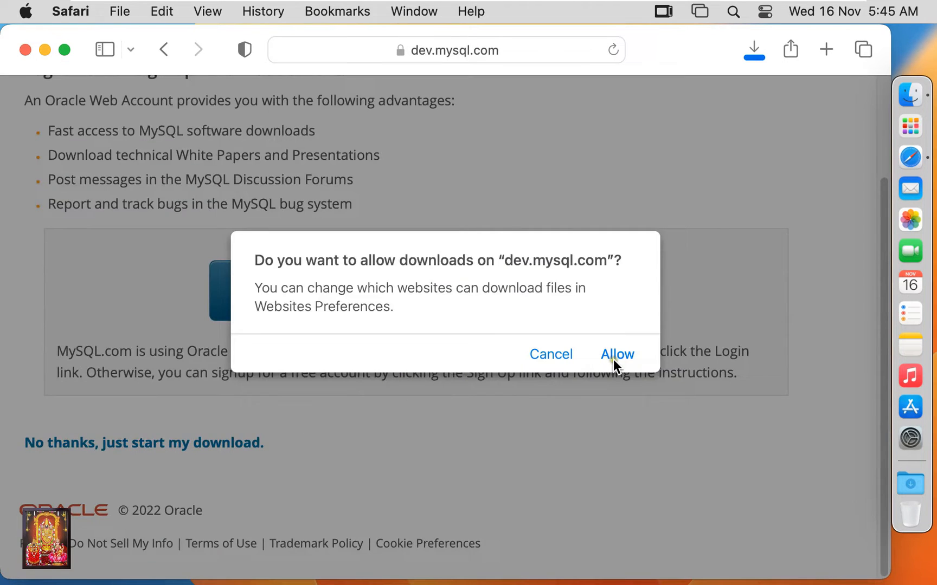
left_click(618, 354)
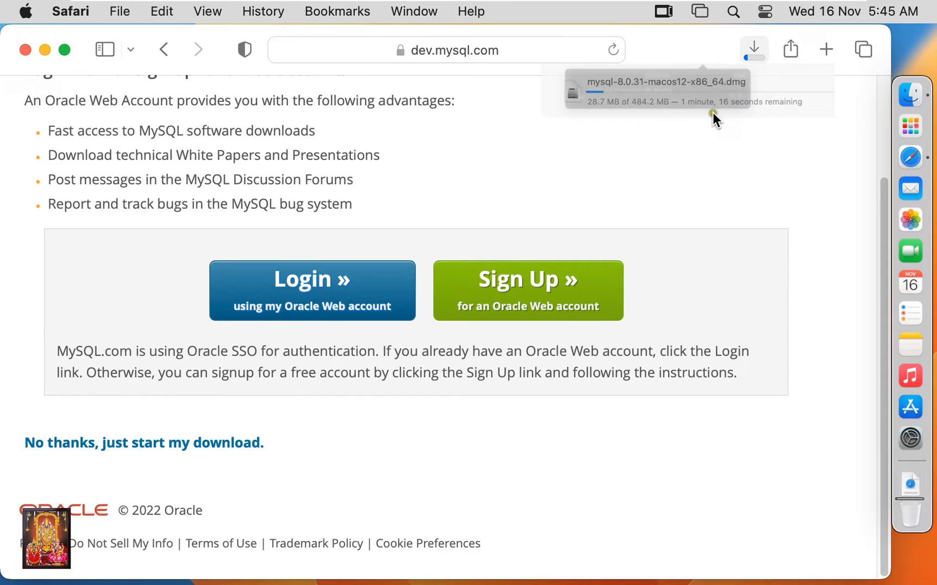
- Watch mysql-8.0.31-macos12-x86_64.dmg complete in Safari's Downloads popover
left_click(753, 49)
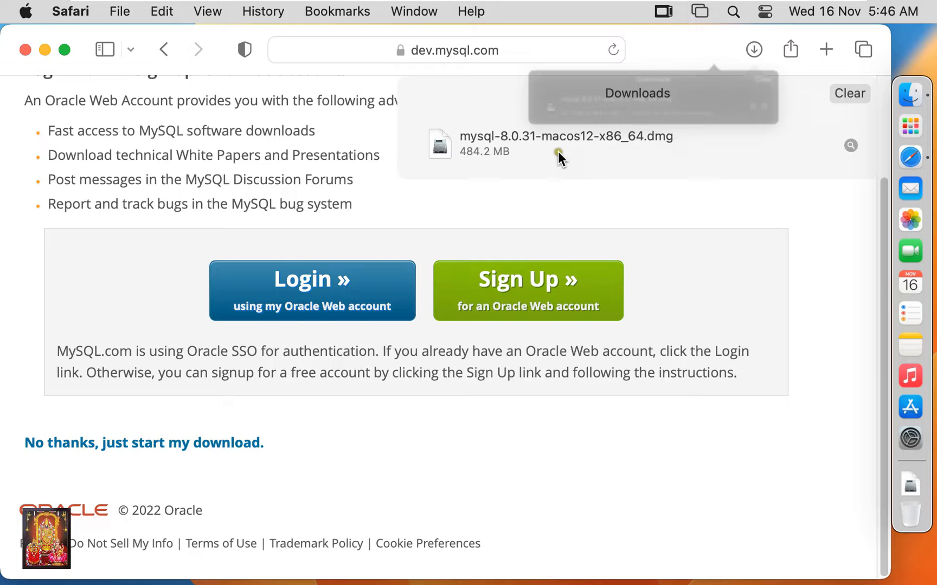
mouse_move(588, 176)
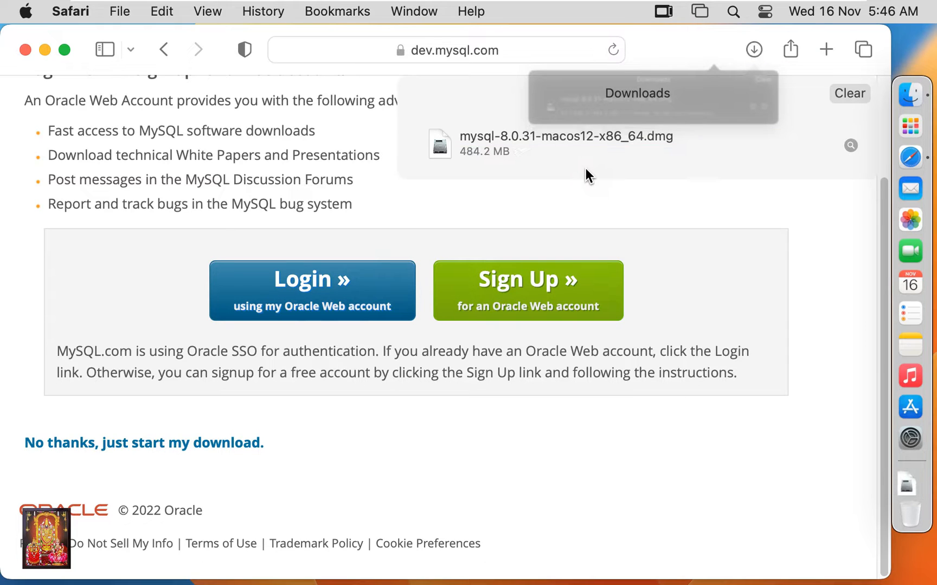
mouse_move(553, 163)
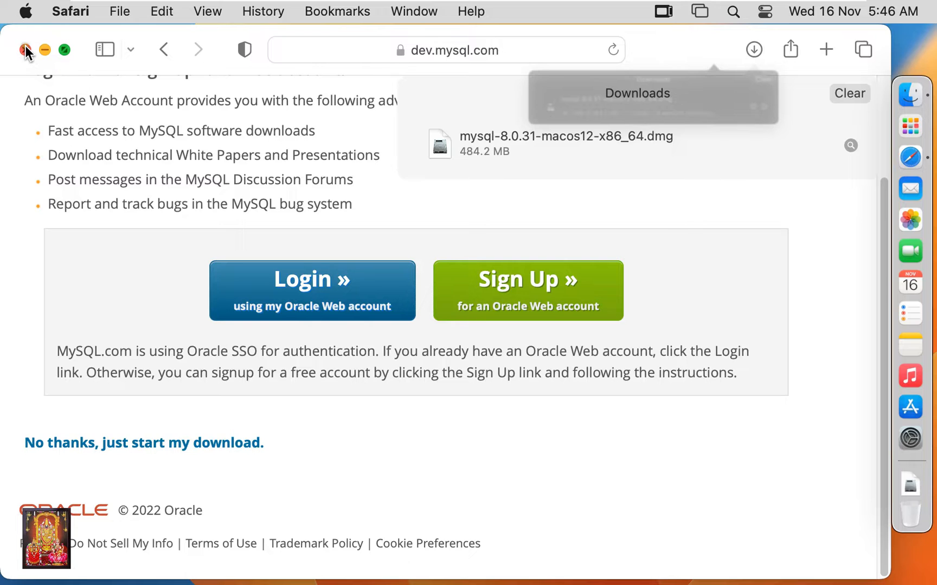
- Close Safari, mount the MySQL DMG from Downloads with DiskImageMounter, and select the .pkg
left_click(23, 49)
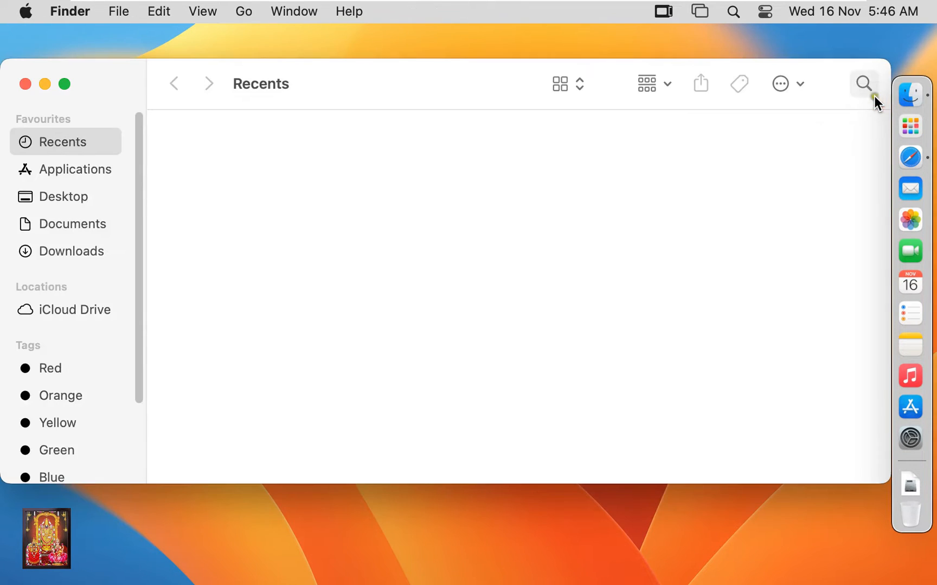
left_click(71, 251)
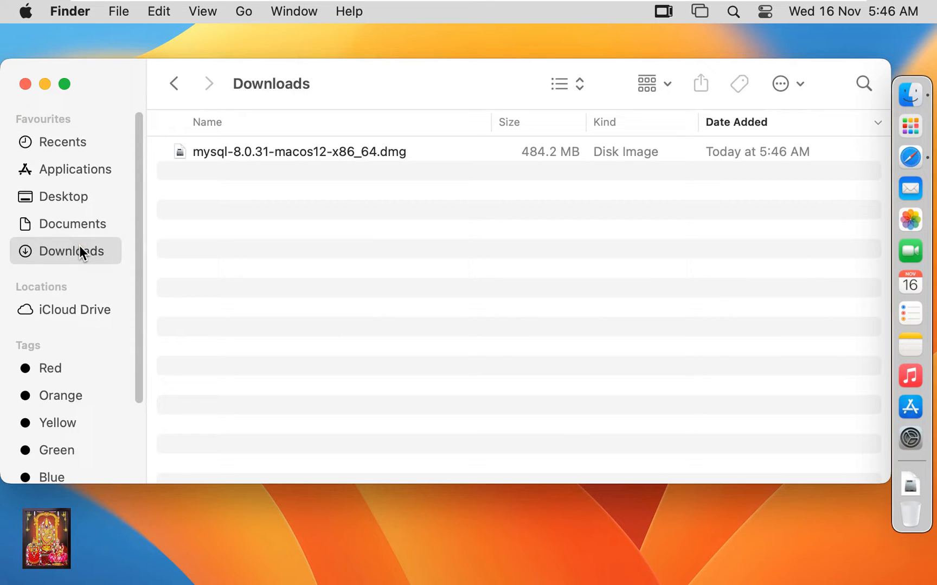
left_click(298, 151)
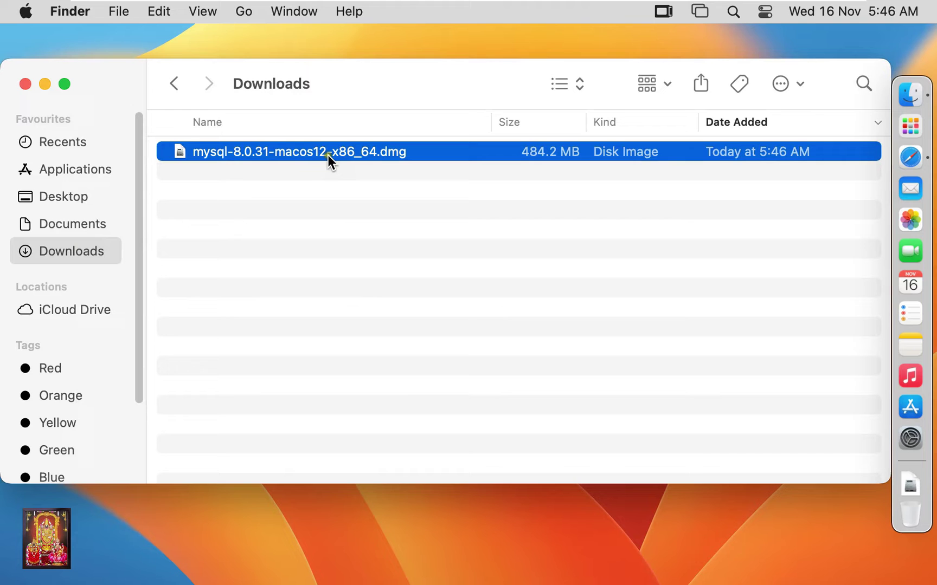
right_click(329, 157)
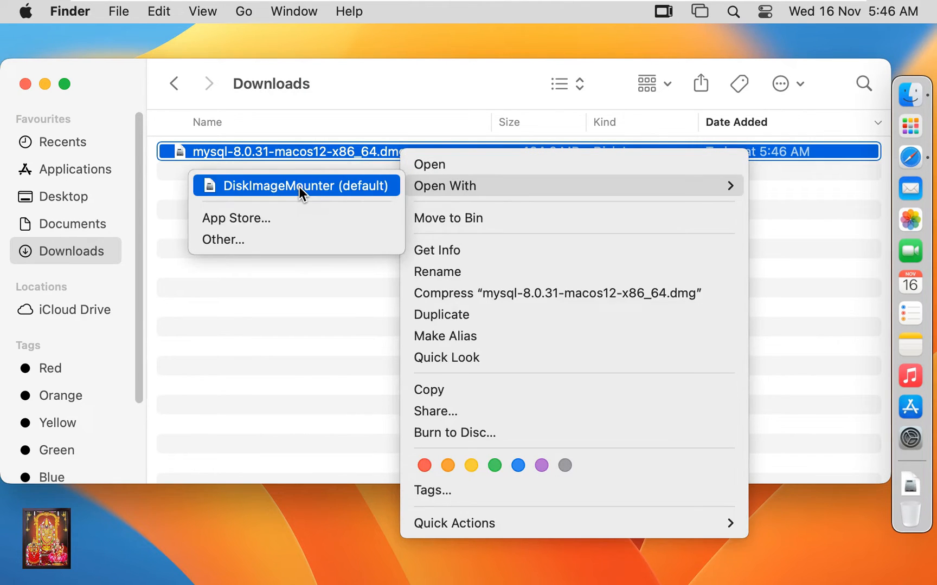
left_click(299, 185)
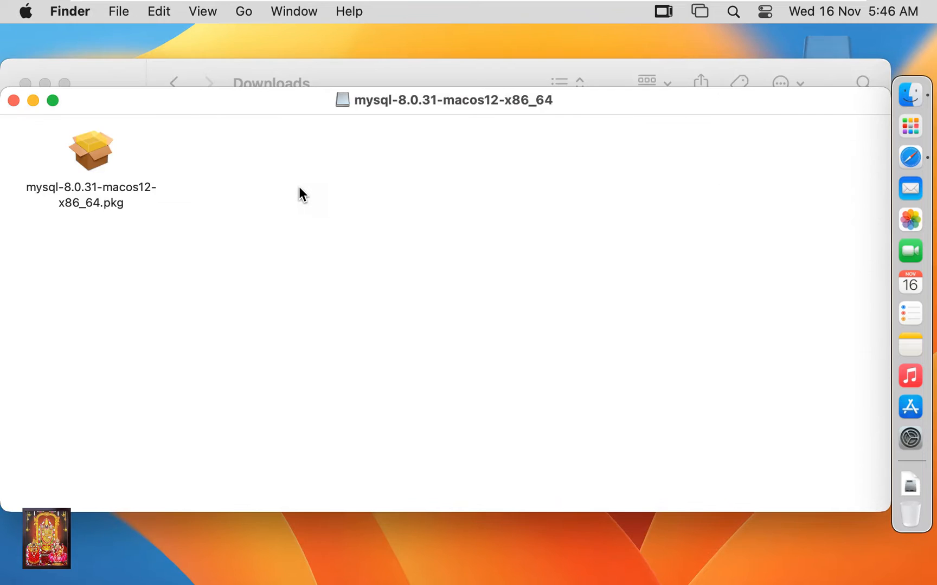
mouse_move(111, 179)
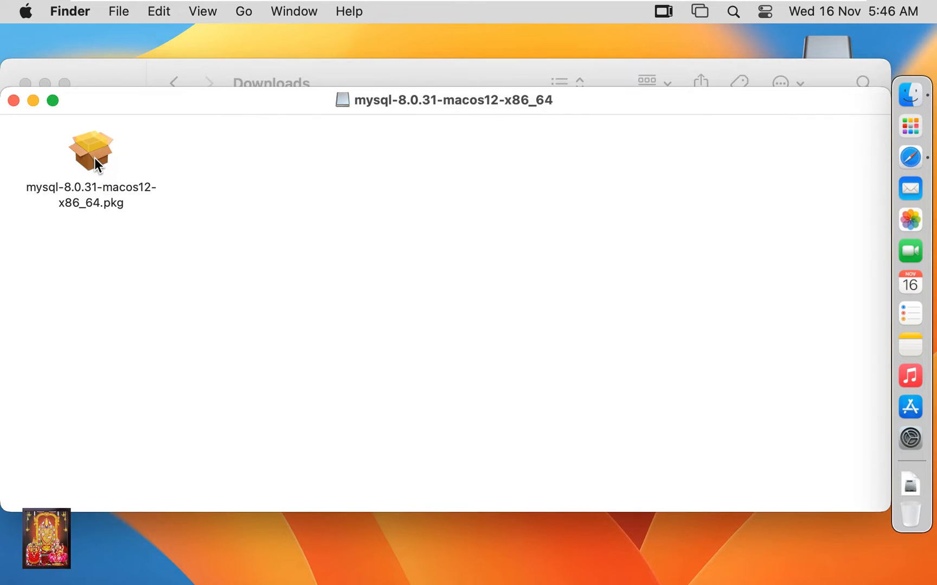
left_click(90, 153)
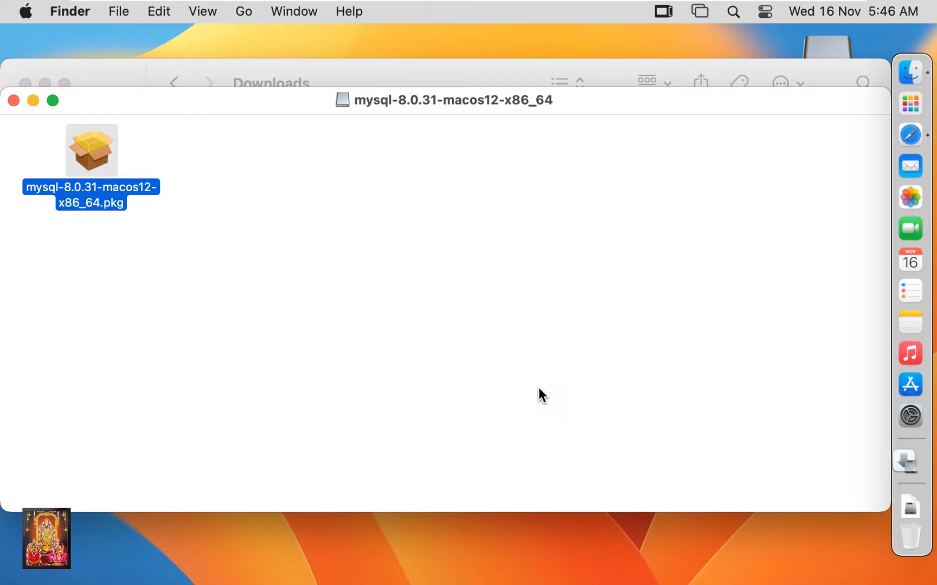
double_click(91, 151)
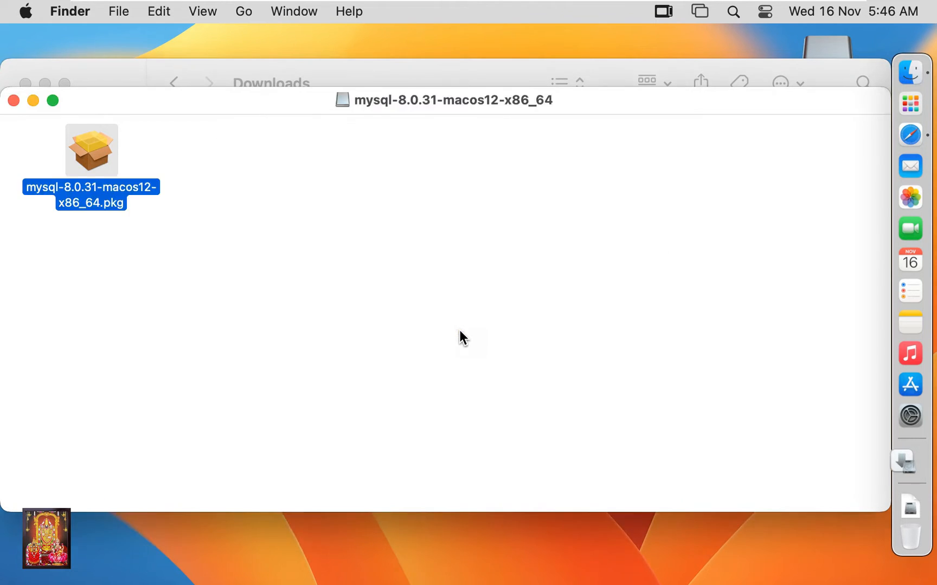
double_click(91, 150)
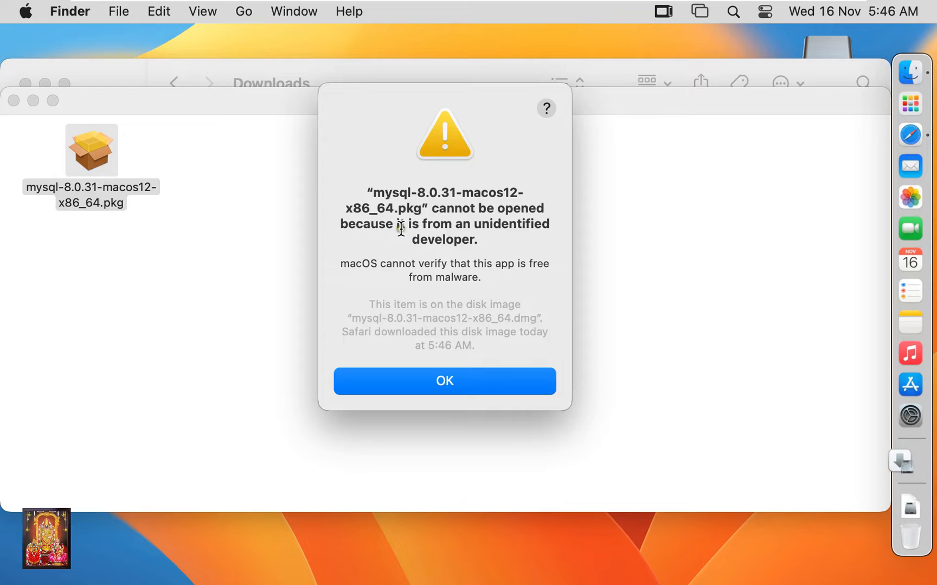
mouse_move(462, 206)
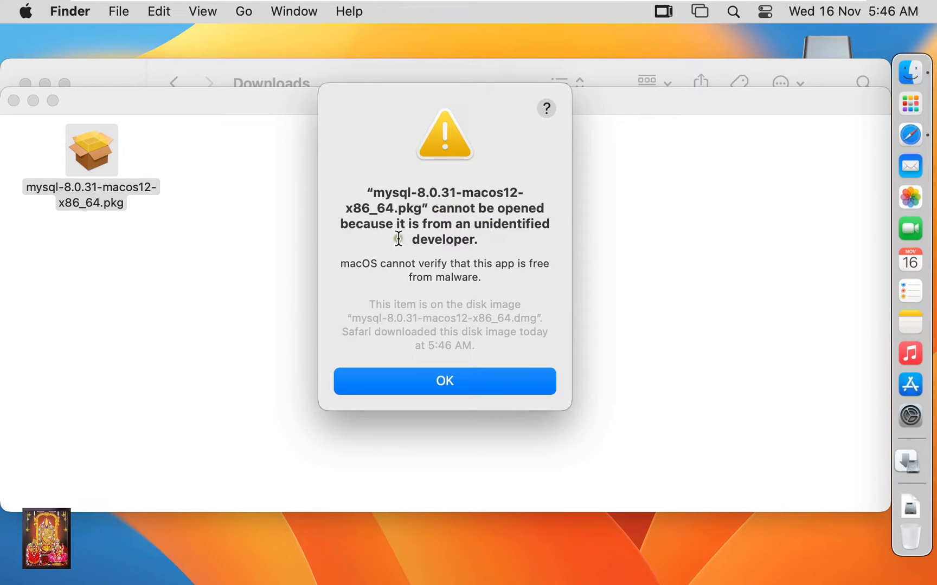
mouse_move(450, 236)
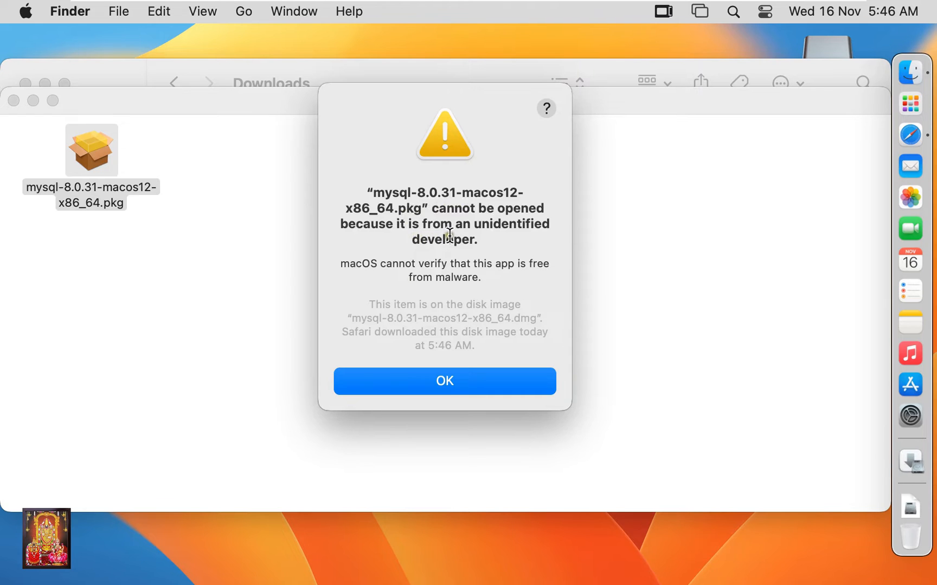
mouse_move(463, 374)
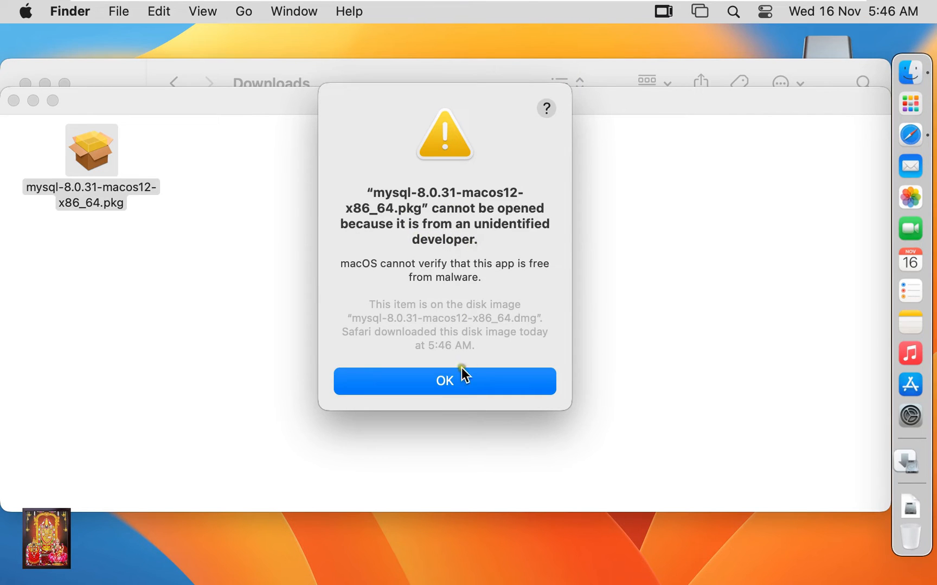
left_click(444, 381)
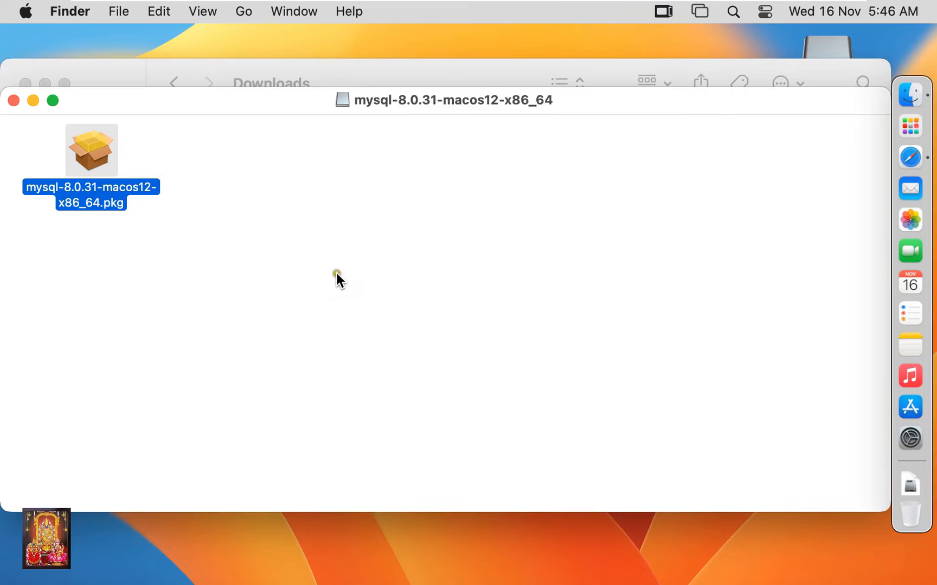
mouse_move(26, 17)
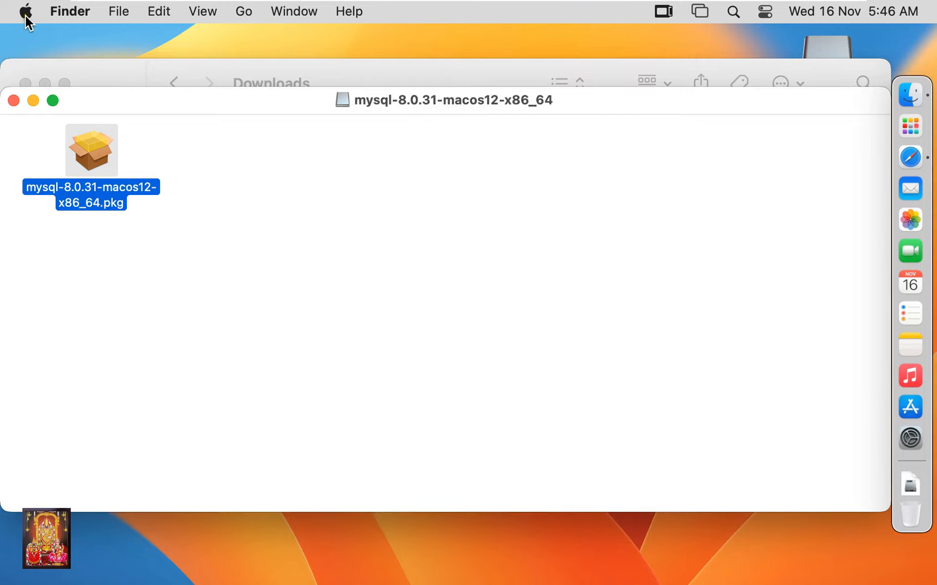
- Open Privacy & Security in System Settings
left_click(26, 11)
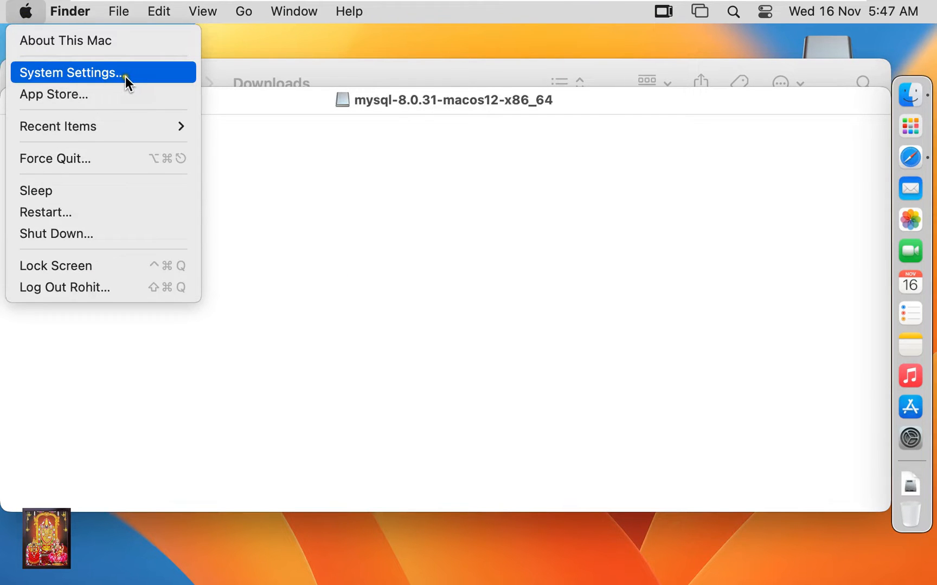
left_click(70, 72)
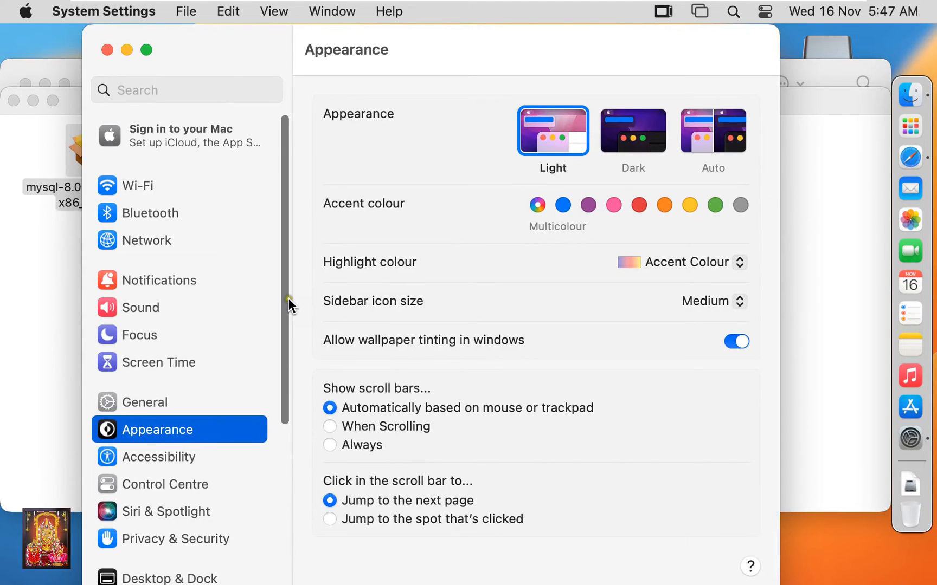
scroll("down", 3)
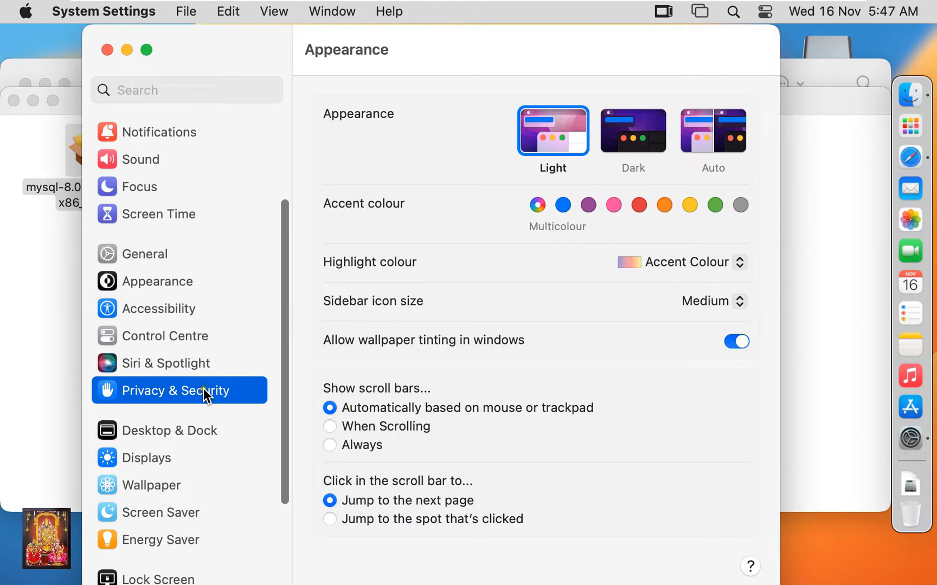
left_click(174, 391)
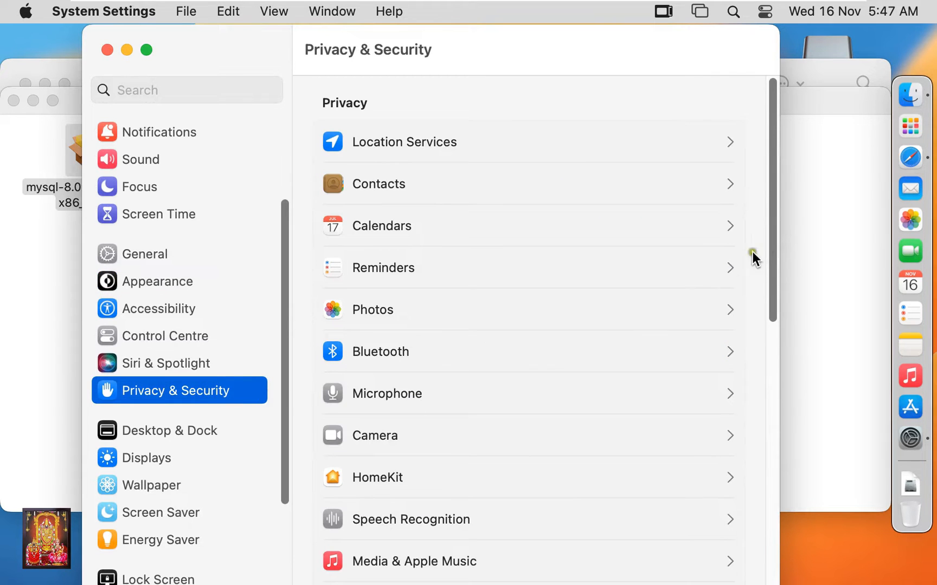
- Click Open Anyway for the MySQL package and authenticate with the administrator password
scroll("down", 3)
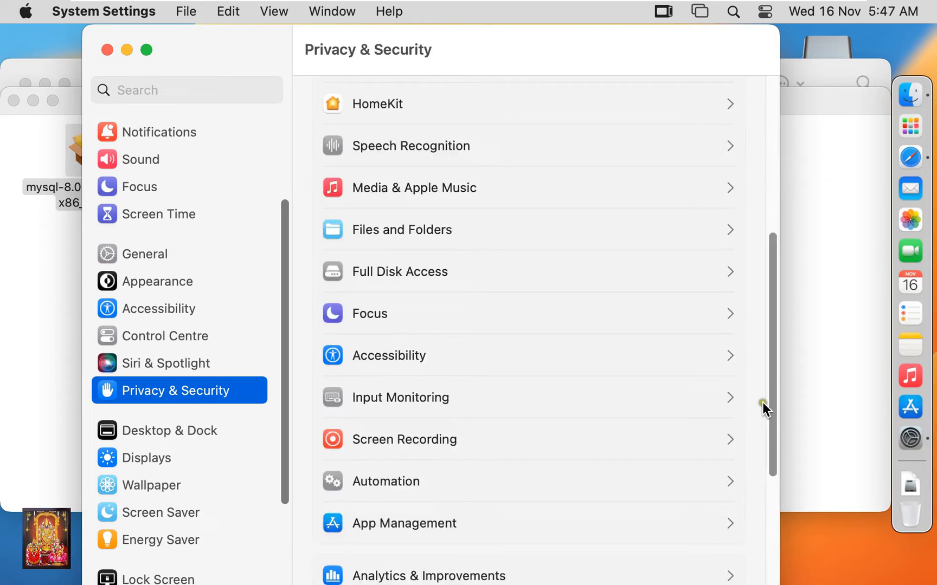
scroll("down", 3)
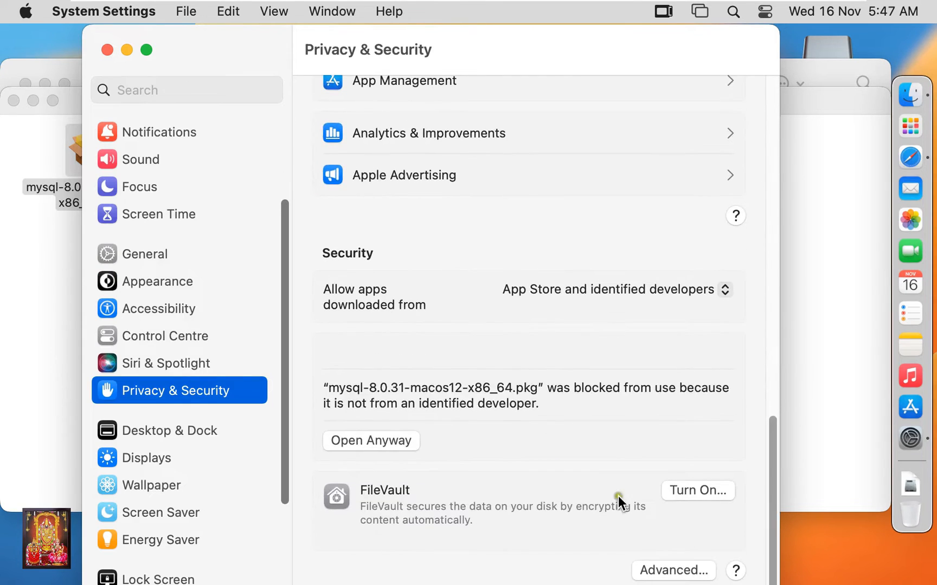
mouse_move(504, 413)
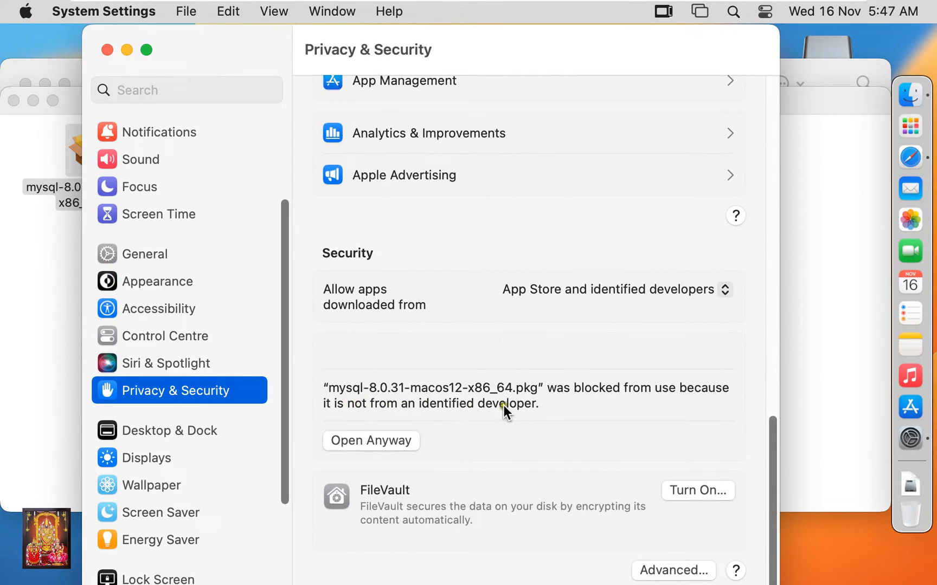
mouse_move(648, 404)
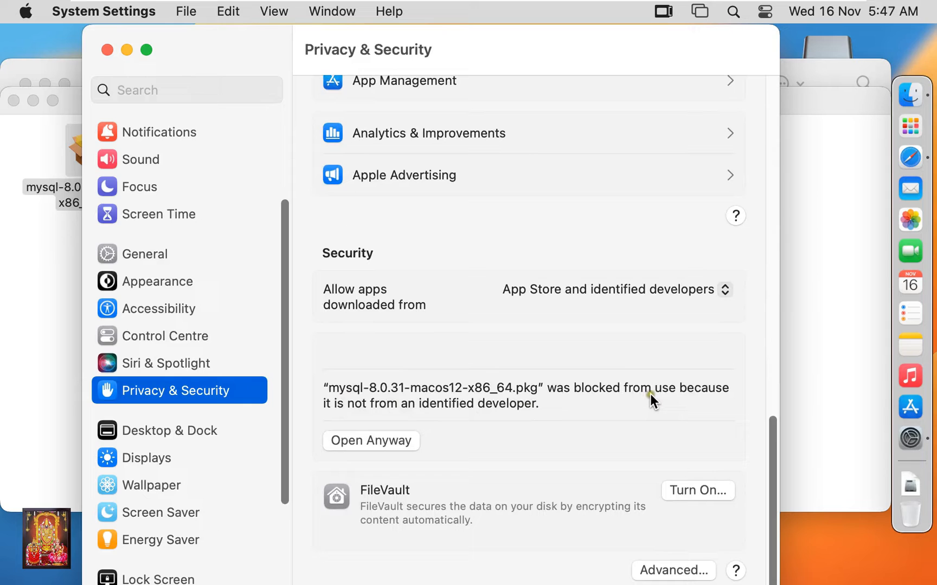
mouse_move(411, 414)
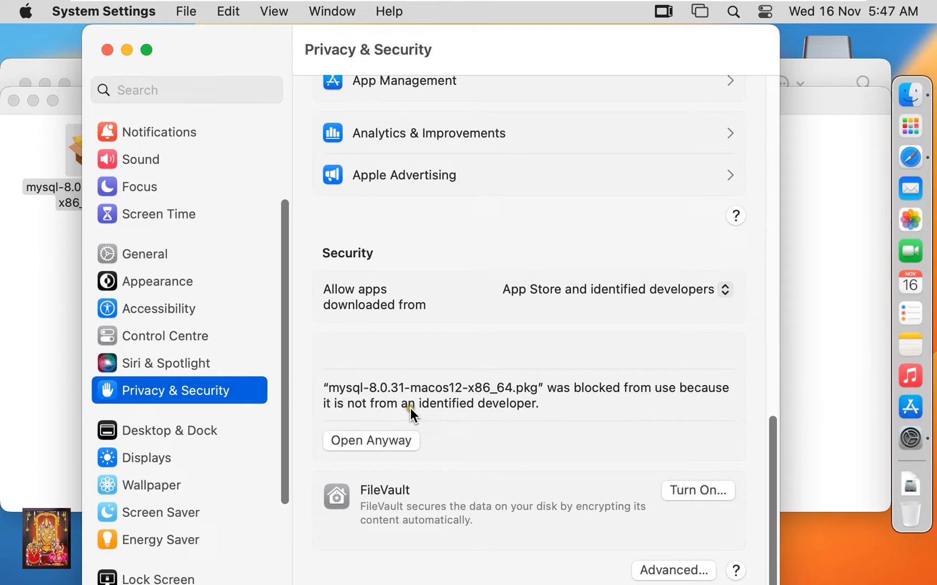
mouse_move(434, 419)
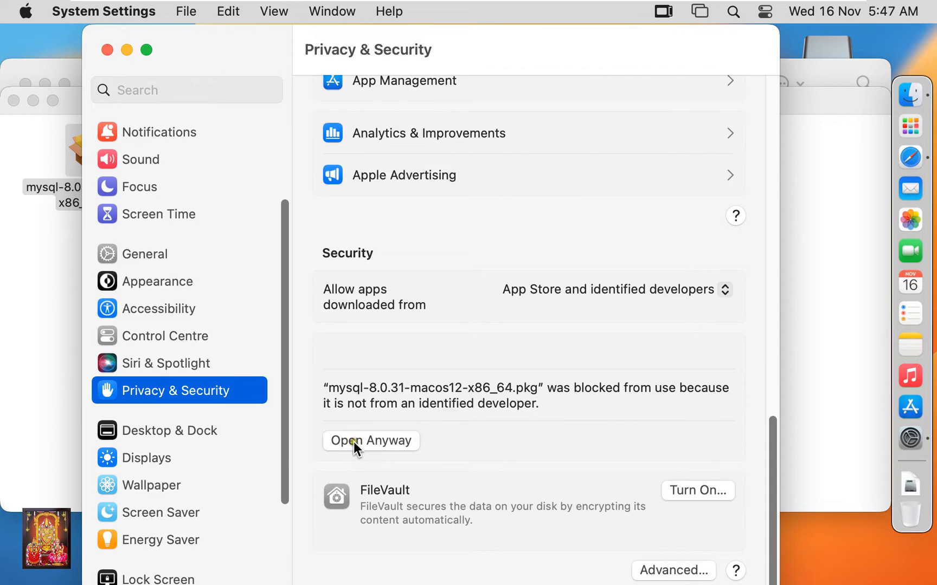
left_click(371, 441)
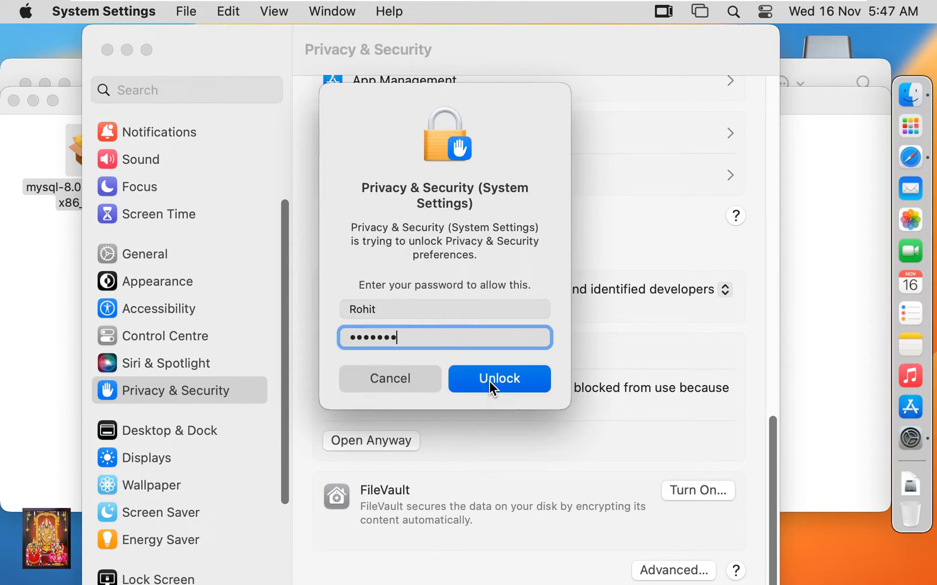
left_click(499, 378)
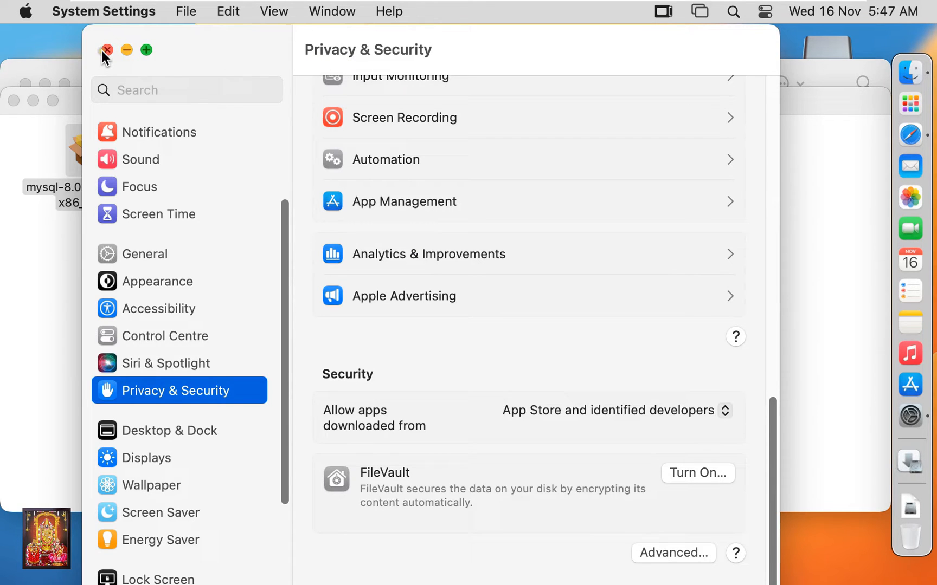
- Close System Settings and Downloads, then confirm Open on the unverified-developer warning
left_click(106, 49)
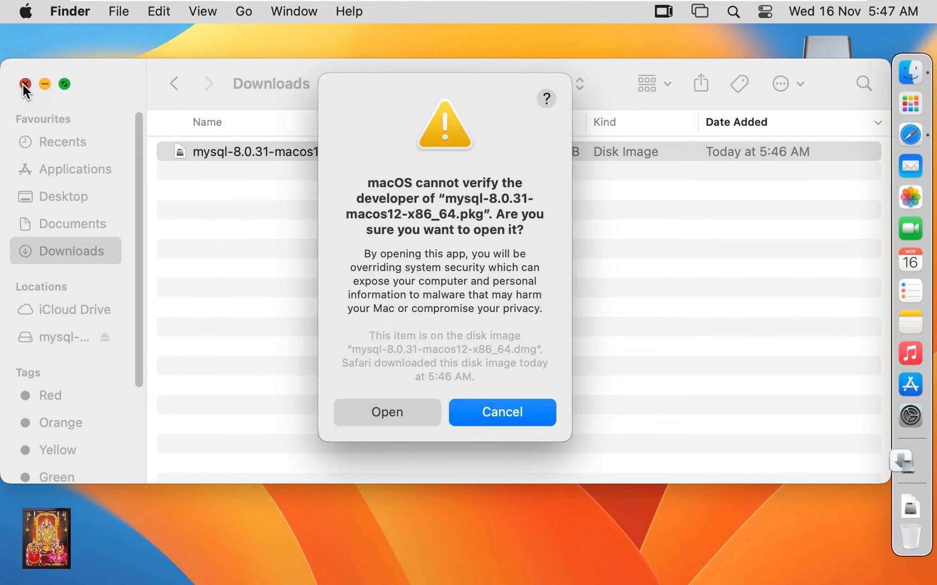
left_click(22, 85)
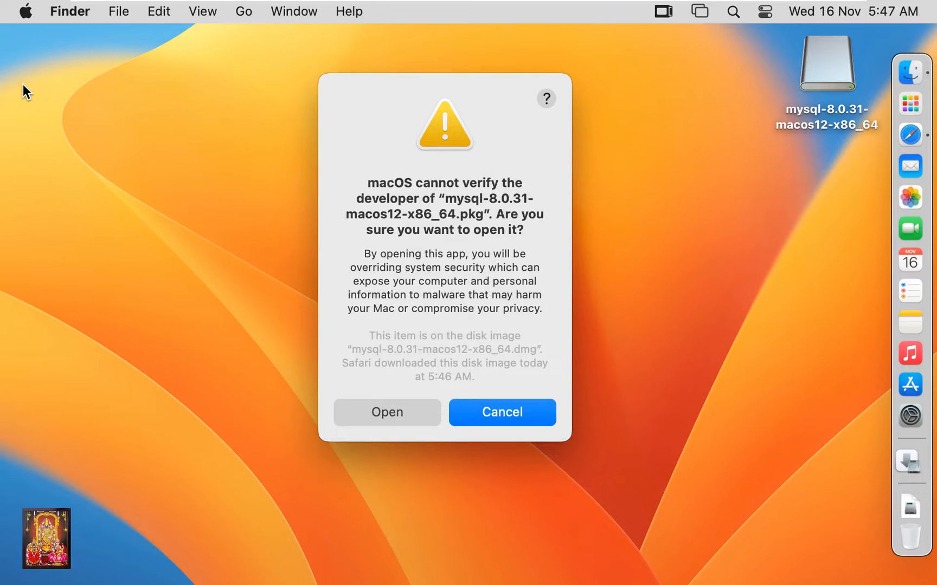
mouse_move(398, 380)
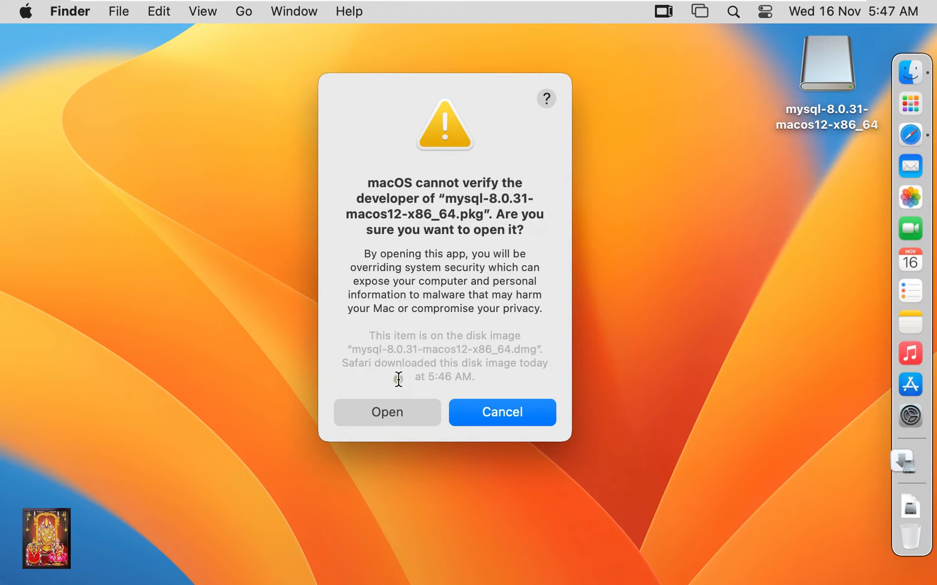
left_click(387, 412)
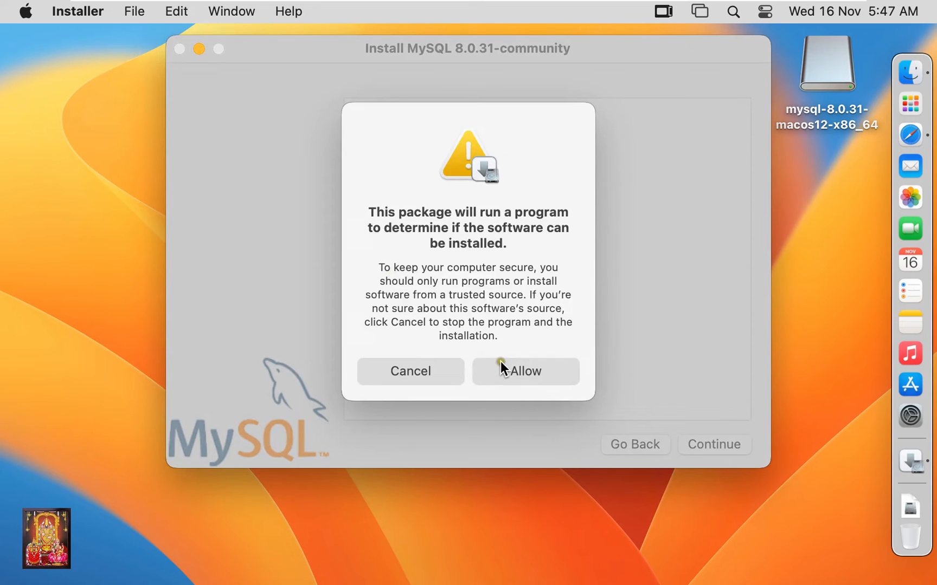
- Allow the pre-install check, then continue past the Introduction and Licence pages
left_click(526, 371)
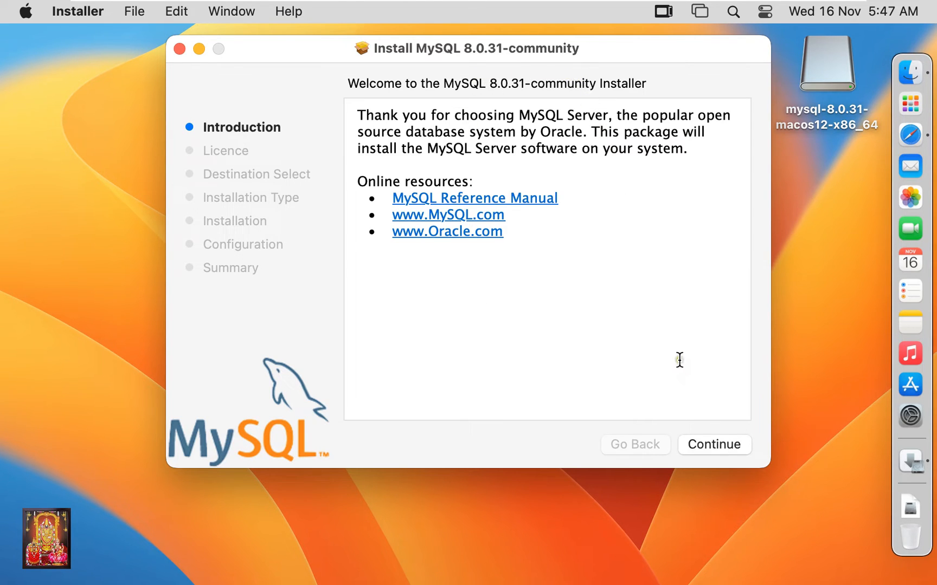
left_click(714, 445)
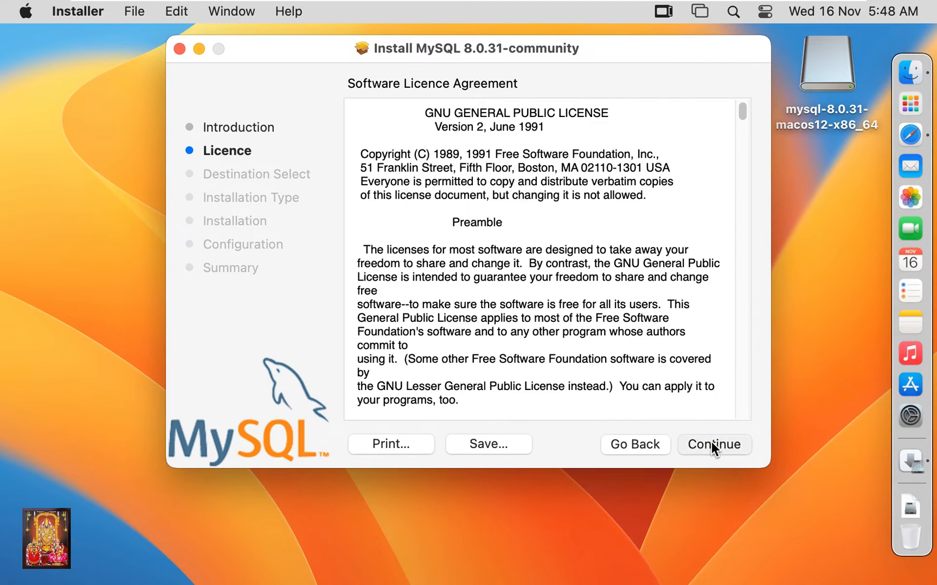
left_click(714, 445)
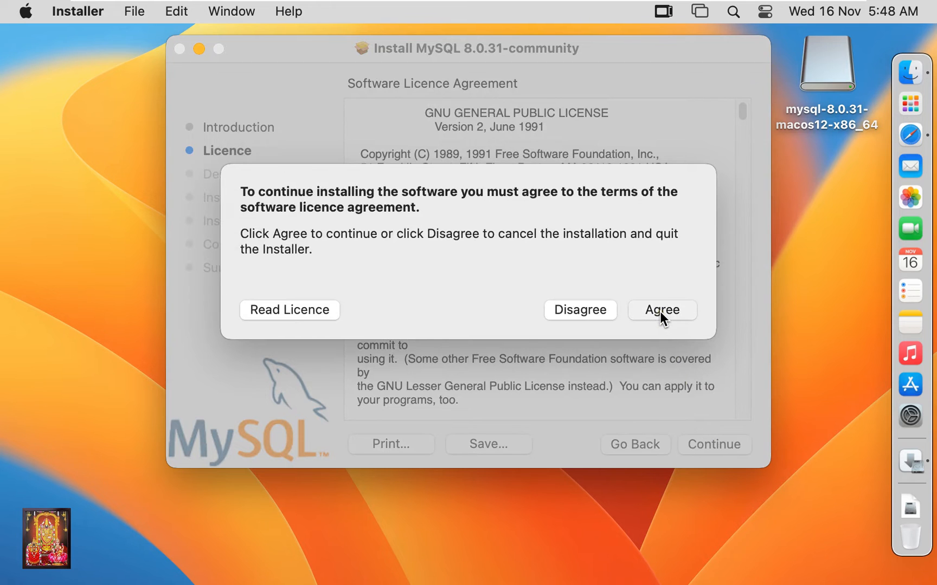
- Agree to the GNU GPL licence and start the standard 807 MB installation
left_click(662, 310)
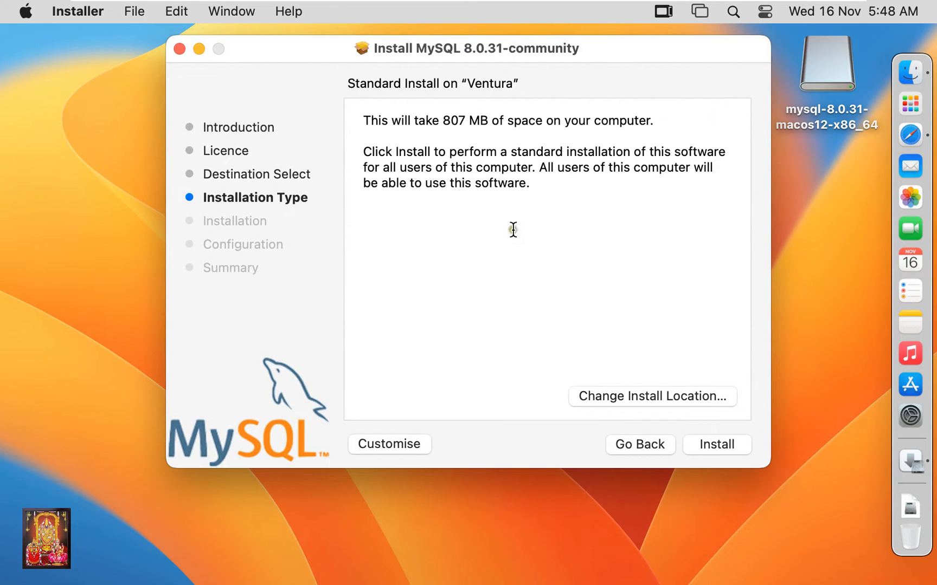
mouse_move(476, 136)
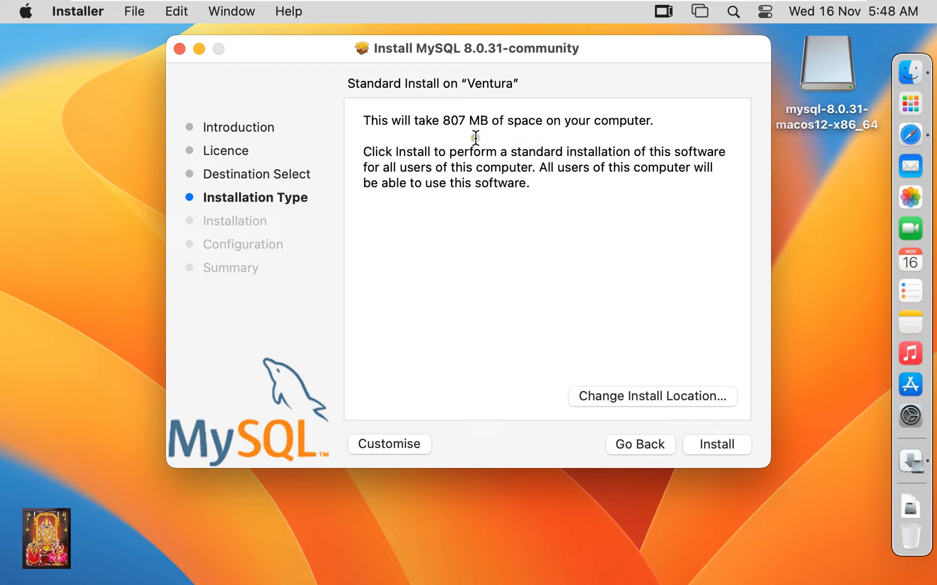
mouse_move(562, 210)
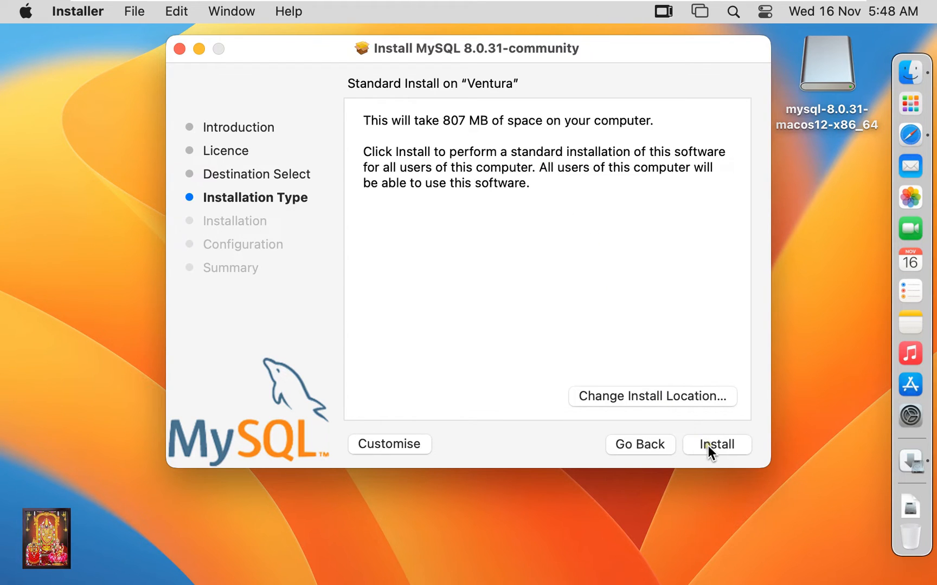
left_click(716, 444)
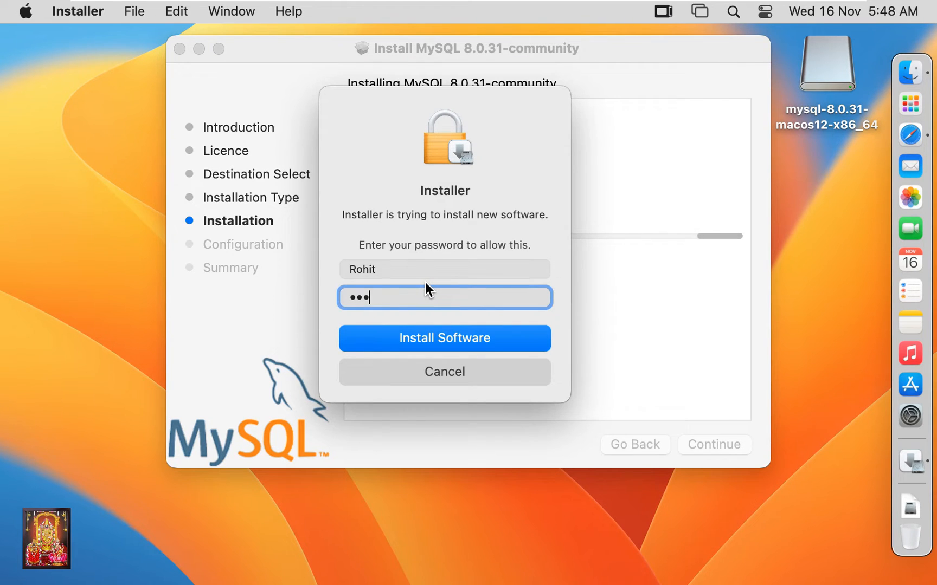
- Authorise the MySQL 8.0.31 software installation with the administrator password
type("•••")
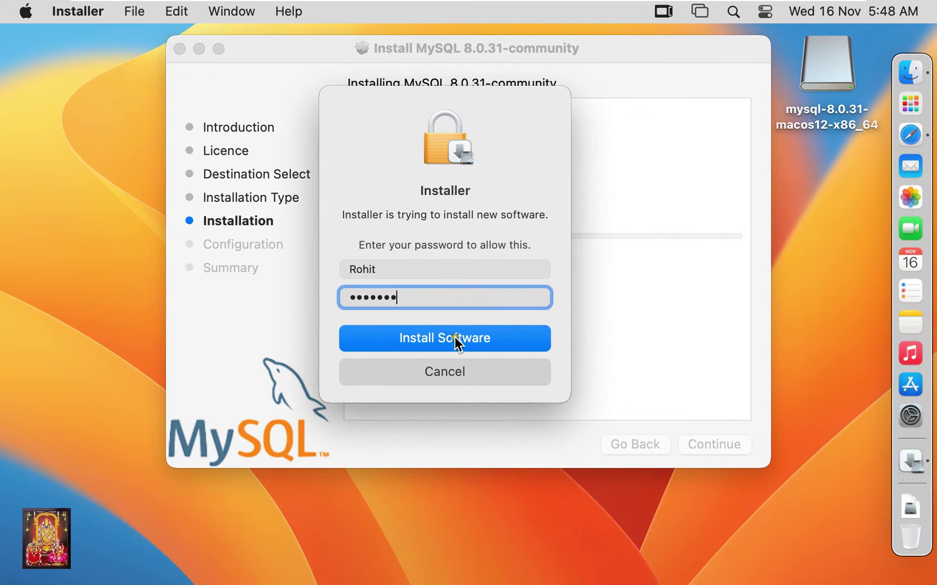
left_click(444, 338)
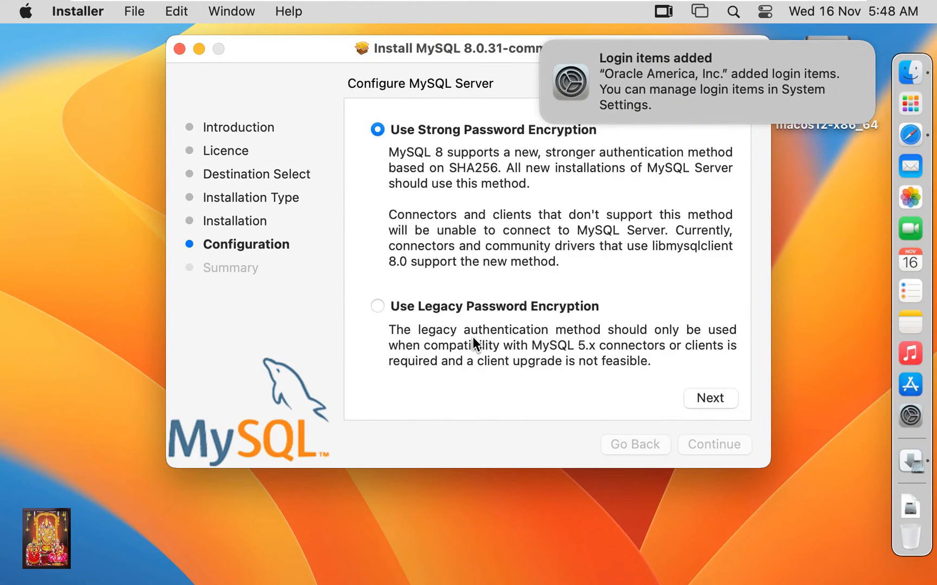
mouse_move(590, 312)
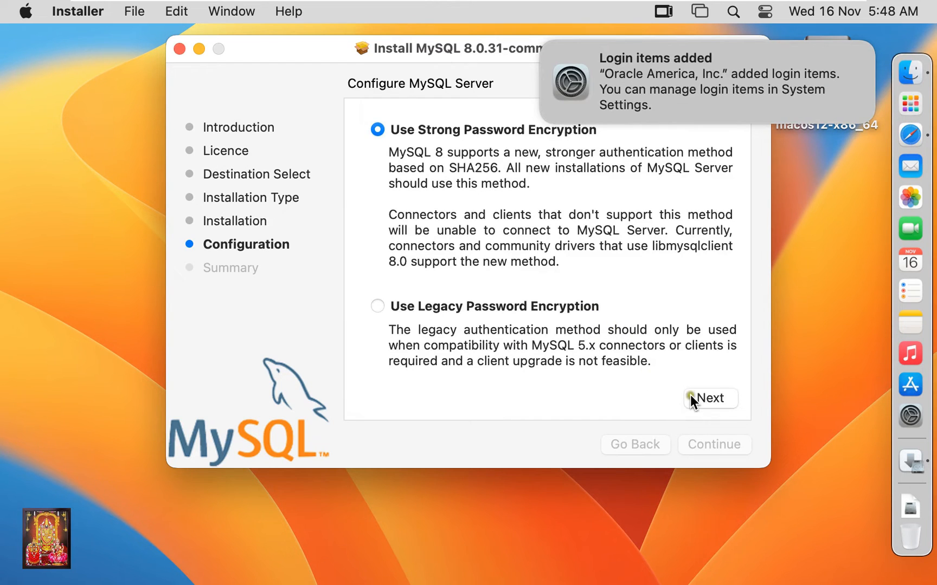
- Keep Use Strong Password Encryption, set the root password, and approve the final changes
left_click(710, 398)
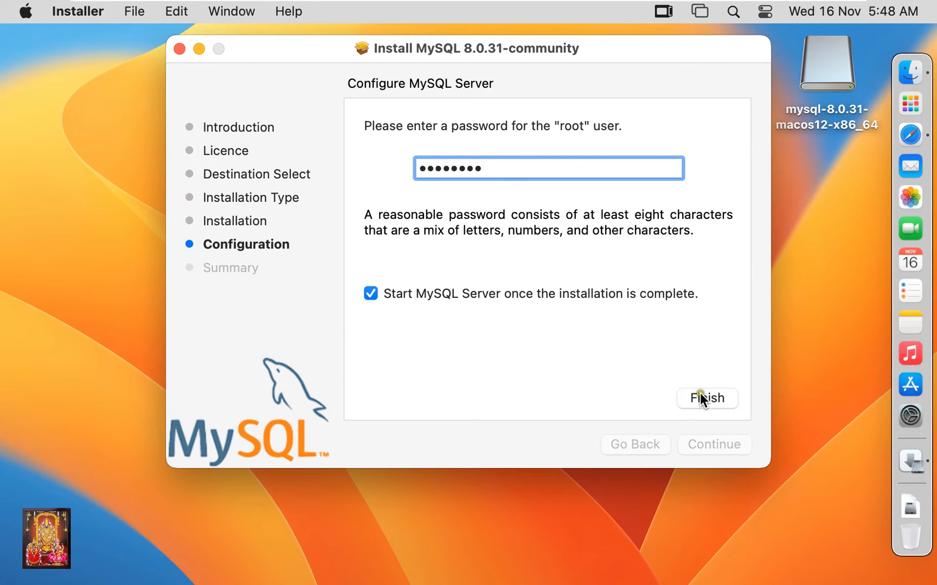
left_click(707, 398)
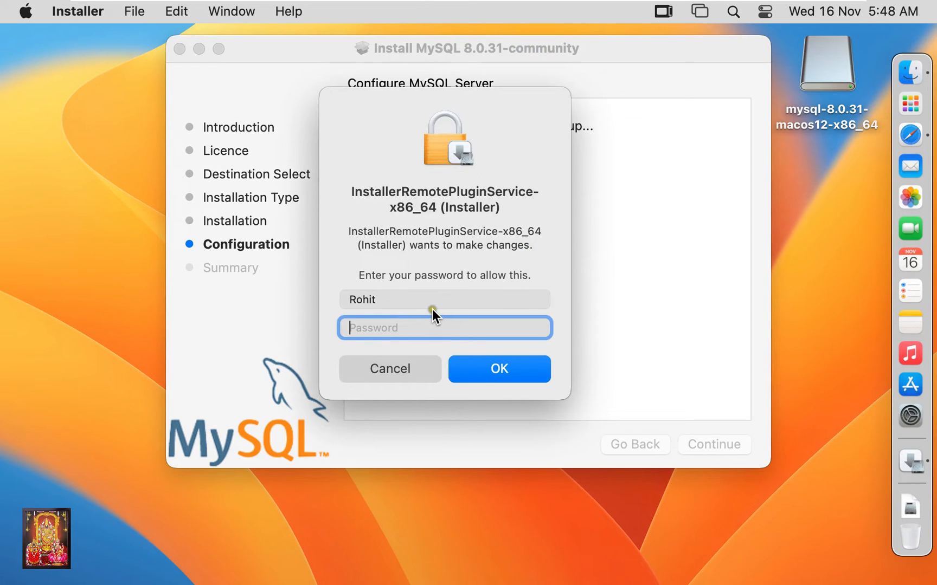
type("••••••")
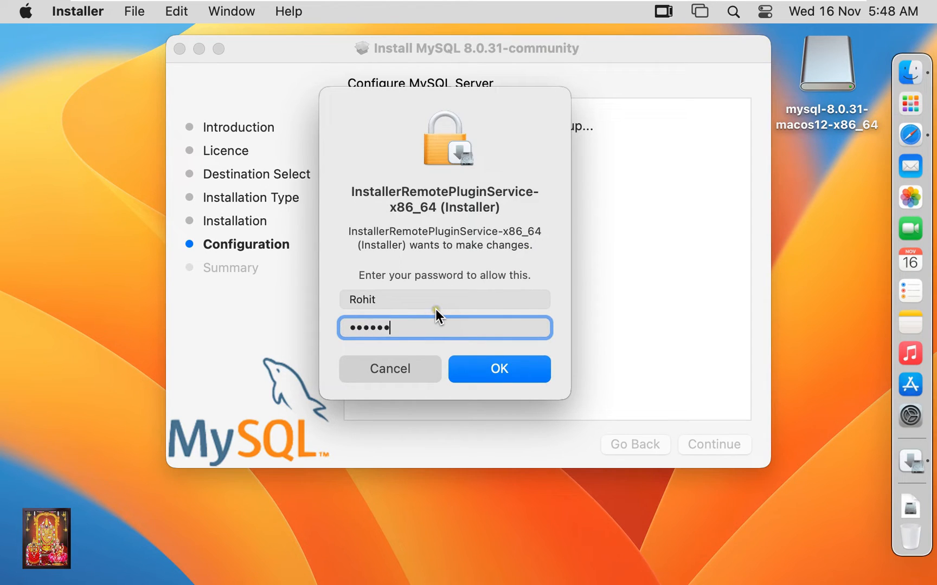
left_click(500, 368)
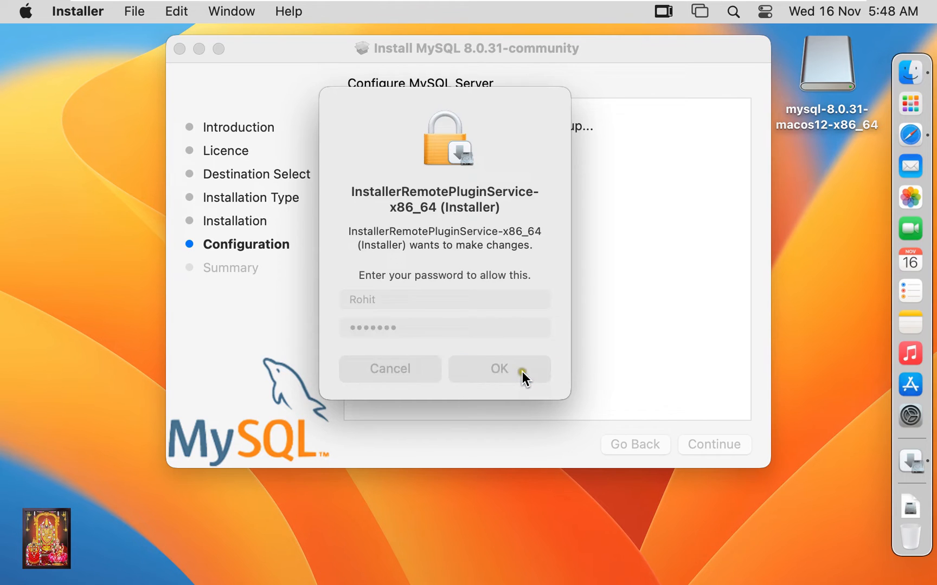
left_click(499, 369)
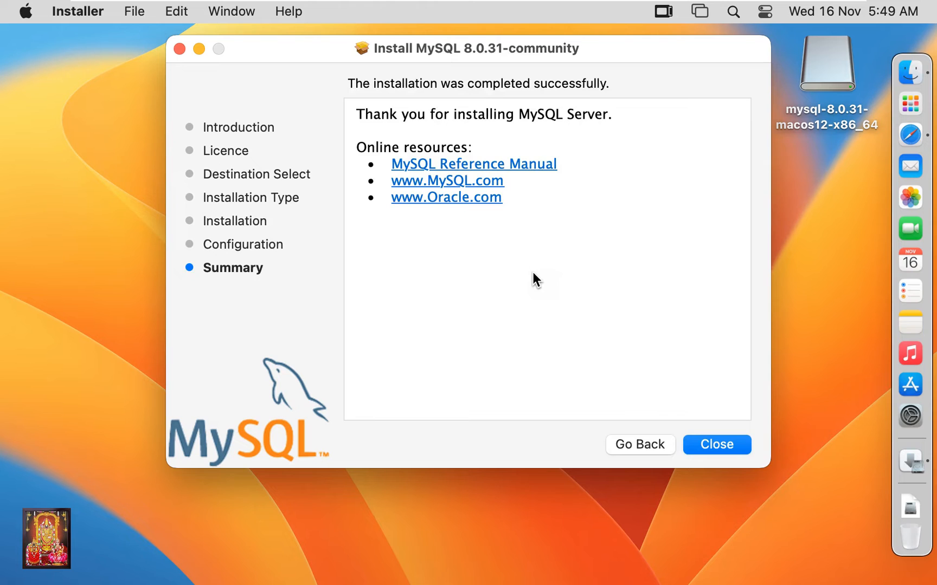
mouse_move(511, 102)
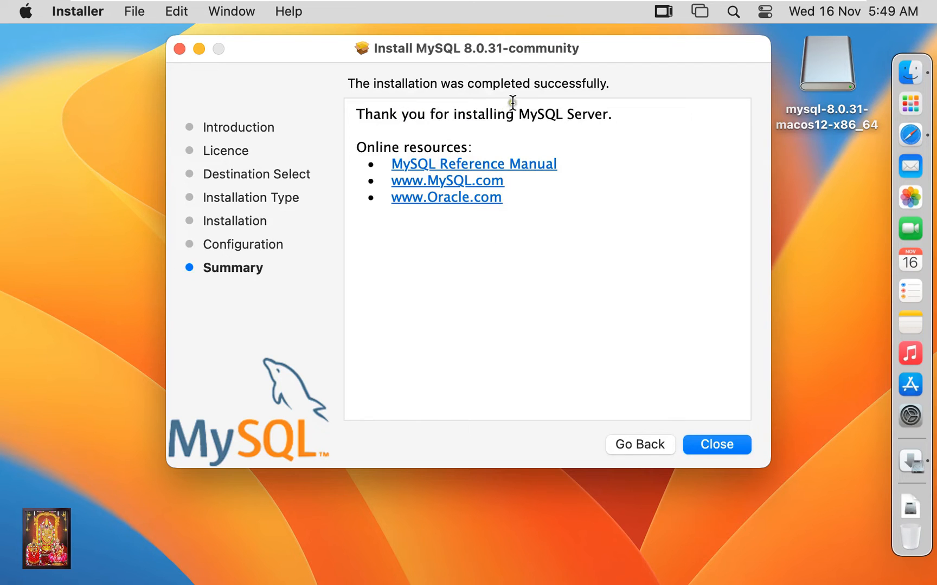
mouse_move(573, 102)
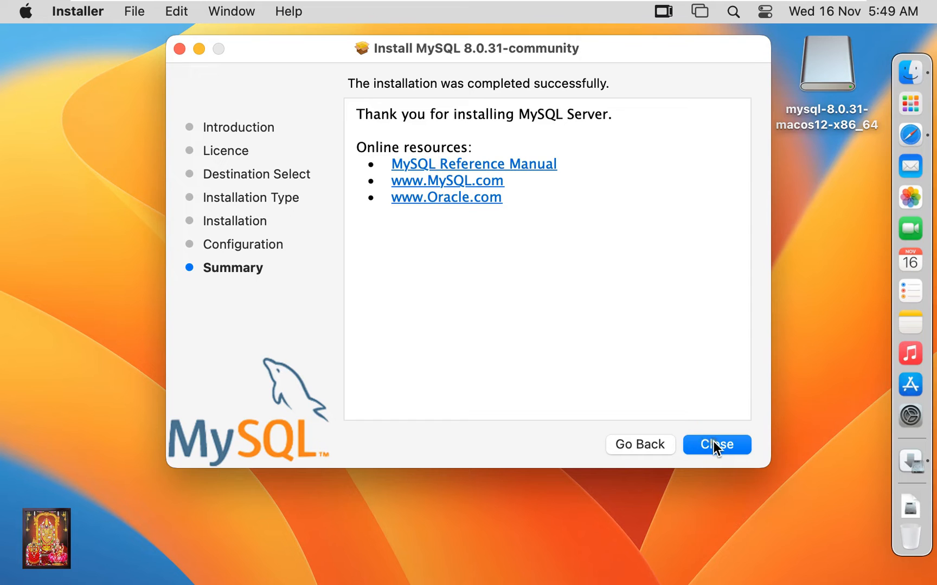
- Close the completed installer, keeping the MySQL package rather than moving it to the Bin
left_click(717, 444)
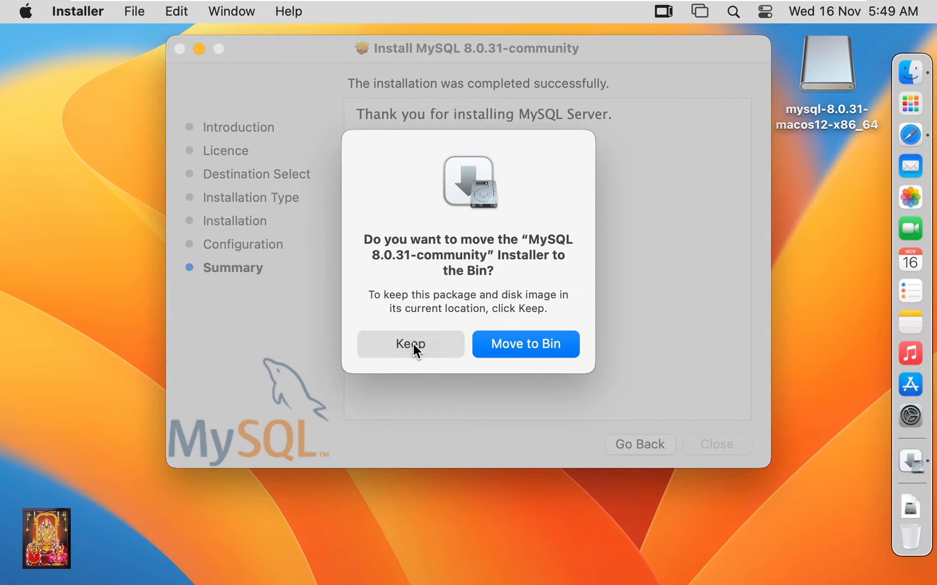
left_click(411, 343)
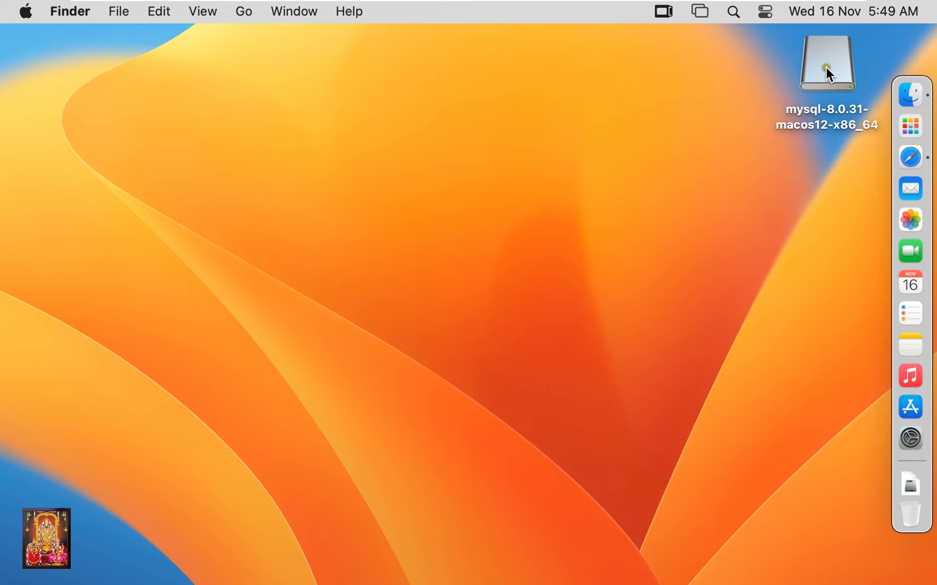
- Eject the mounted mysql-8.0.31-macos12-x86_64 disk image from the desktop
right_click(828, 63)
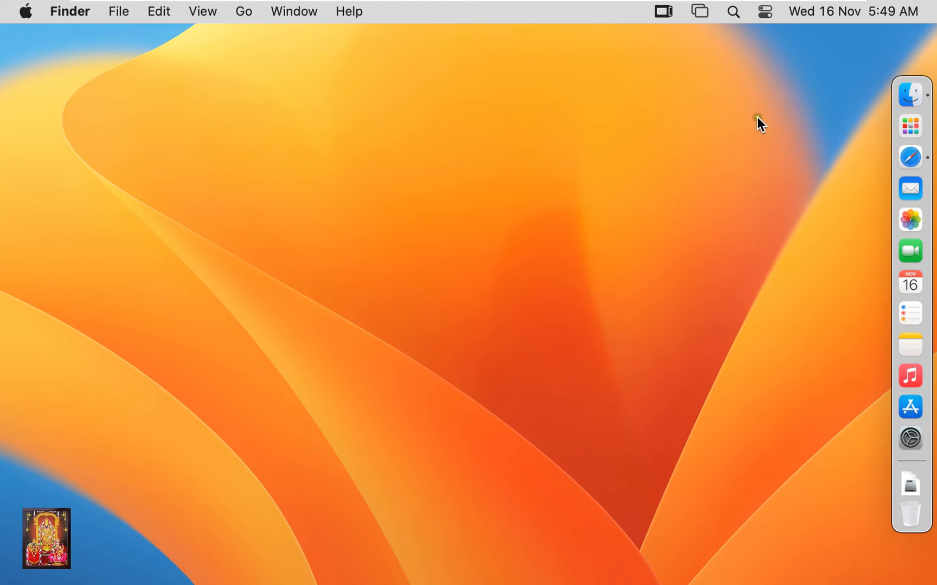
mouse_move(228, 192)
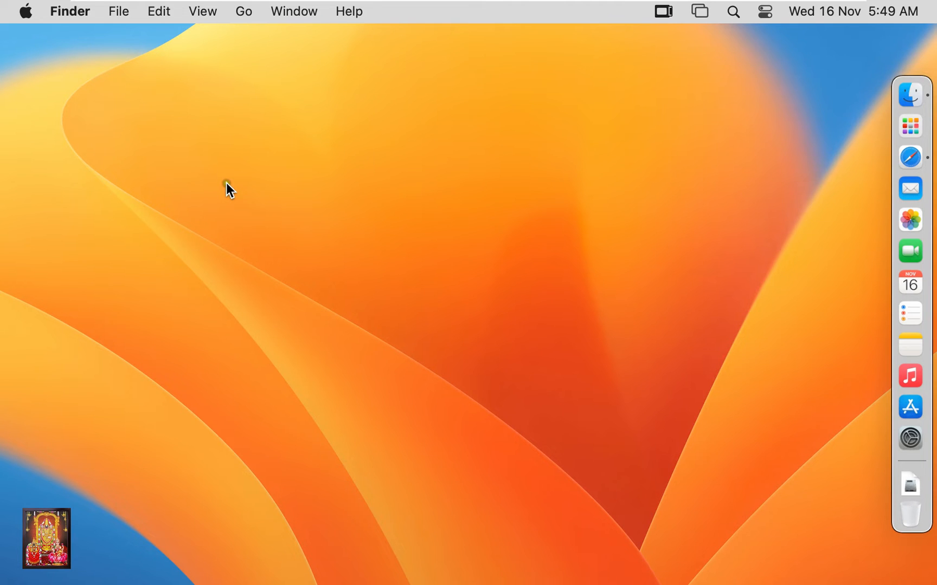
mouse_move(26, 11)
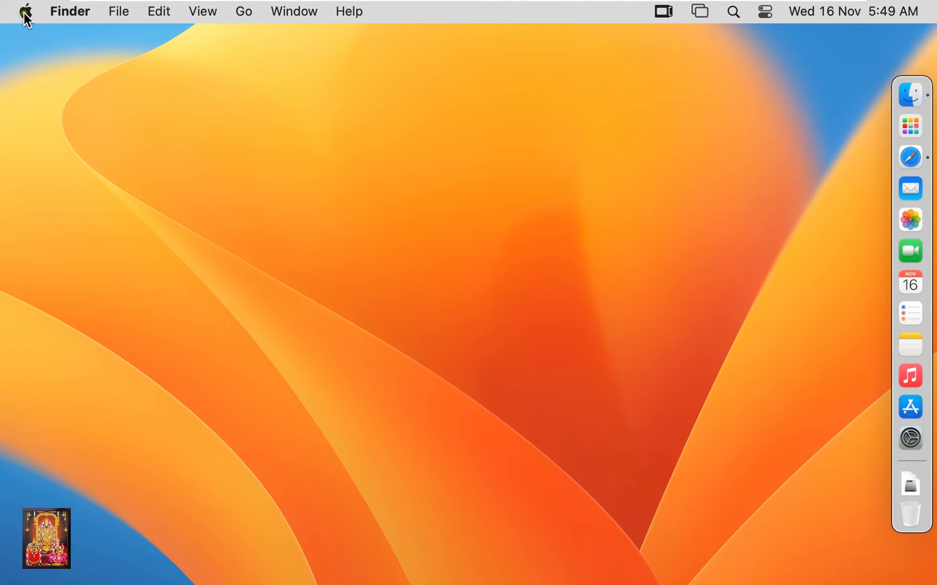
left_click(27, 11)
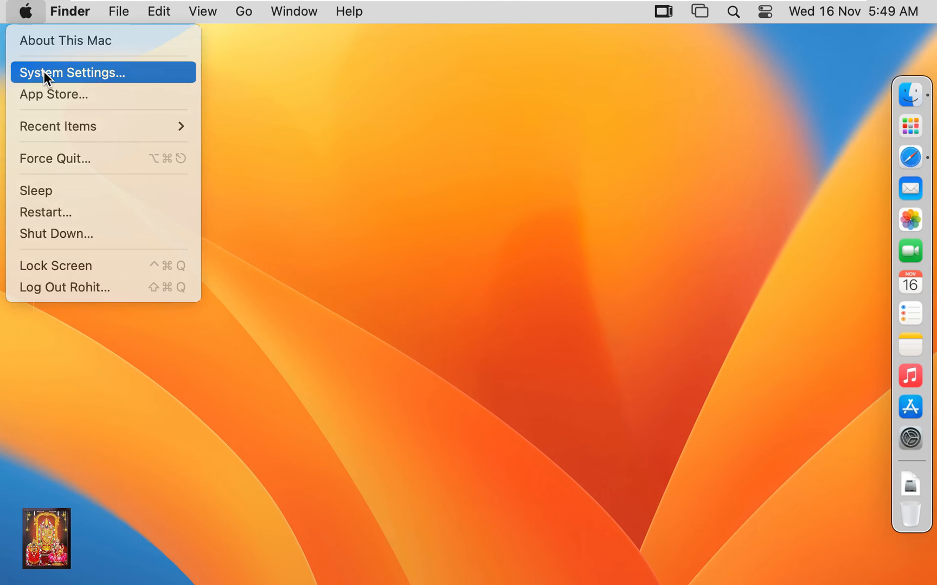
- Open the MySQL pane in System Settings, showing the running 8.0.31 server
left_click(72, 72)
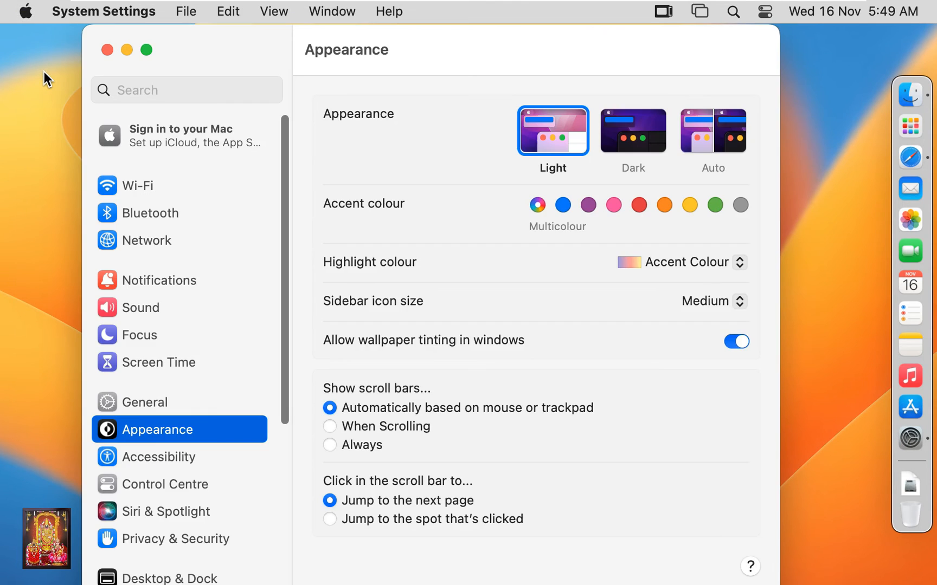
mouse_move(178, 441)
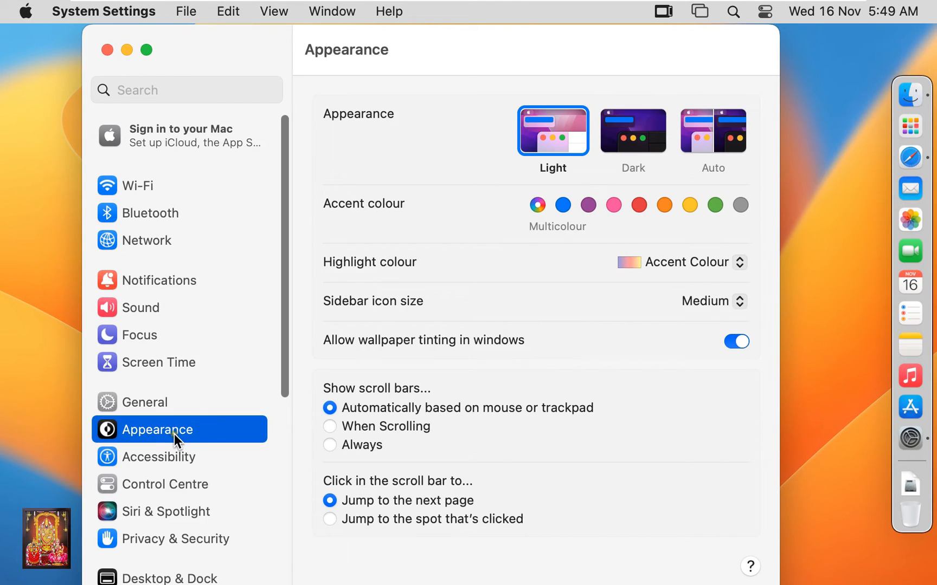
left_click(168, 577)
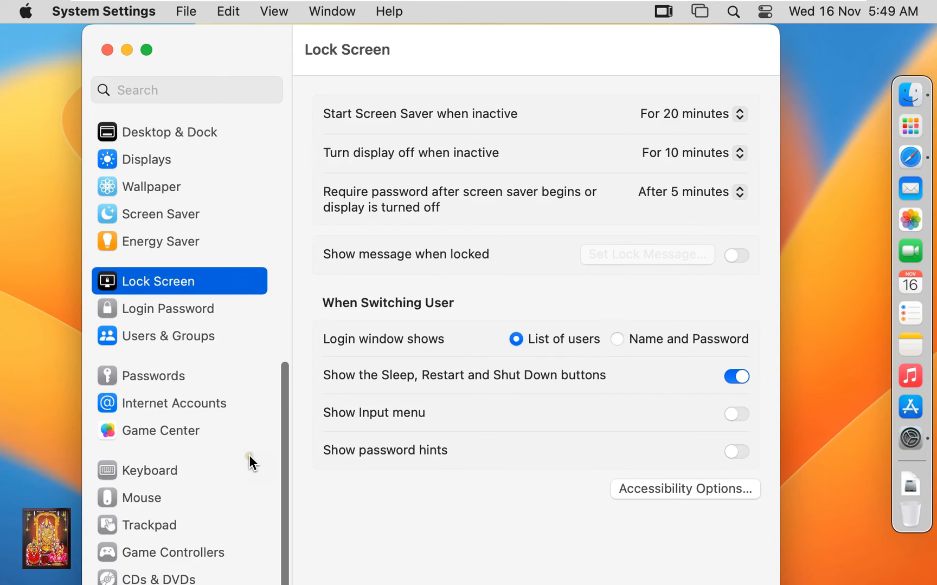
left_click(153, 376)
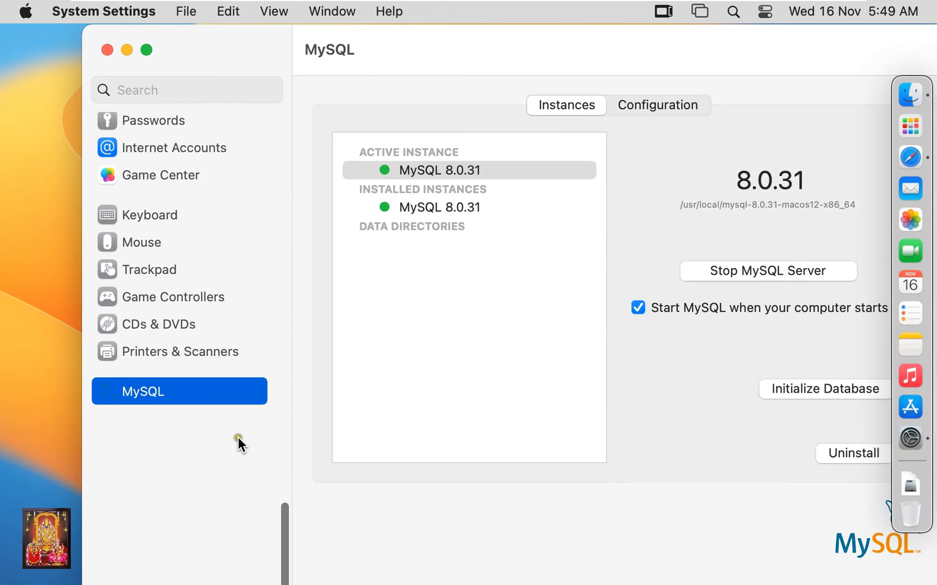
mouse_move(165, 399)
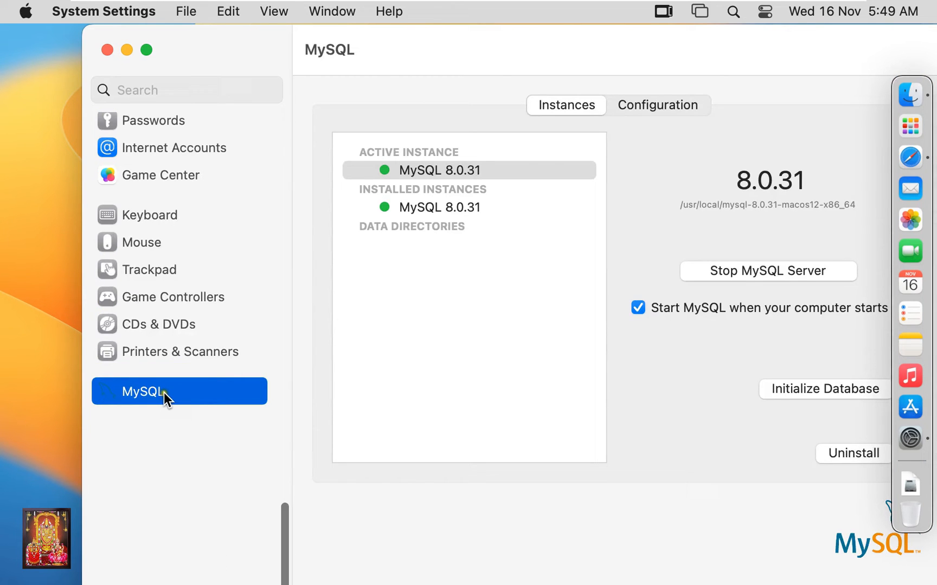
mouse_move(200, 396)
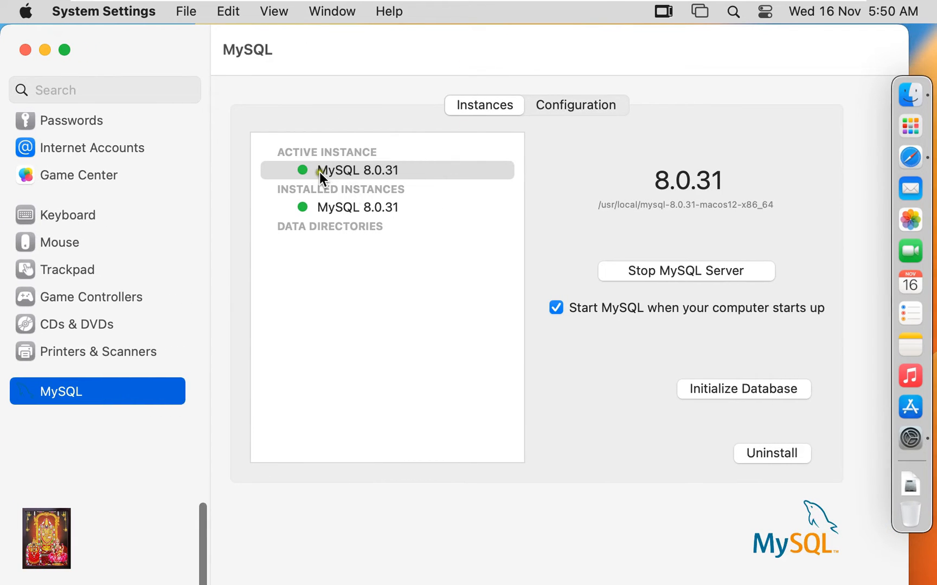
mouse_move(398, 179)
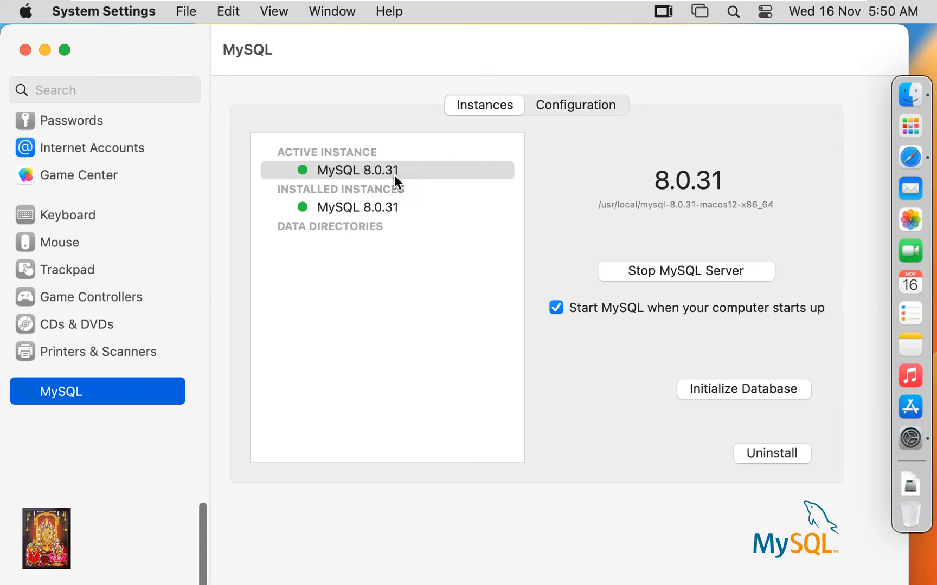
mouse_move(410, 212)
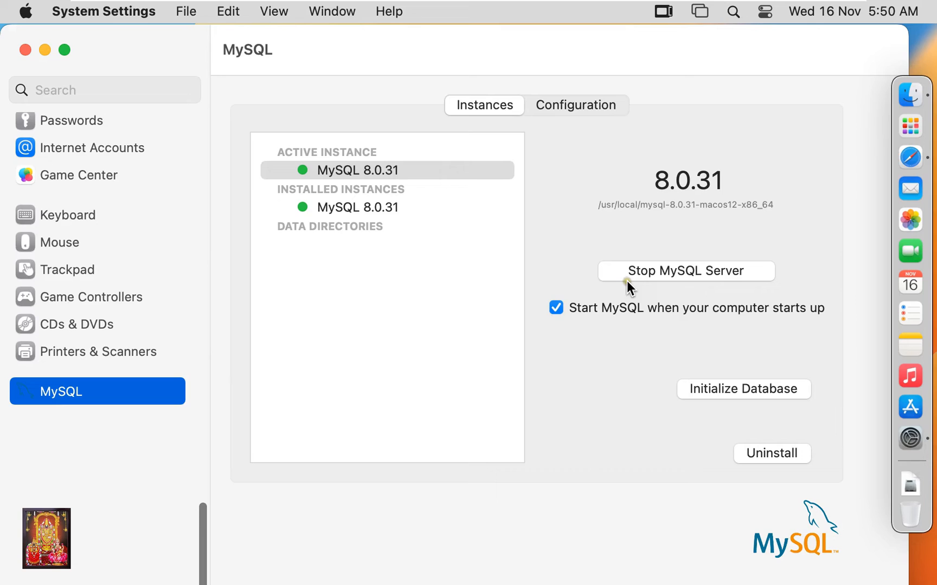
mouse_move(760, 287)
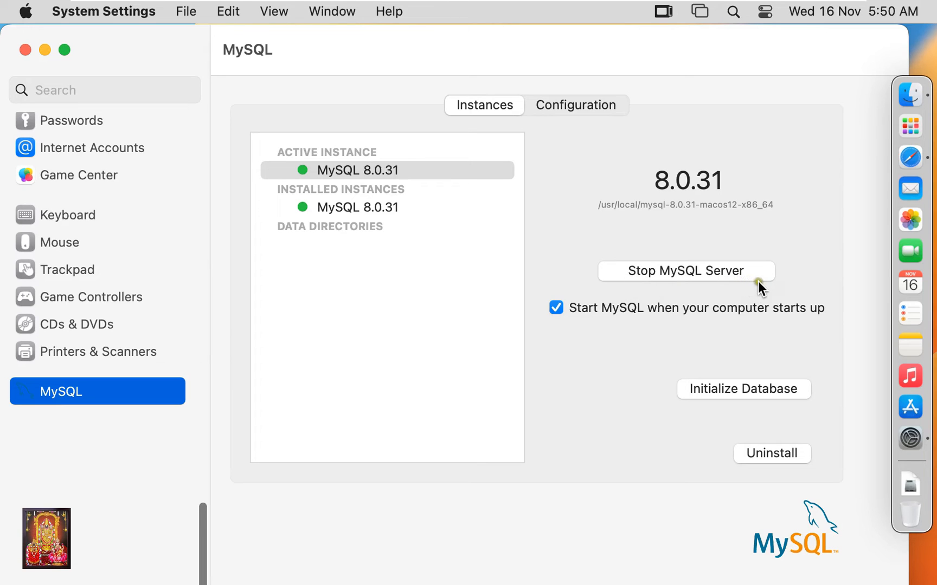
mouse_move(588, 440)
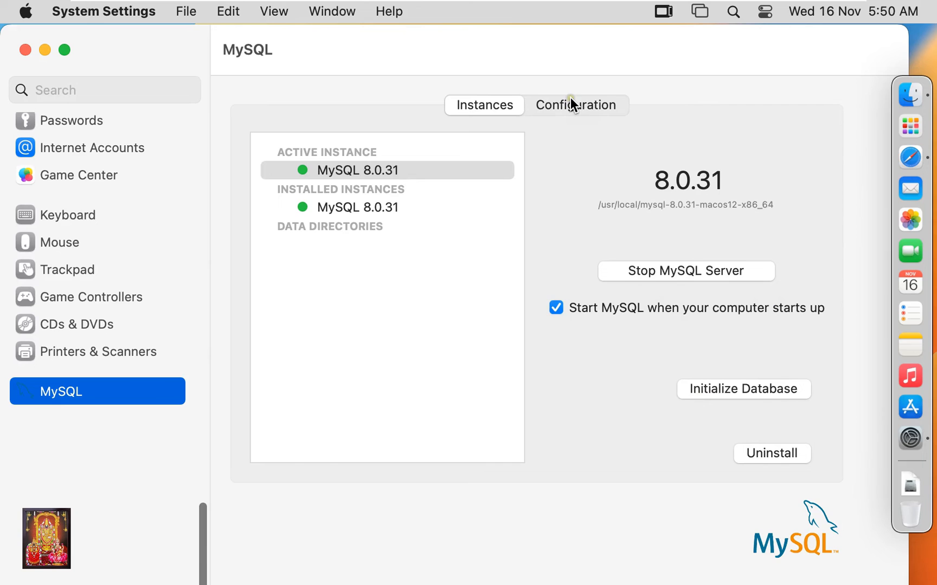
- View the MySQL Configuration tab's /usr/local/mysql paths, then close System Settings
left_click(576, 105)
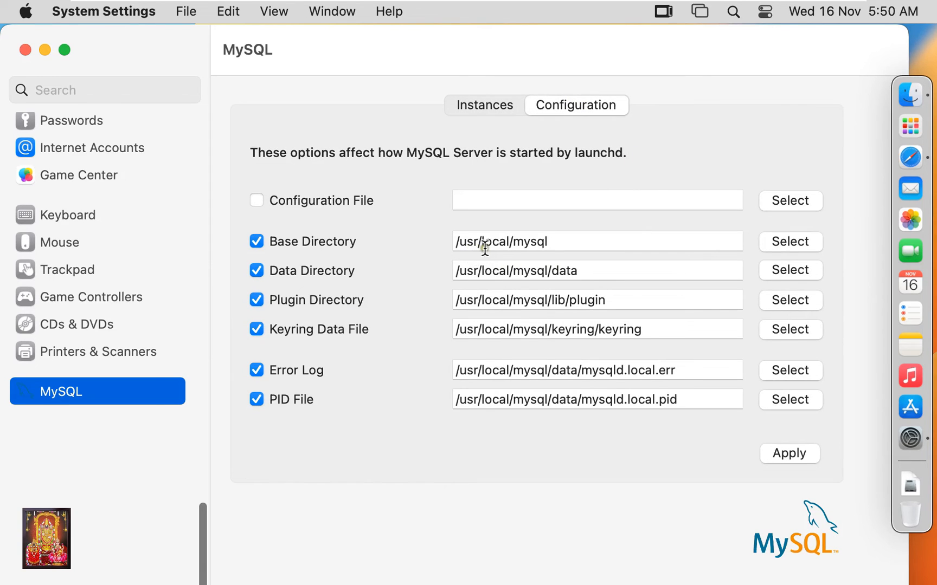
mouse_move(546, 258)
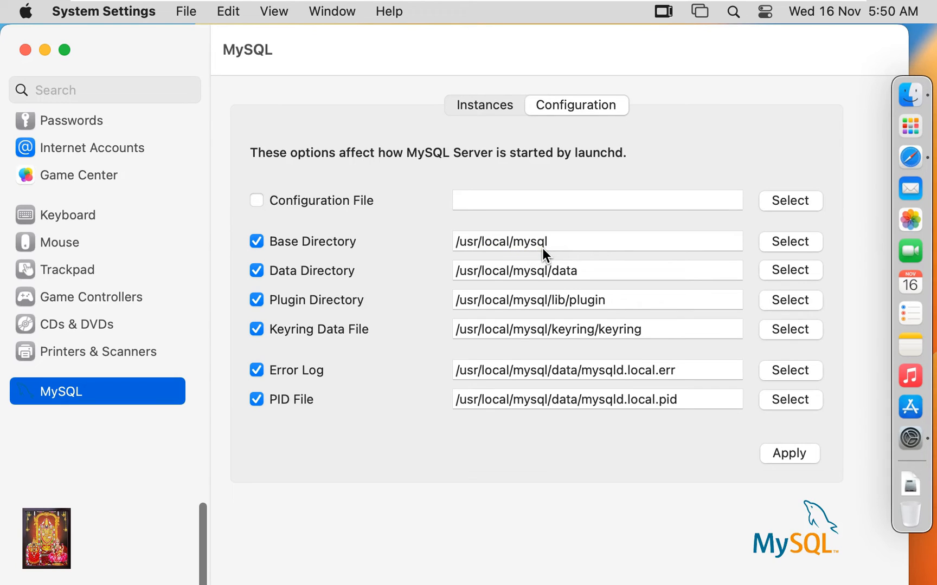
left_click(547, 242)
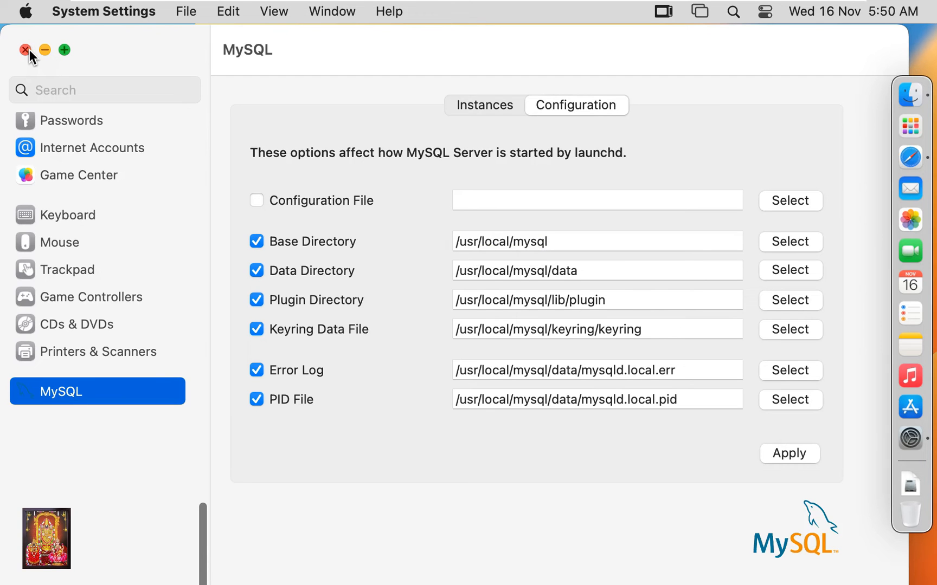
left_click(25, 50)
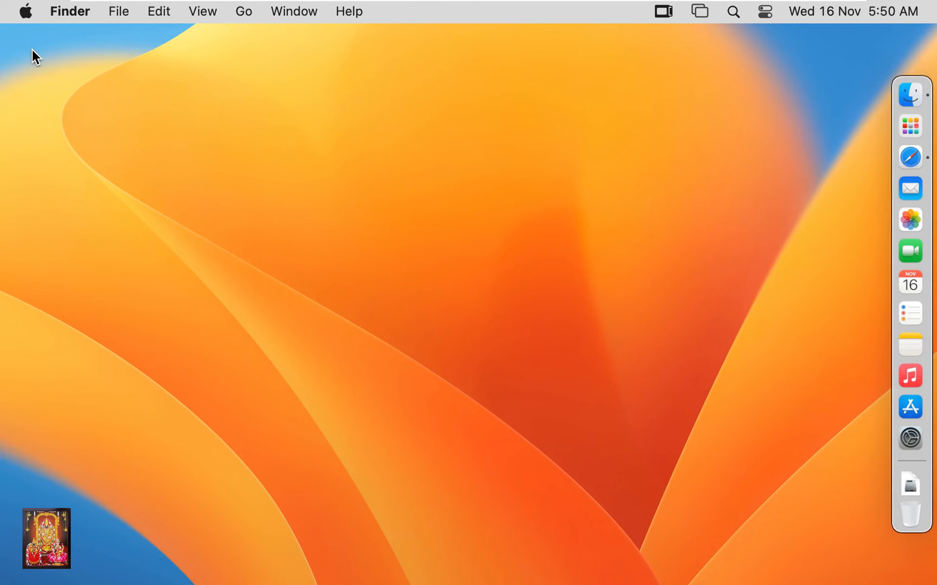
mouse_move(443, 233)
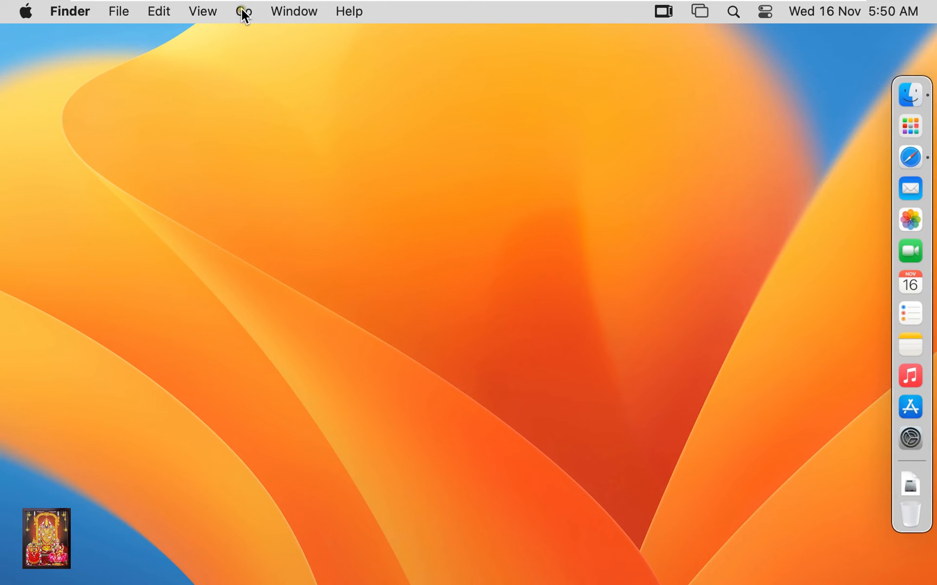
- Open the Utilities folder from Finder's Go menu and launch Terminal
left_click(243, 11)
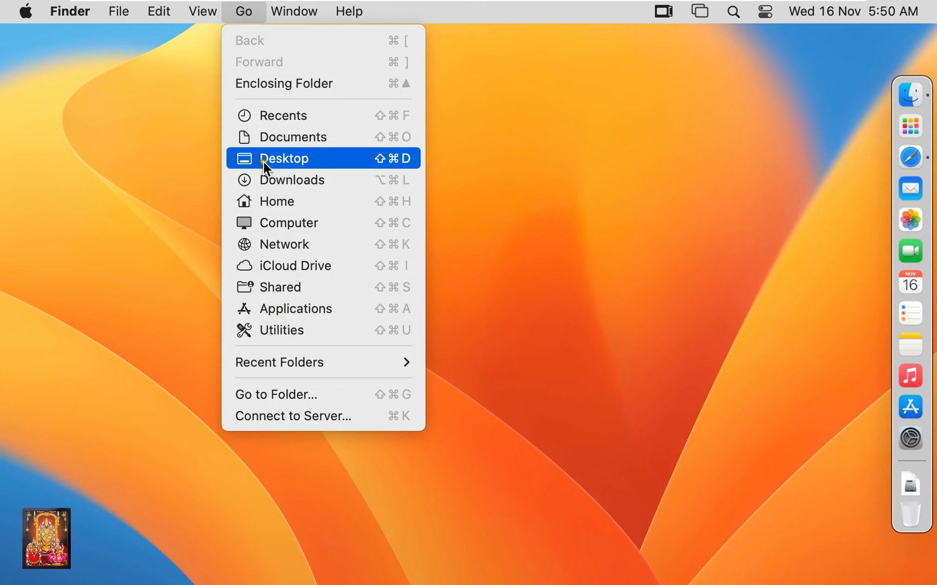
mouse_move(295, 335)
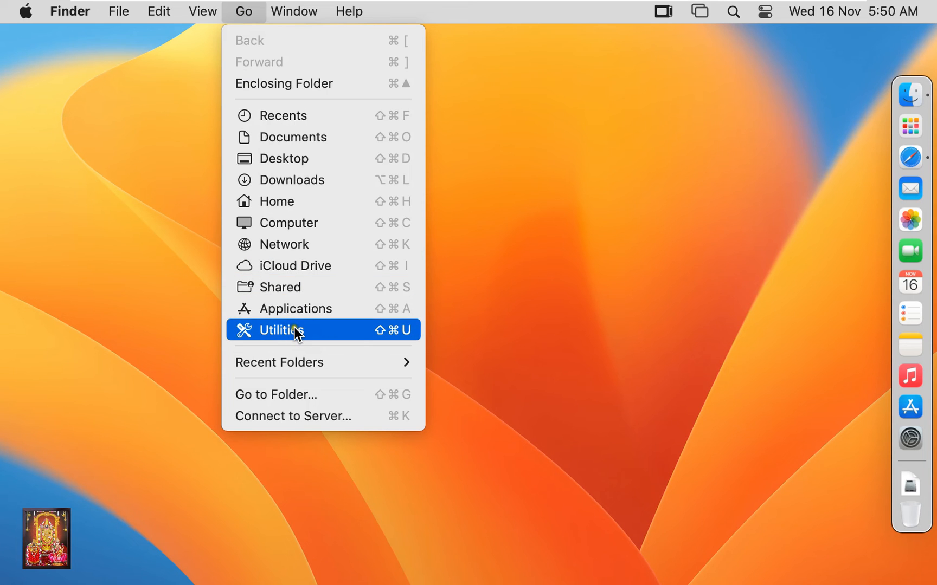
left_click(282, 331)
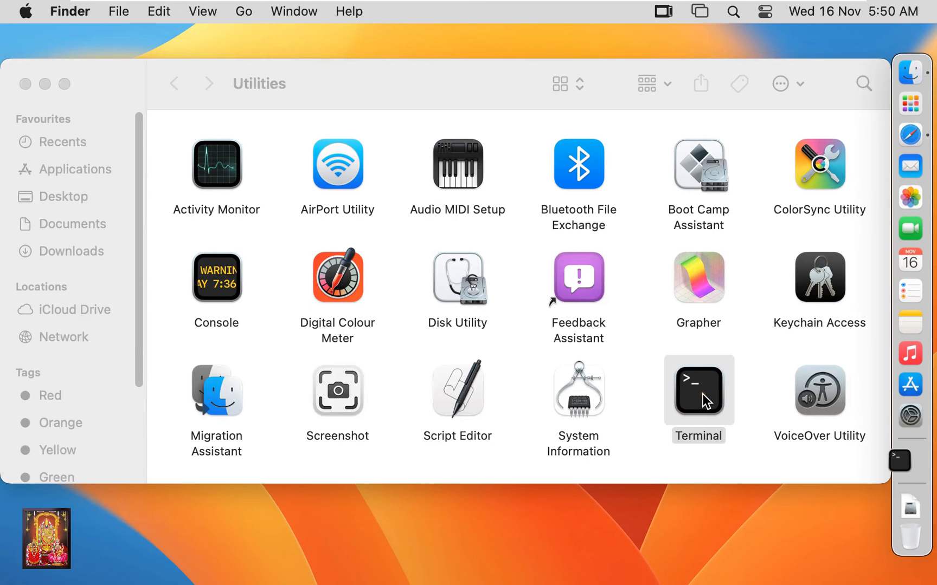
double_click(699, 389)
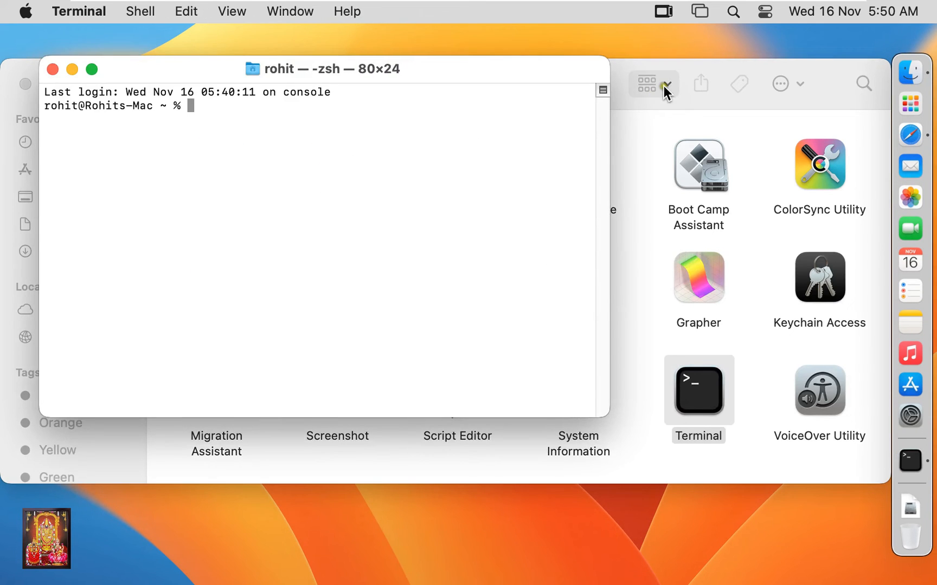
left_click(52, 70)
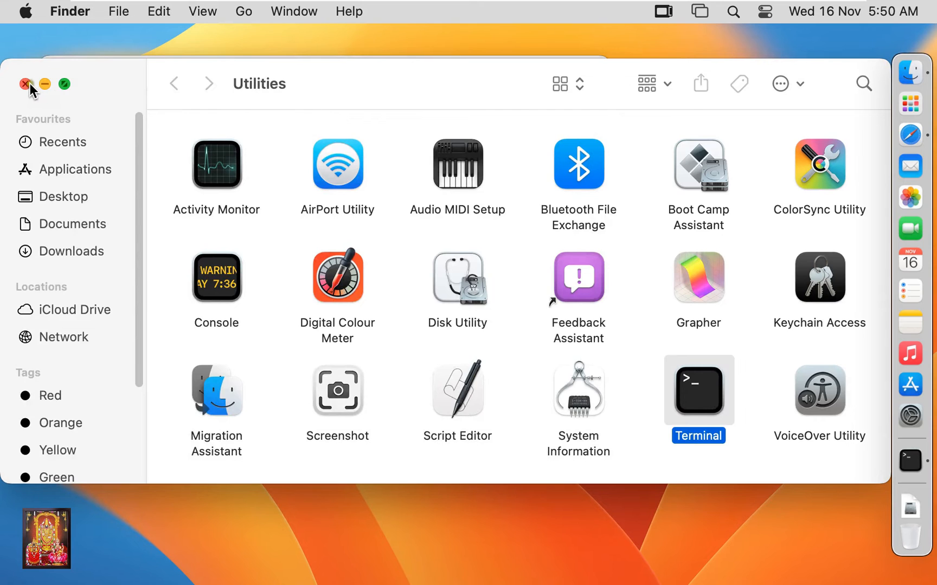
- Run '/usr/local/mysql/bin/mysql -u root -p' in Terminal to reach the password prompt
double_click(698, 390)
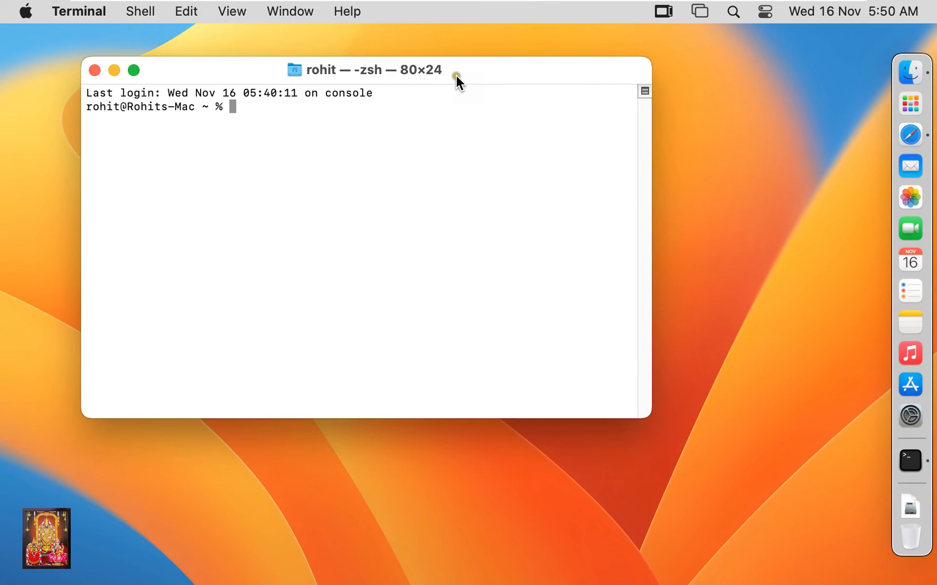
mouse_move(461, 77)
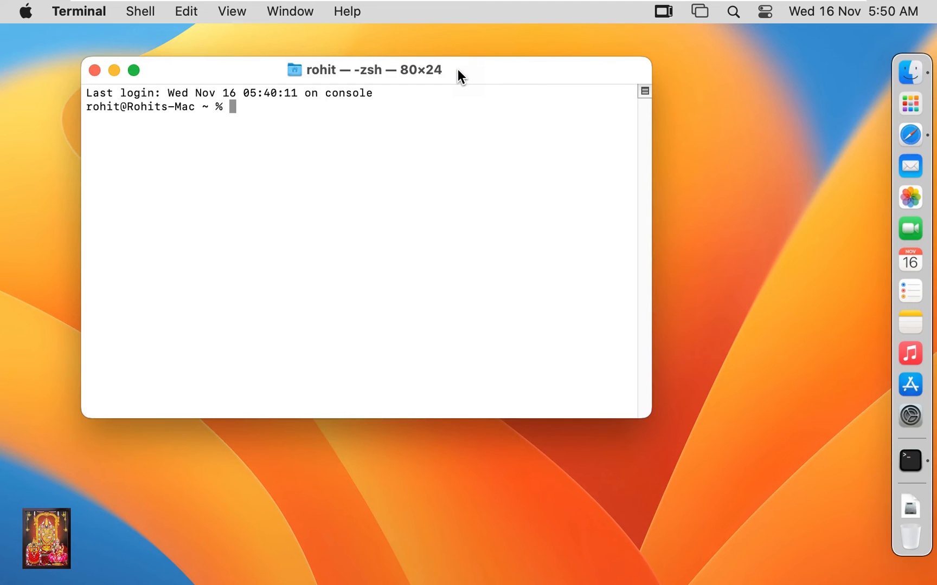
type("/")
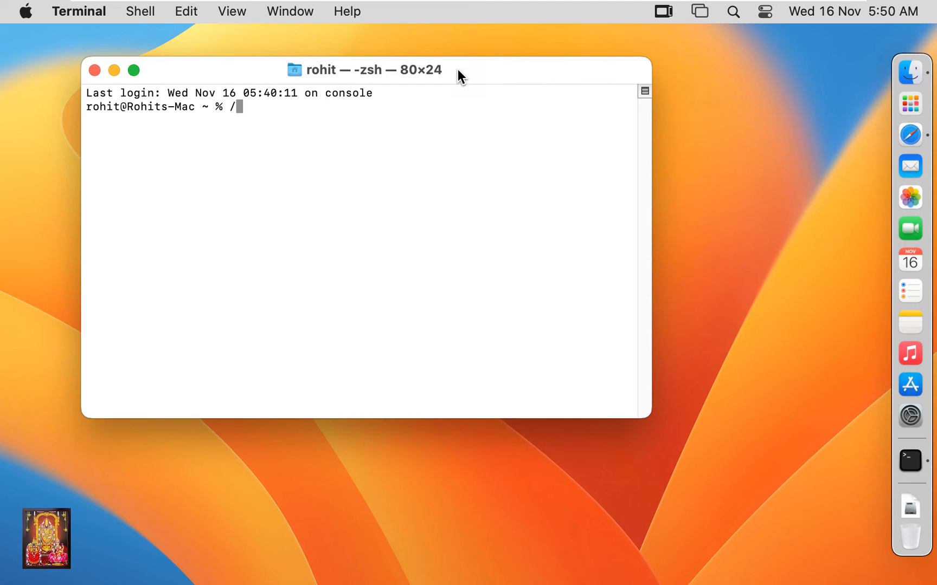
type("usr")
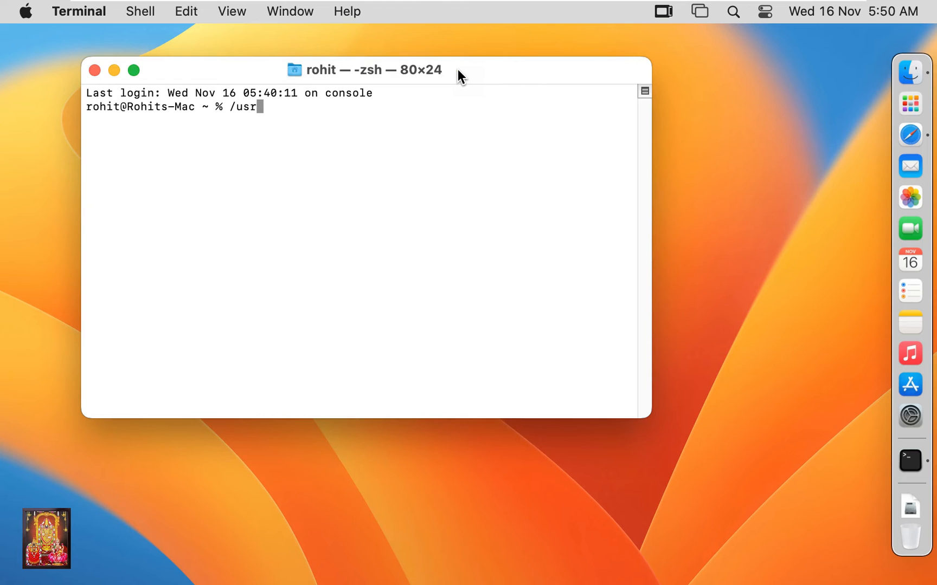
type("/lo")
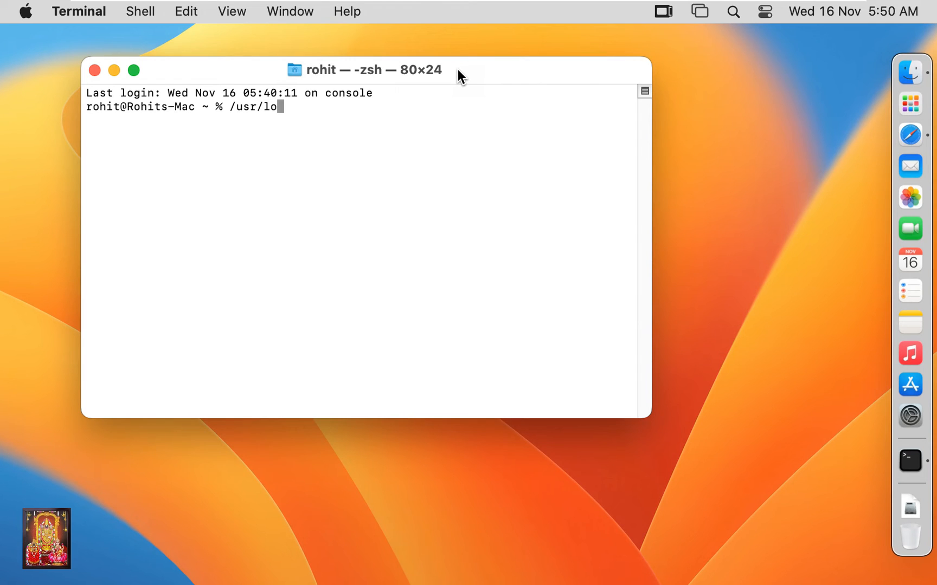
type("cal")
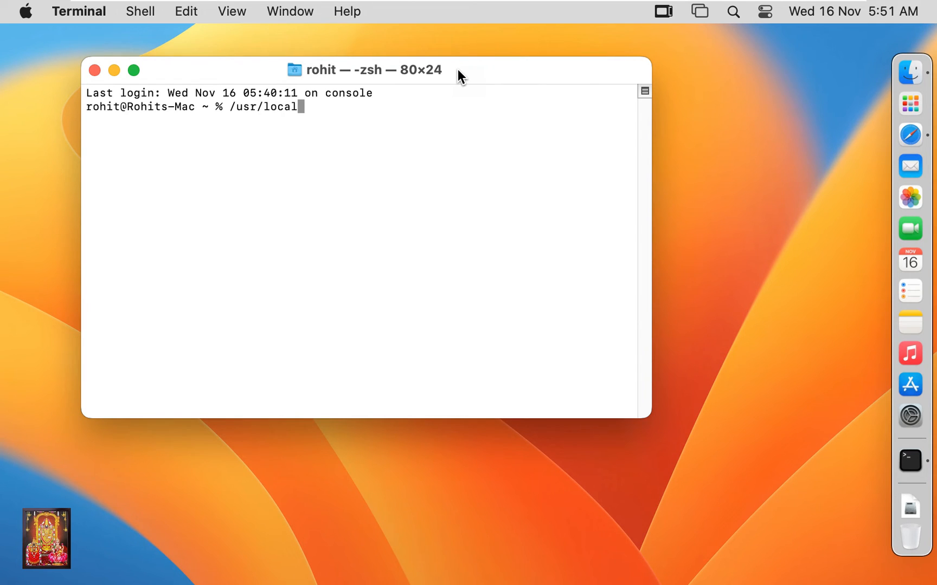
type("/")
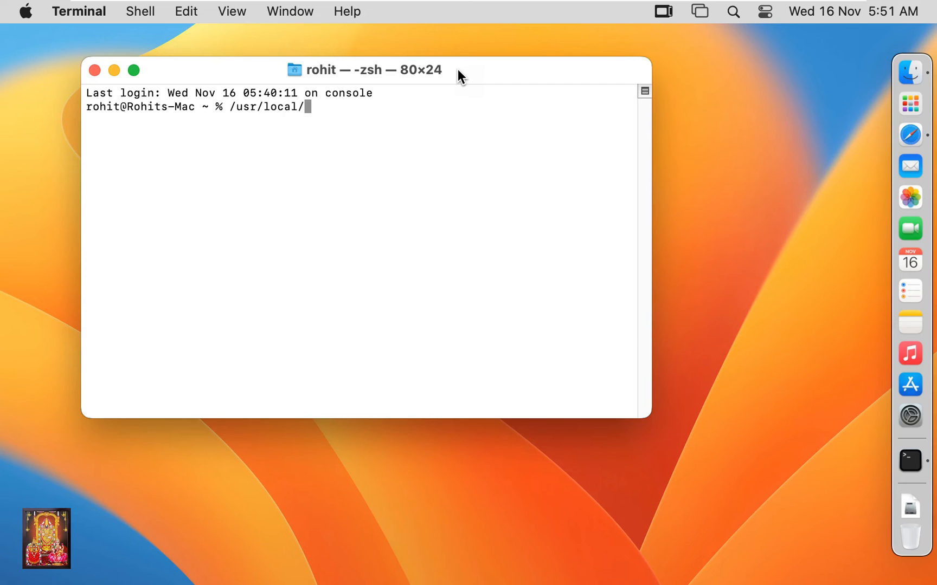
type("my")
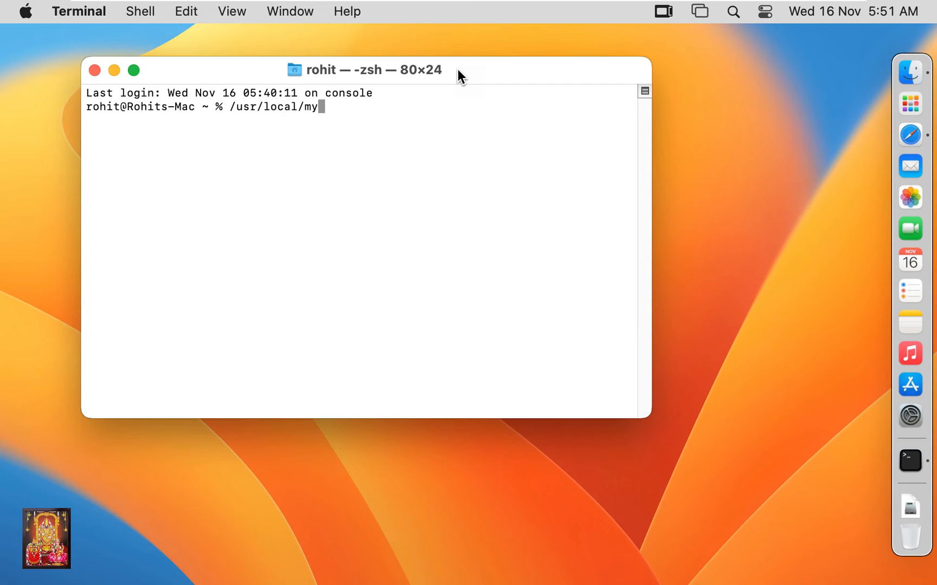
type("sq")
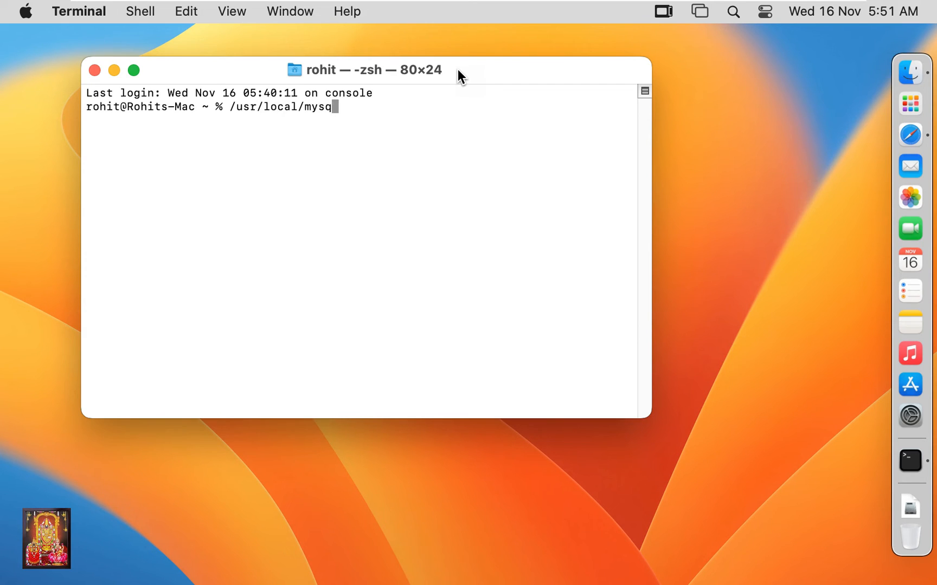
type("l/")
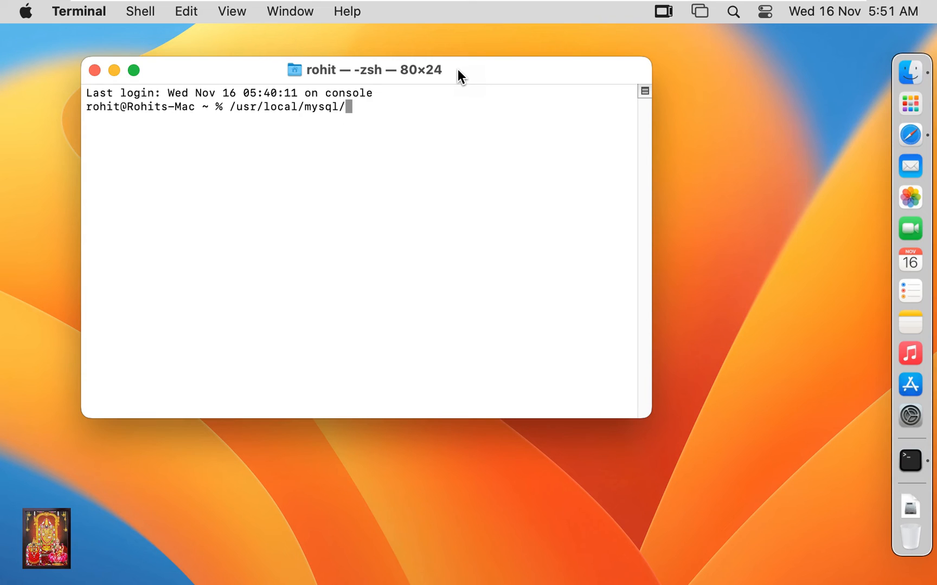
type("bin")
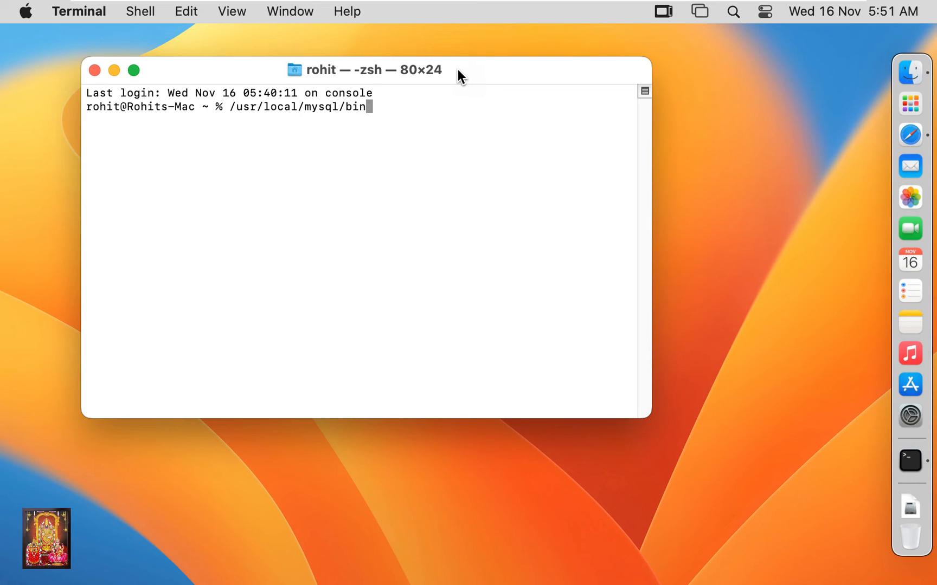
type("/")
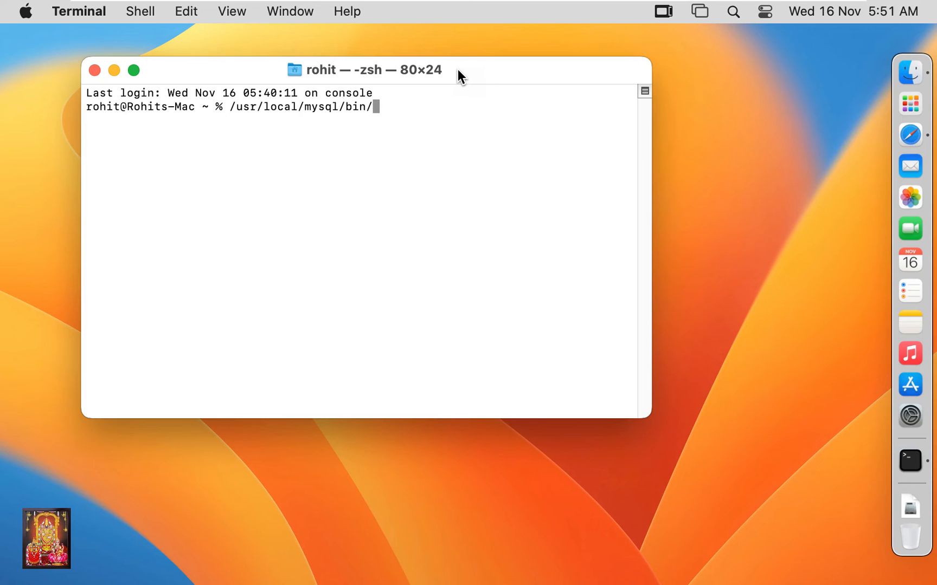
type("mysql -u")
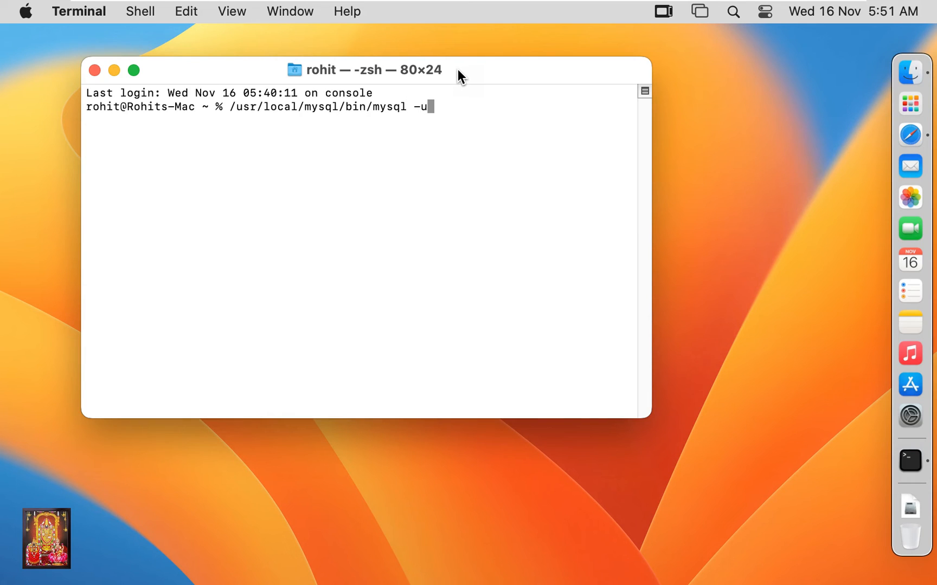
type("\" \"")
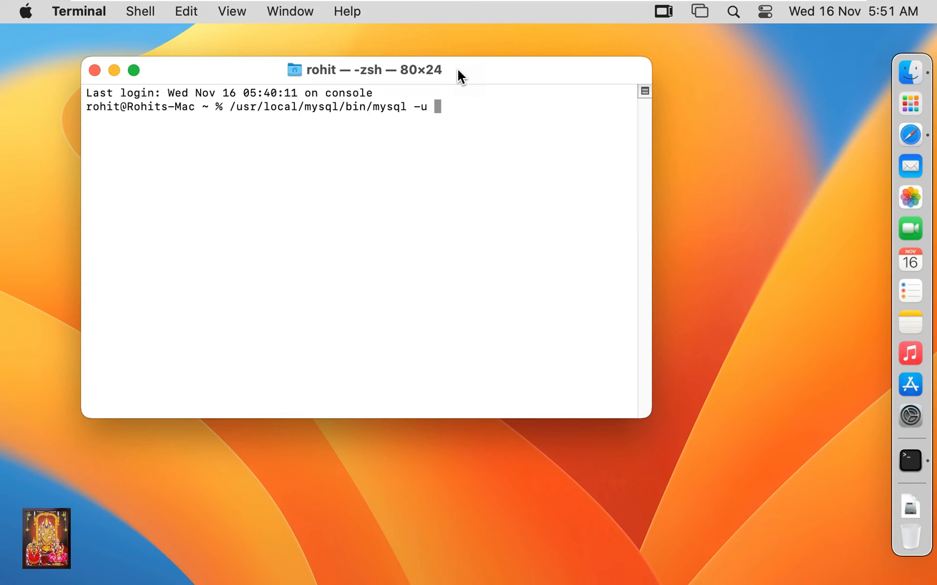
type("root -p")
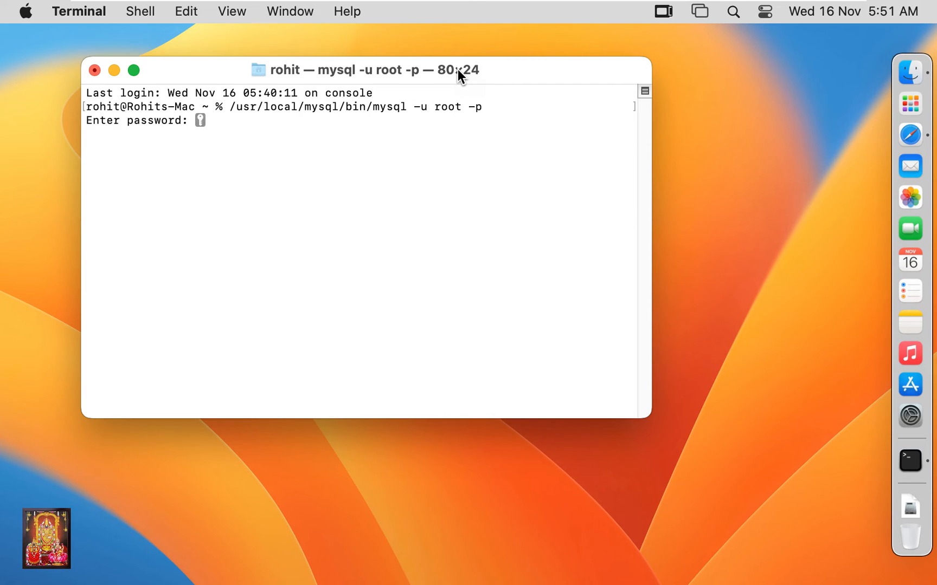
mouse_move(230, 133)
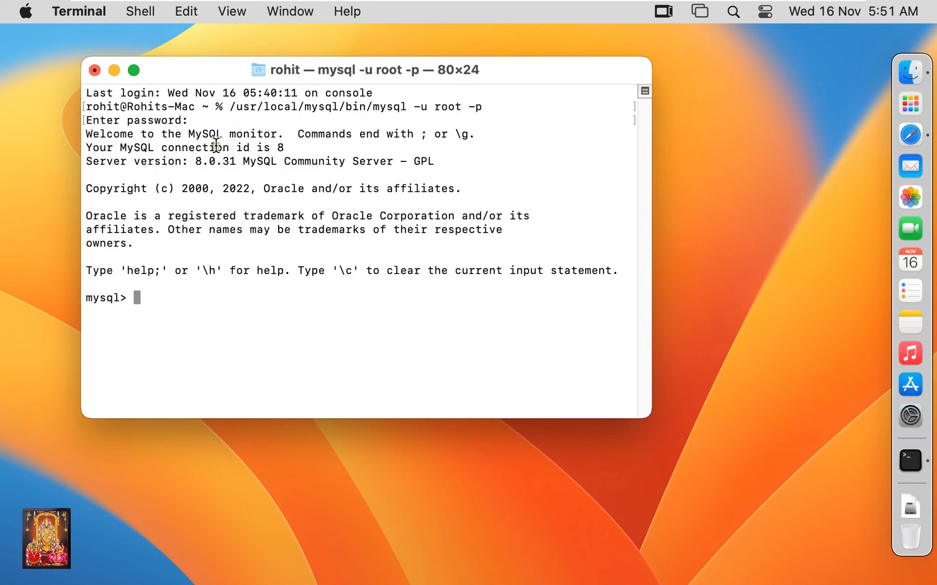
mouse_move(132, 311)
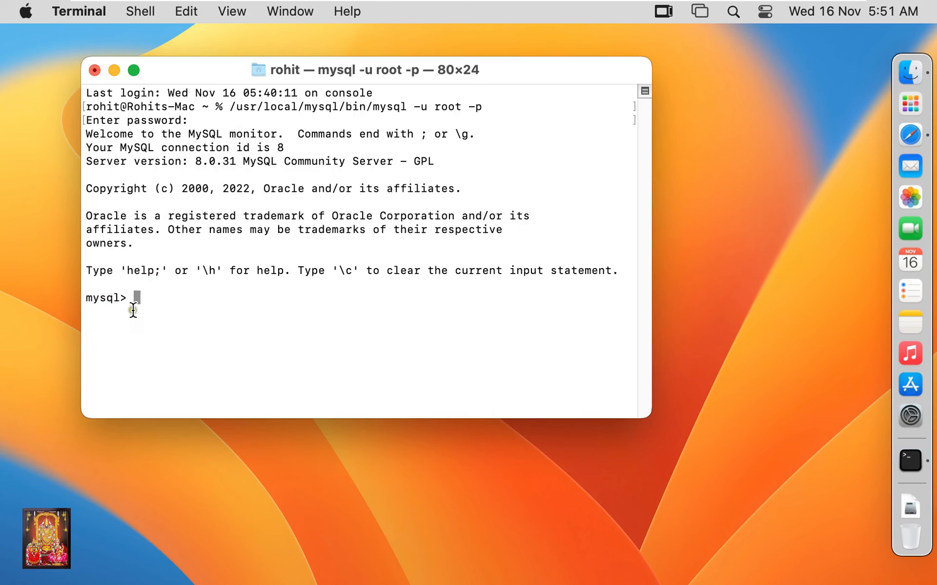
mouse_move(140, 309)
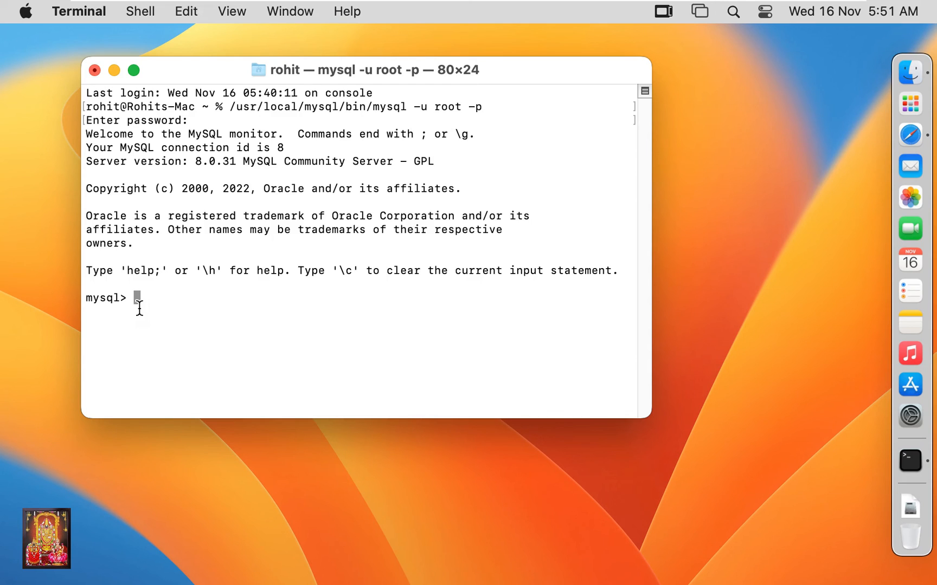
- Log in as root and run 'show databases;' to list the four system databases
type("show")
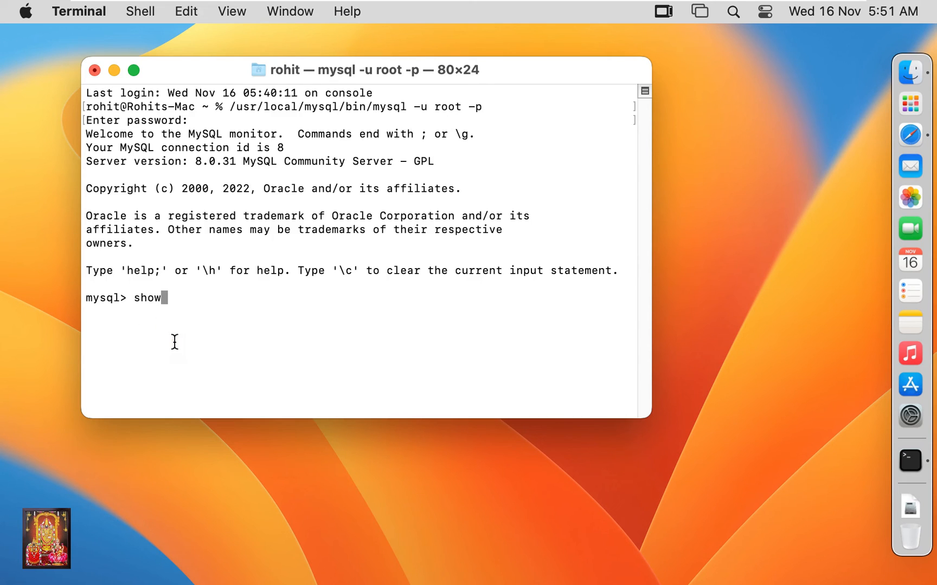
type("databases;")
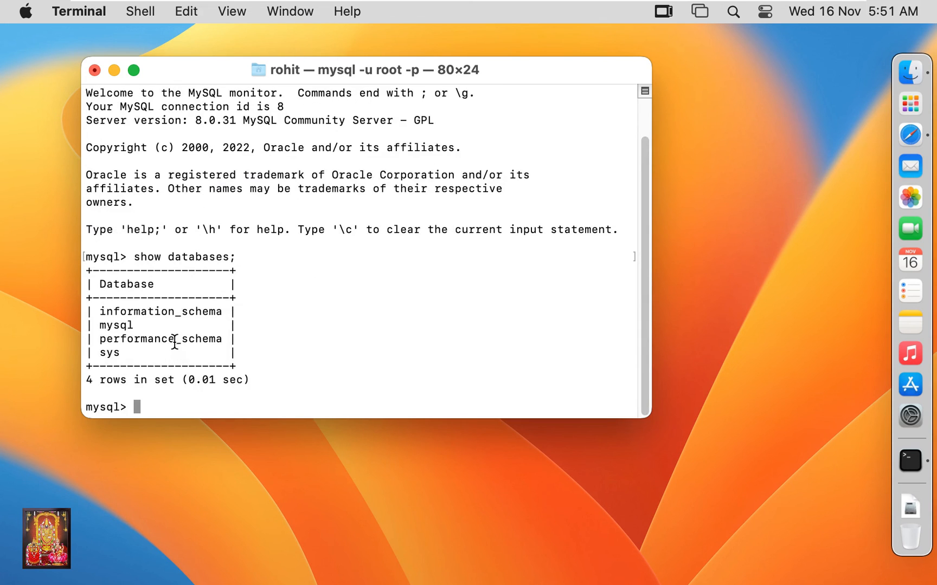
mouse_move(170, 323)
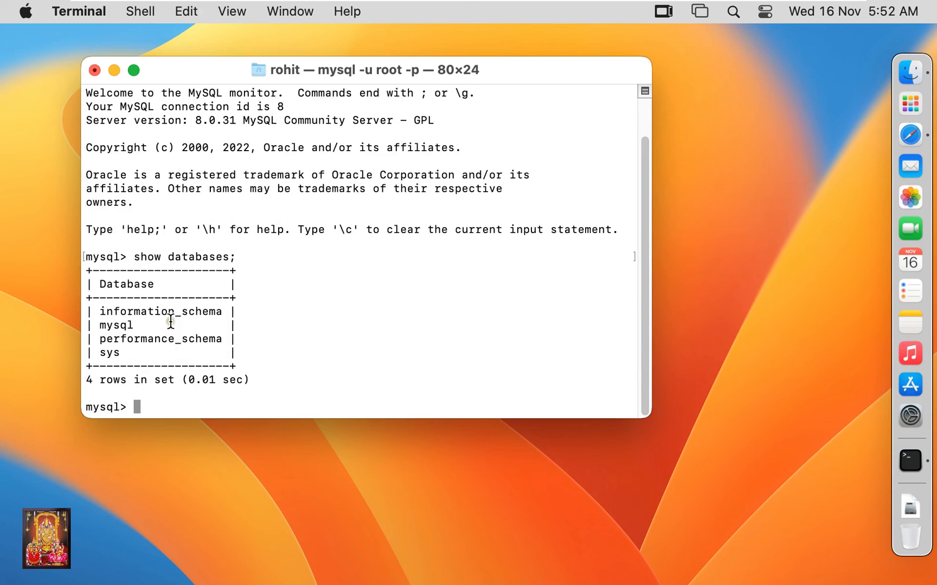
mouse_move(175, 359)
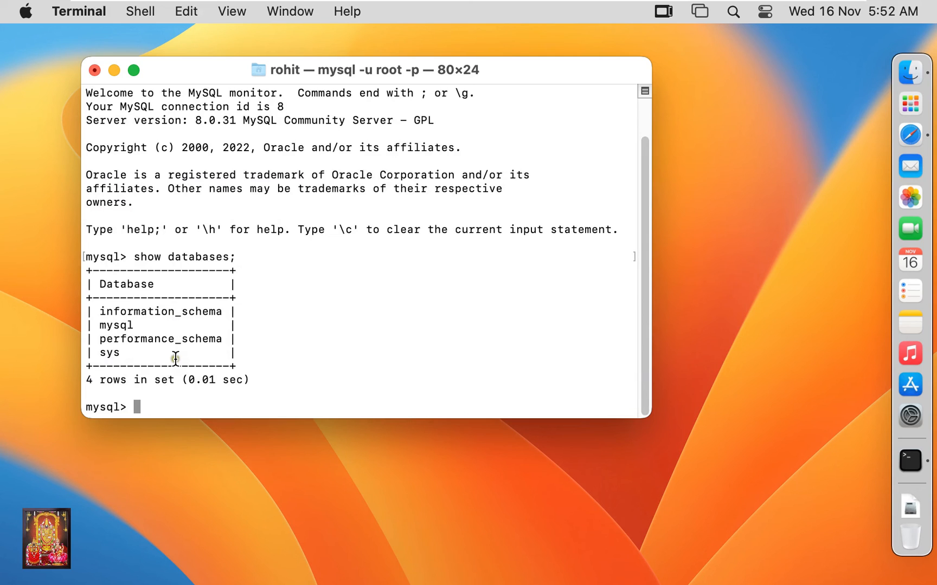
mouse_move(159, 410)
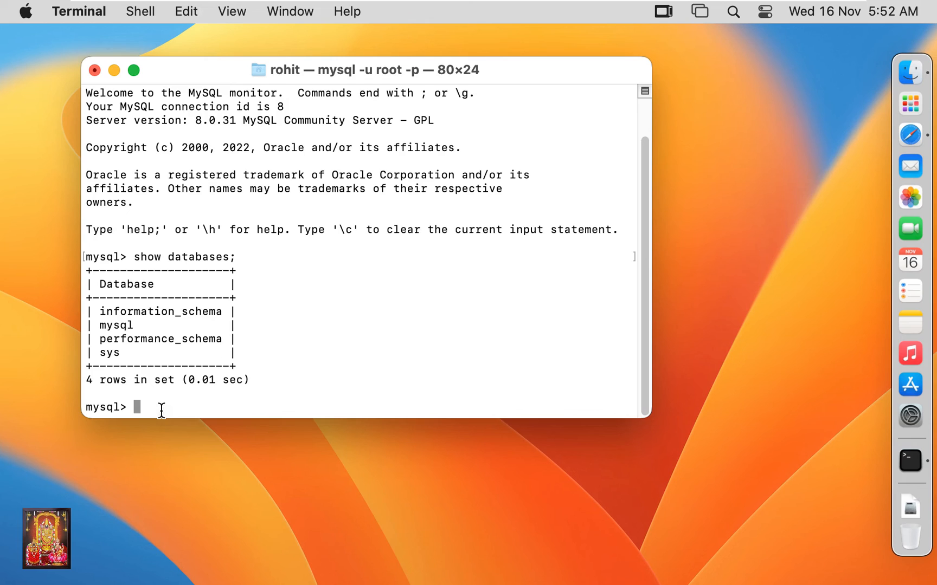
- Create a database named 'demo' with 'create database demo;'
type("c")
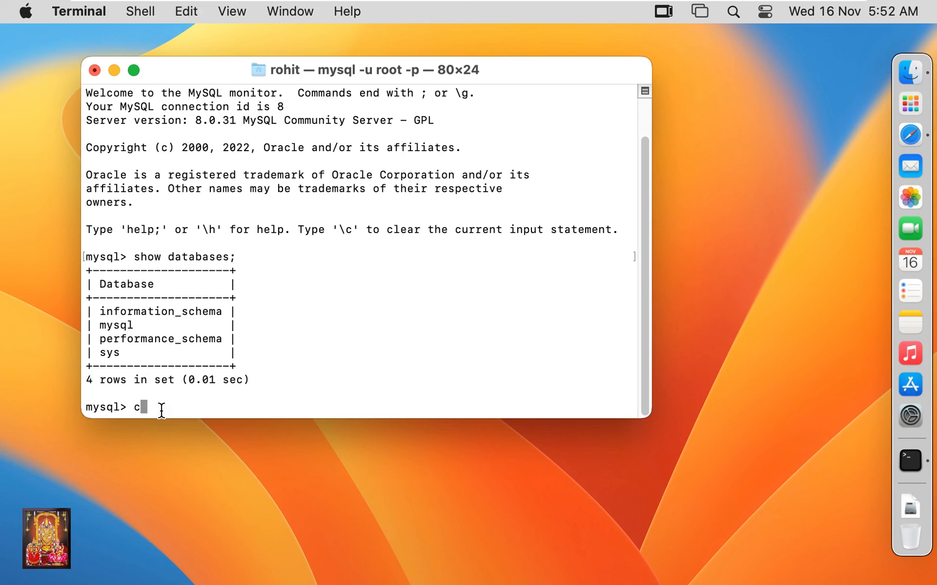
type("re")
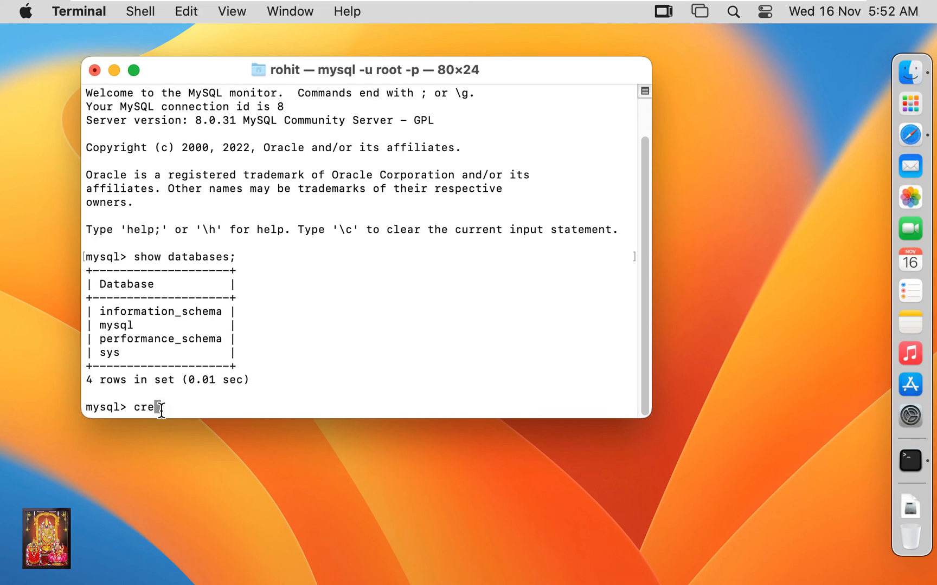
type("ate da")
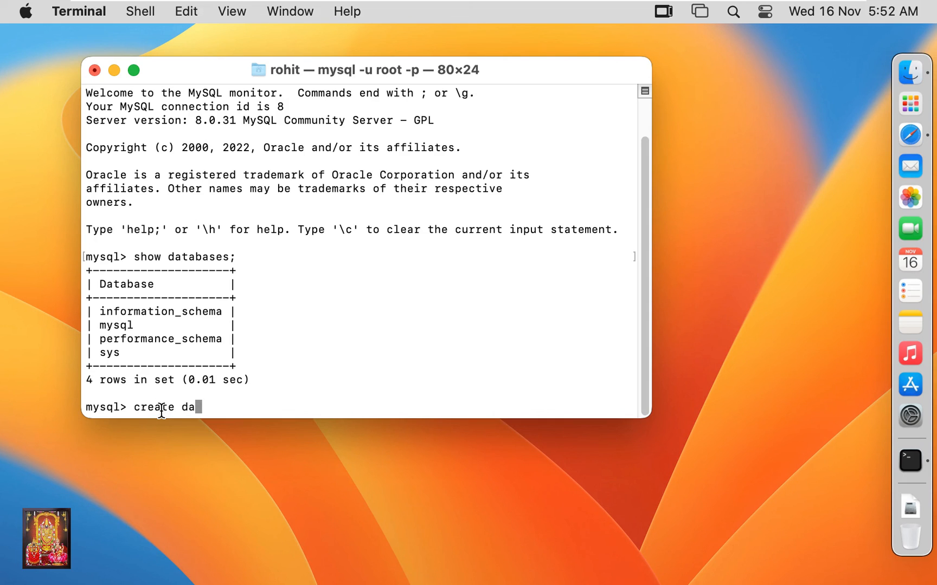
type("tabase d")
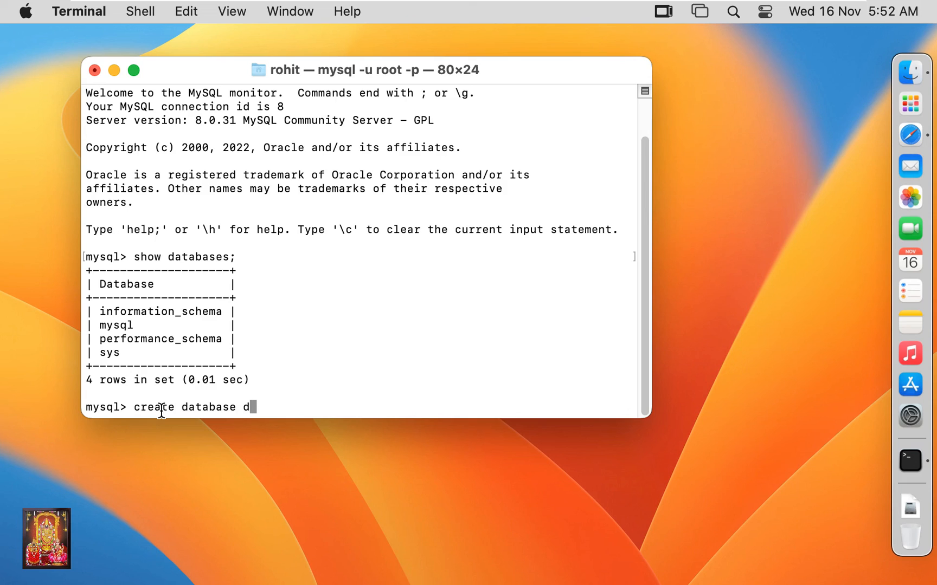
type("emo;")
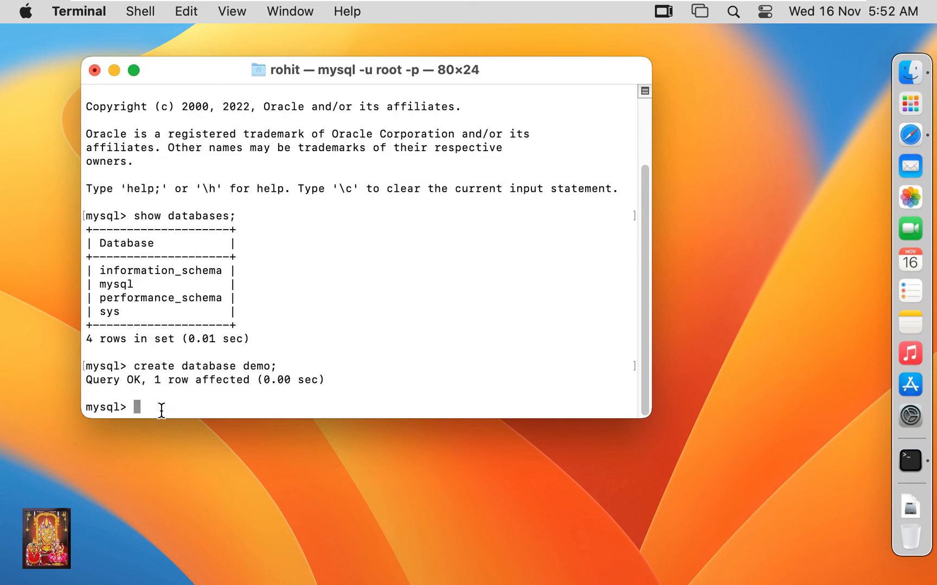
mouse_move(187, 392)
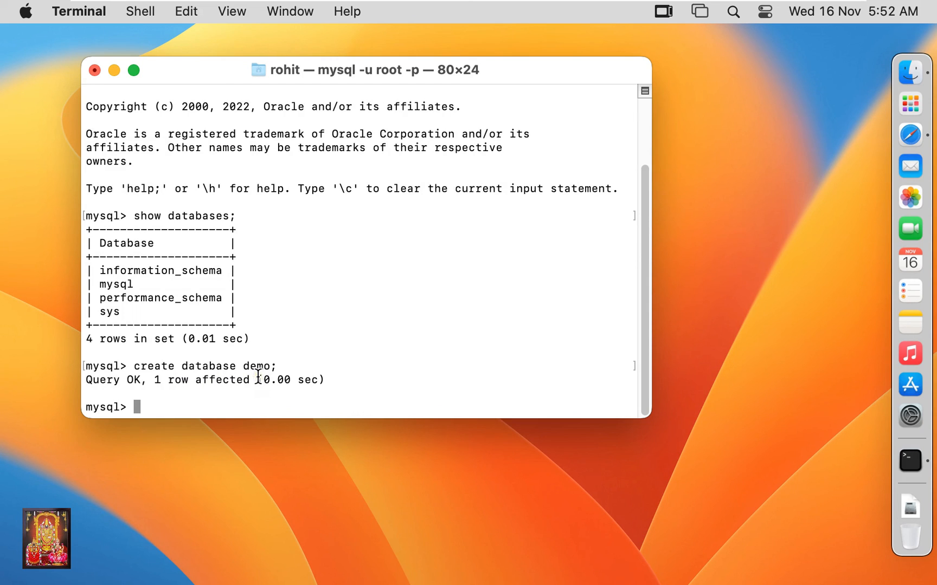
- Run 'show databases;' to confirm demo appears among five databases
type("show dat")
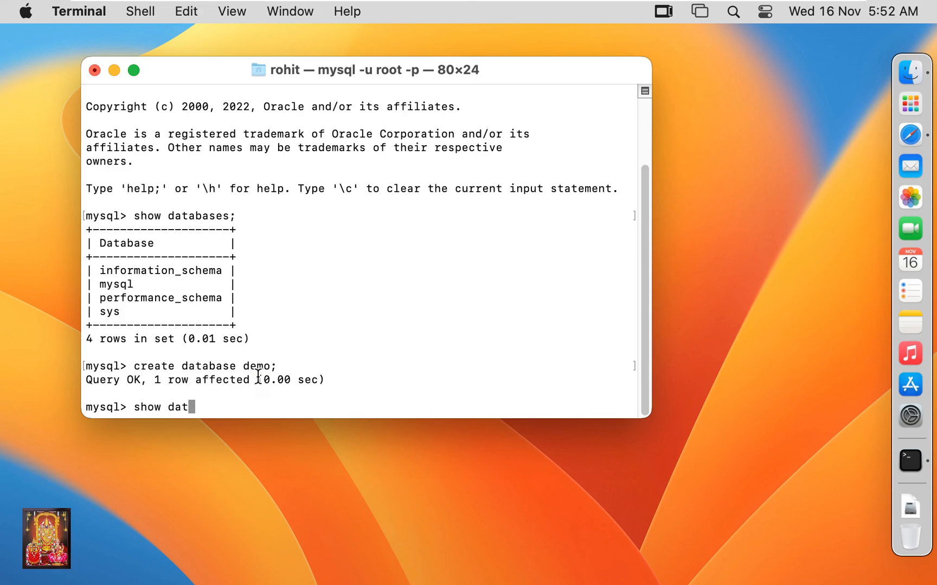
type("abase")
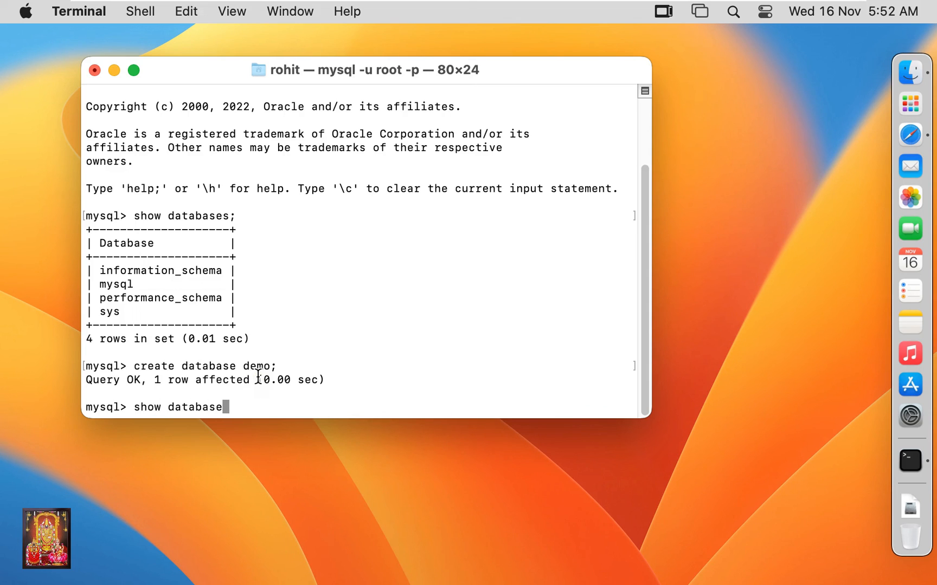
type("s;")
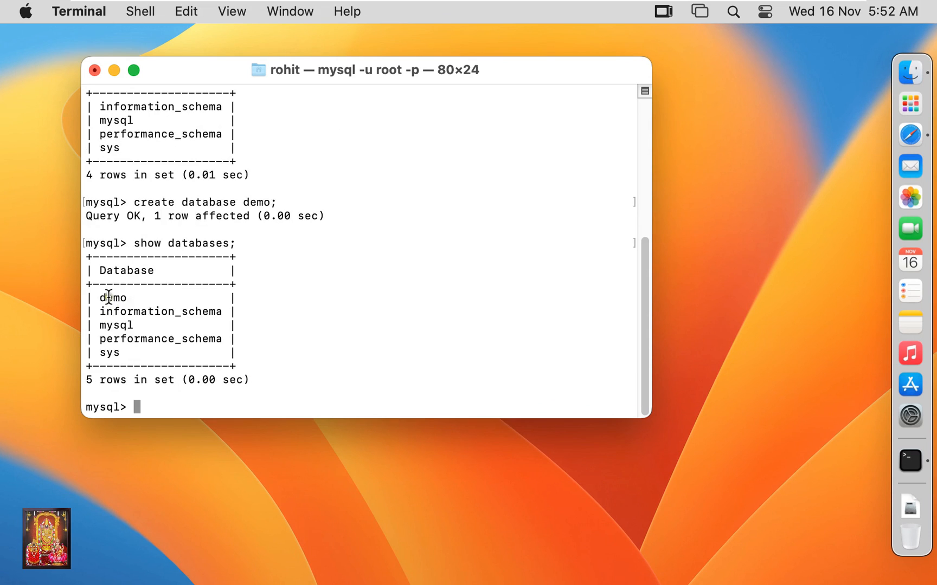
double_click(112, 297)
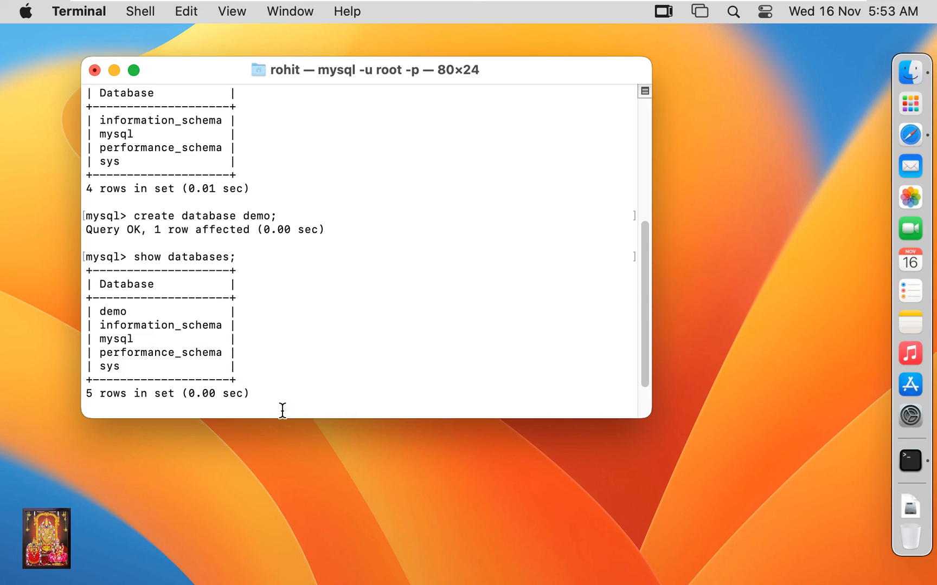
mouse_move(97, 71)
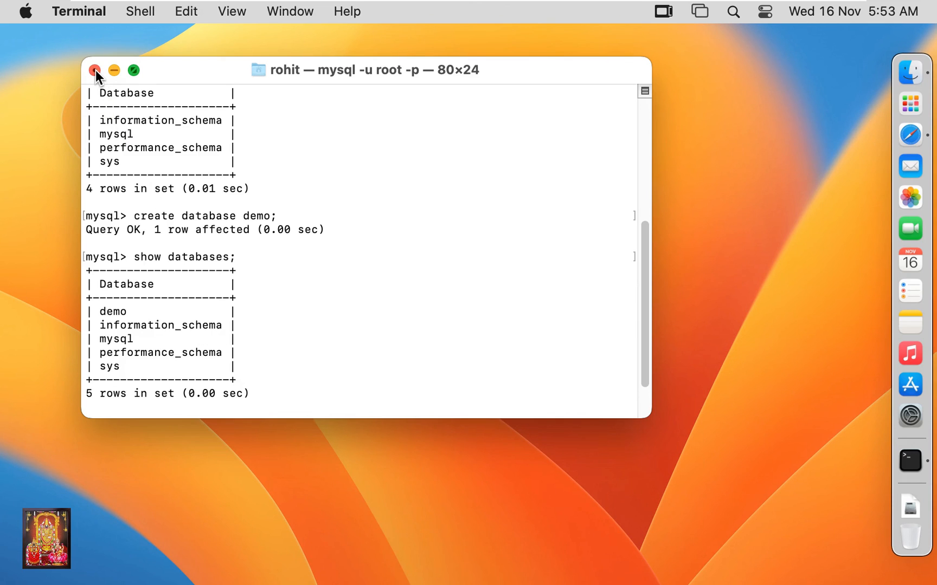
- Close the Terminal window and confirm terminating the running mysql process
left_click(95, 71)
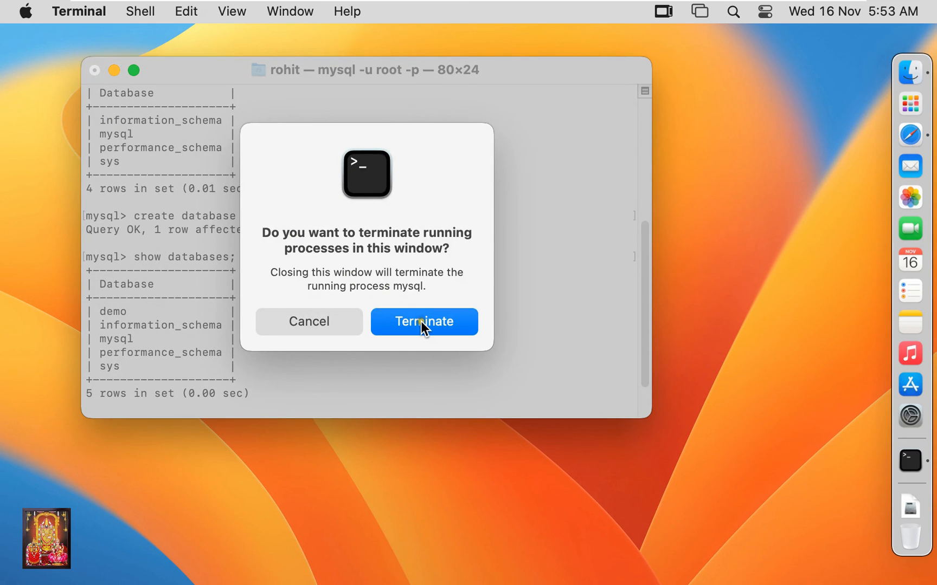
left_click(424, 322)
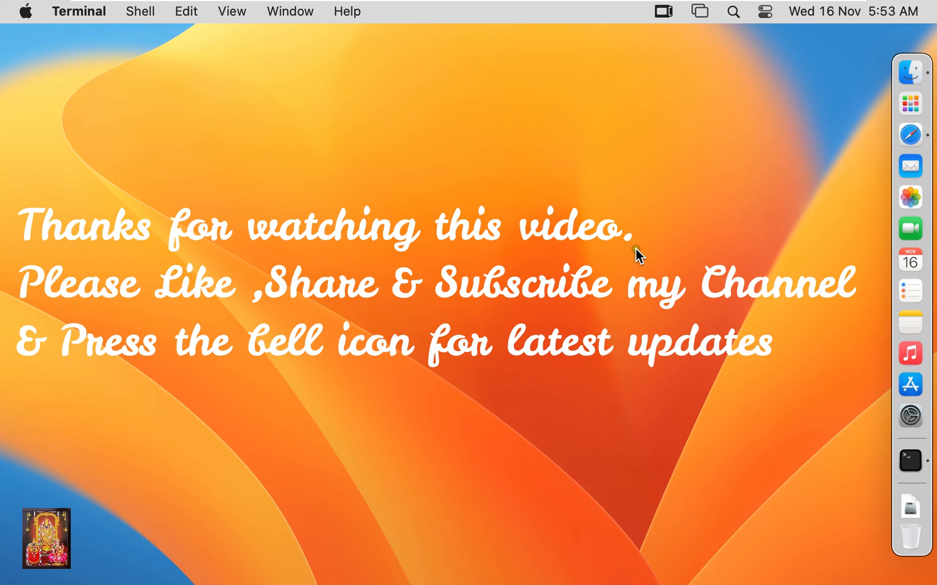
mouse_move(772, 553)
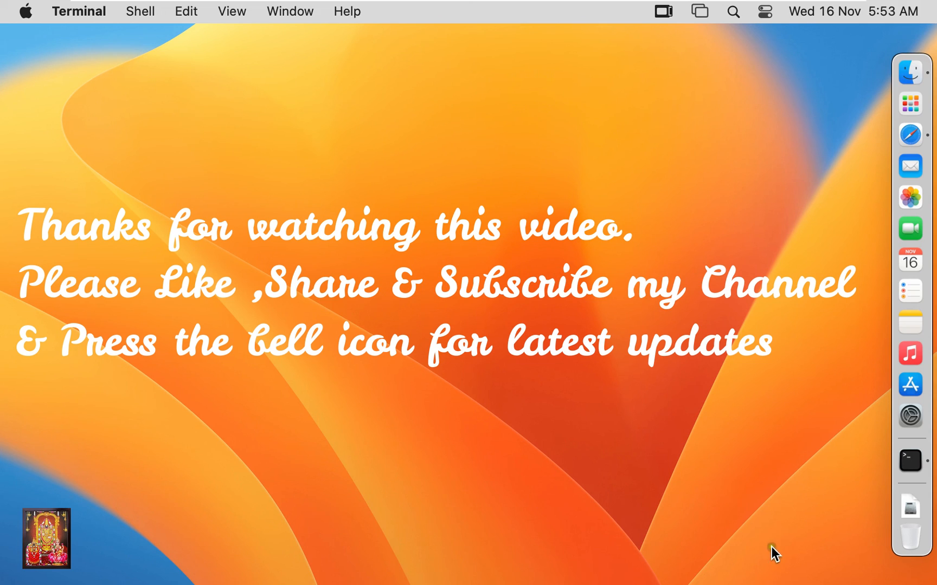